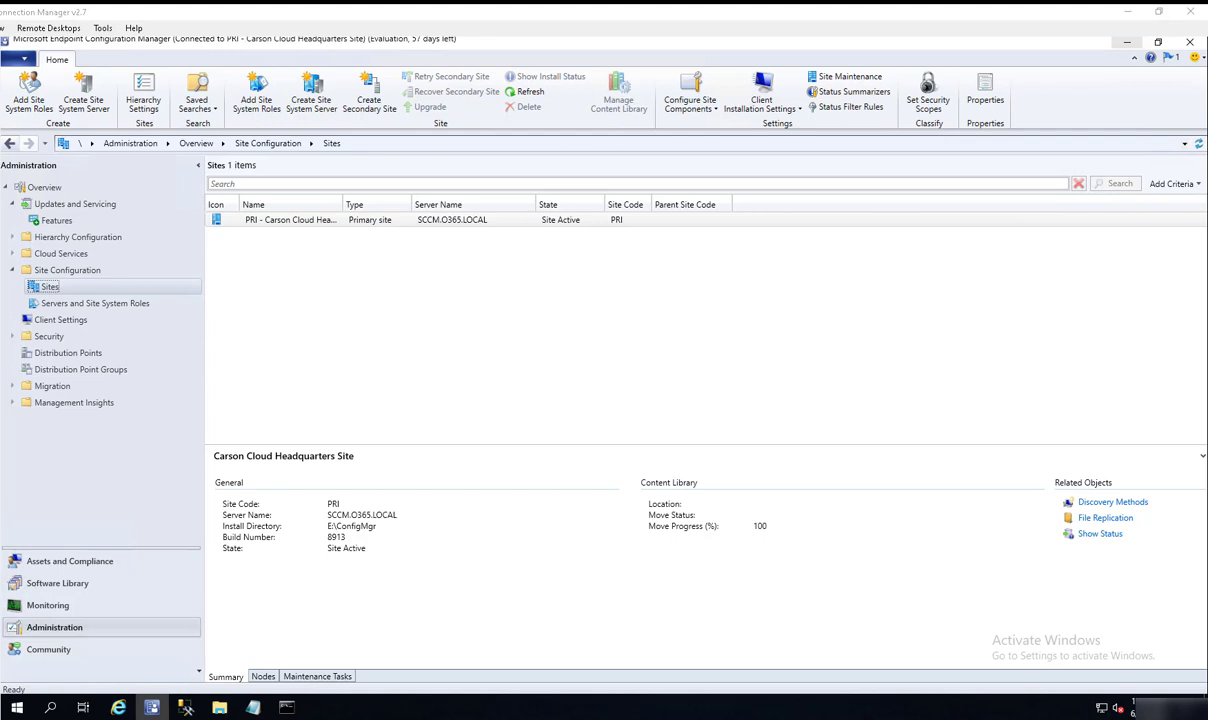
mouse_move(536, 648)
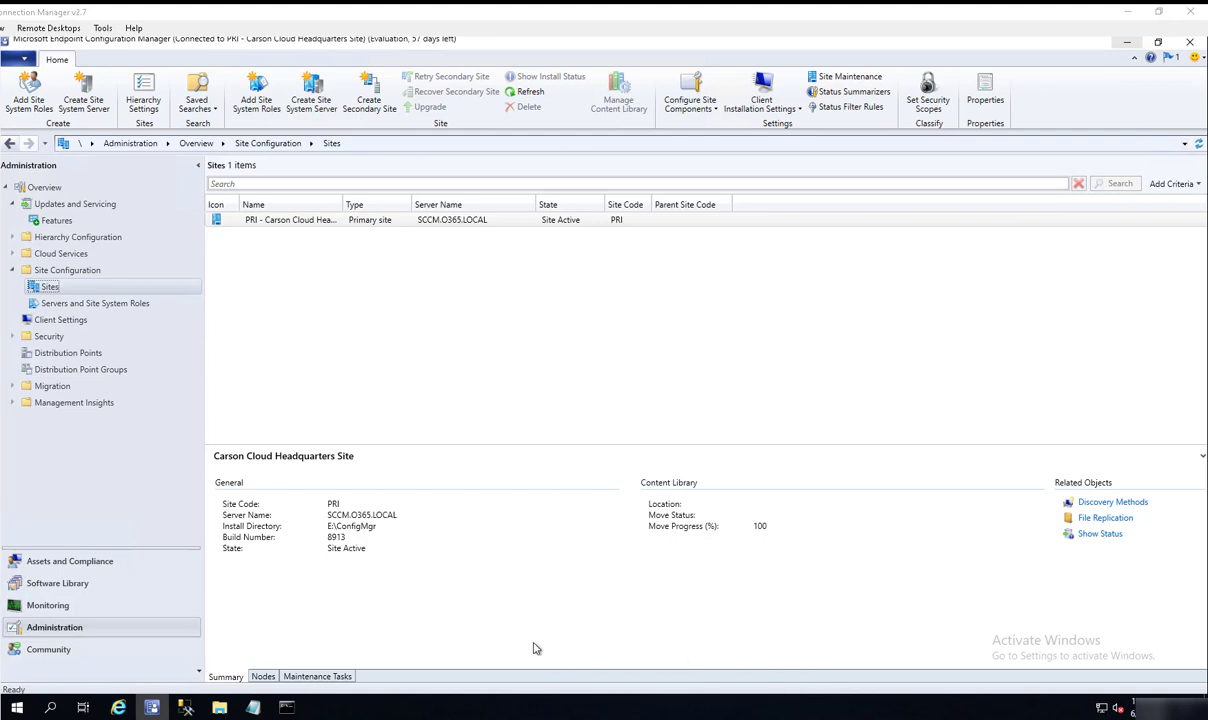
mouse_move(474, 632)
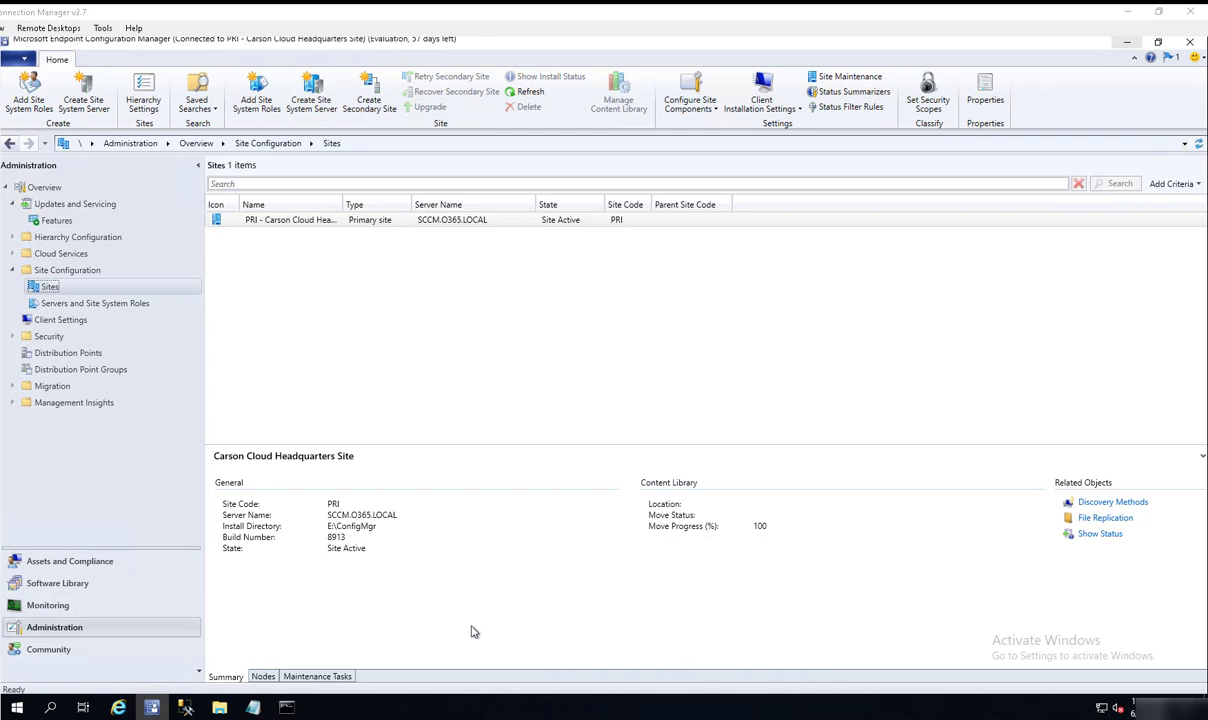
mouse_move(330, 384)
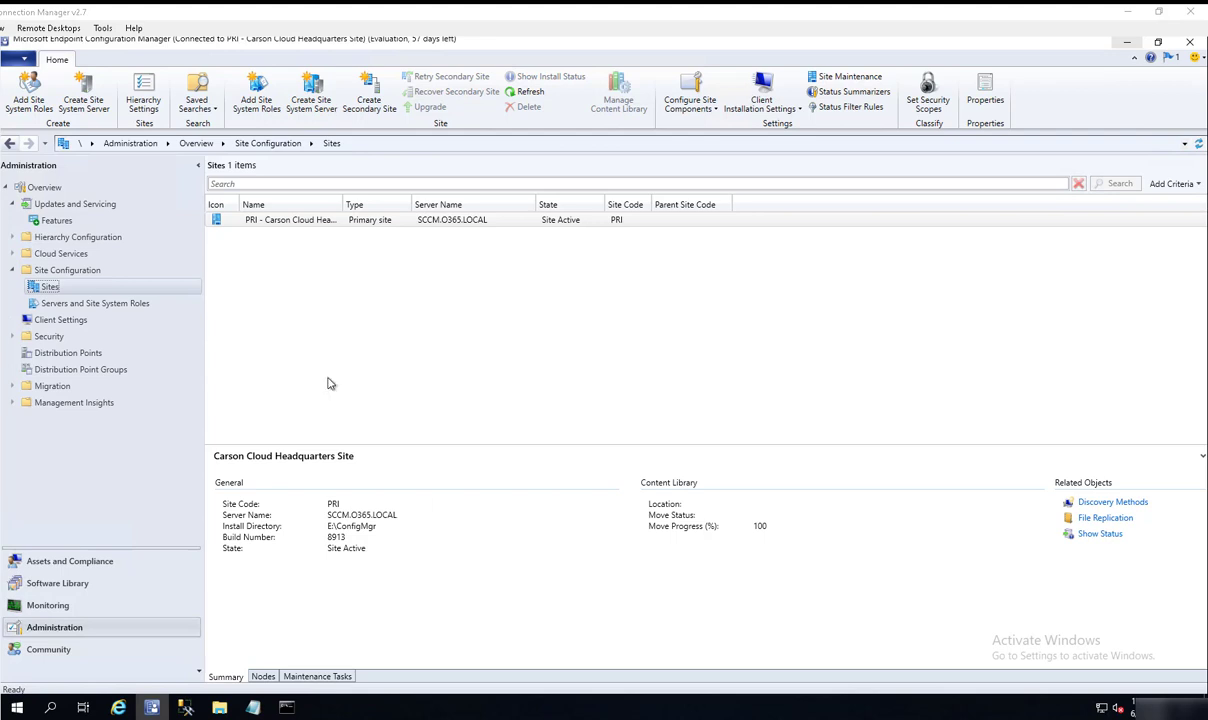
mouse_move(368, 312)
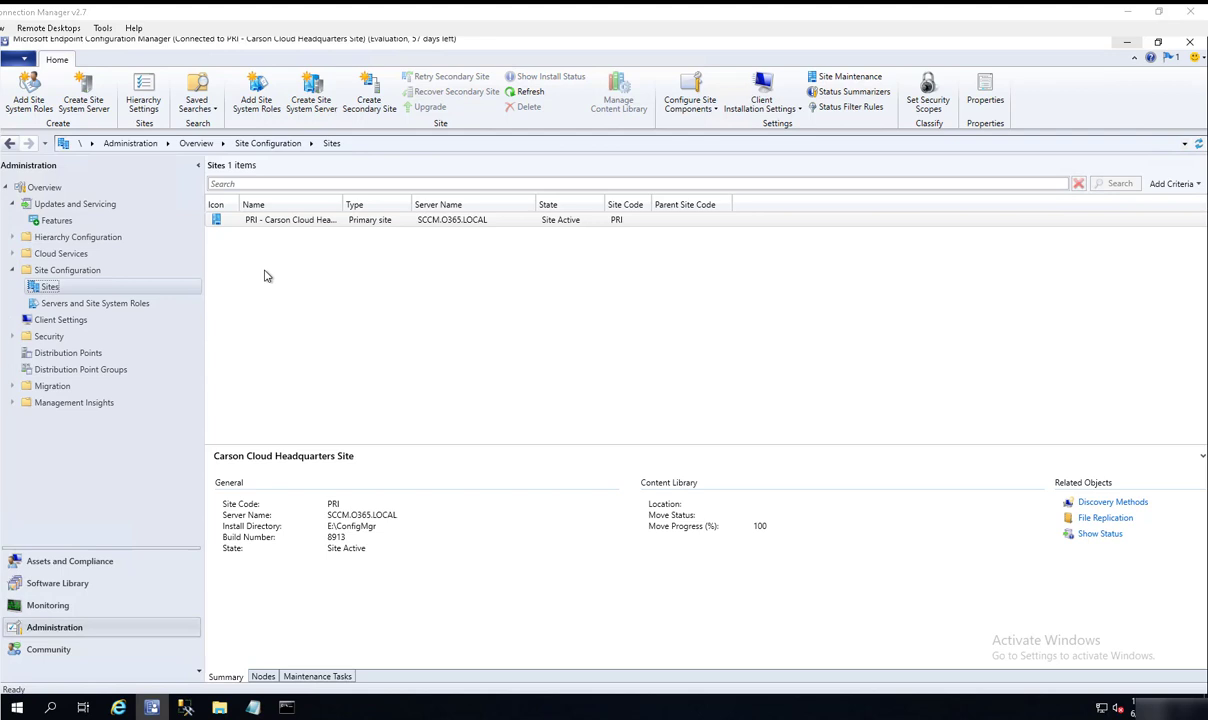
mouse_move(140, 272)
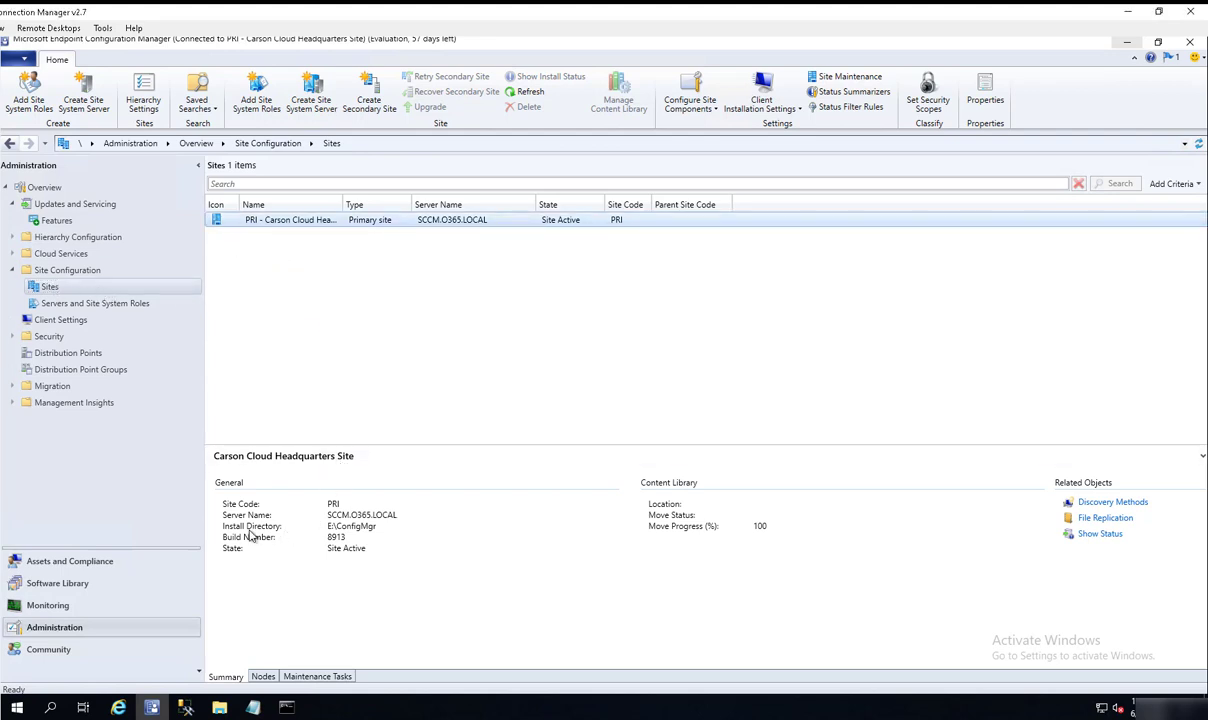
mouse_move(340, 540)
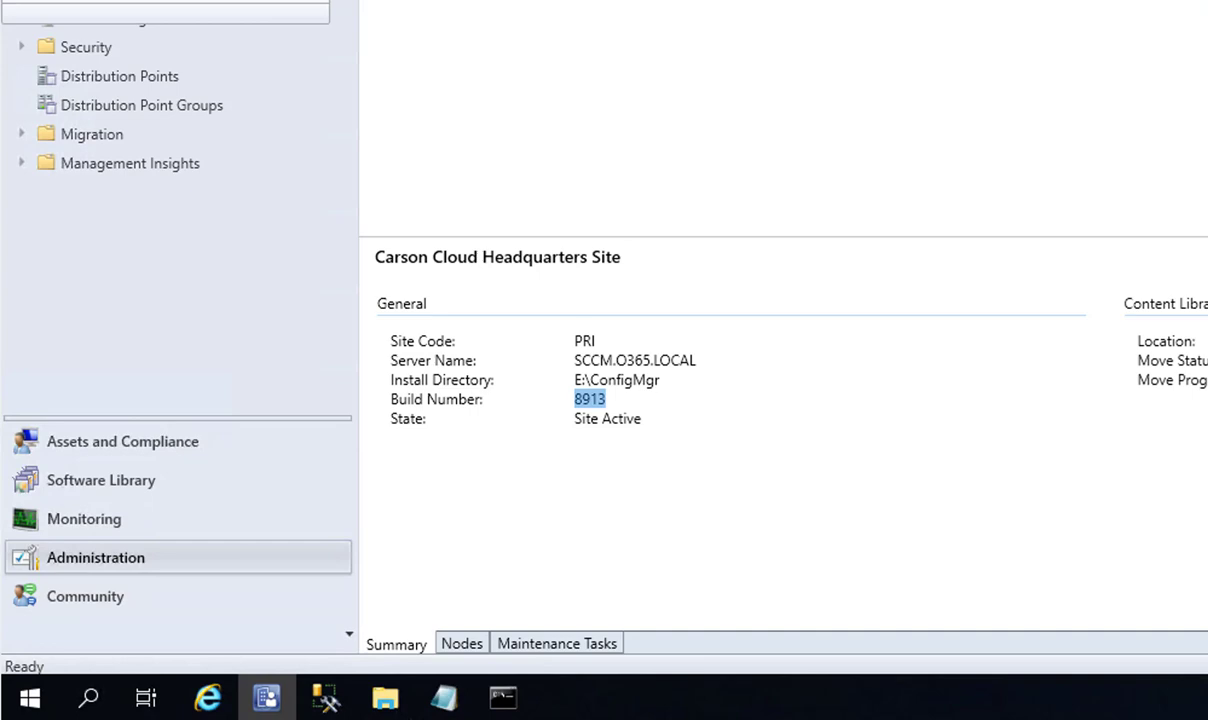
Check the current console version in About Configuration Manager before updating
click(26, 78)
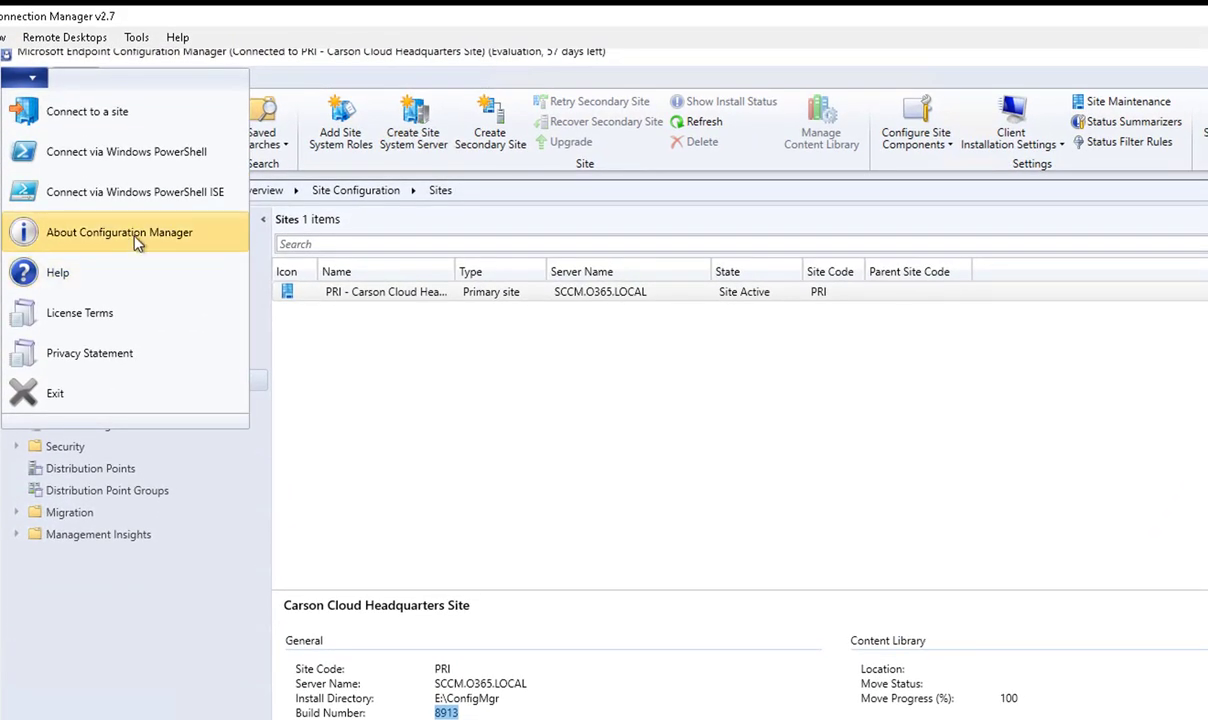
click(120, 232)
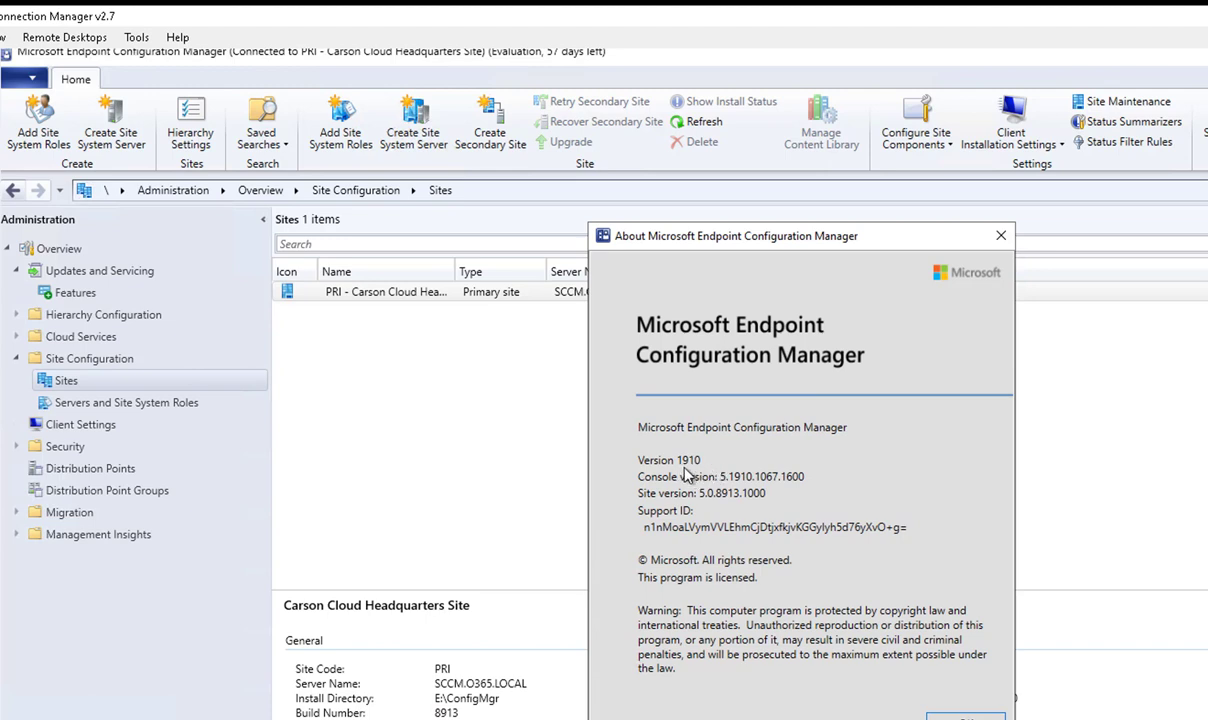
mouse_move(758, 488)
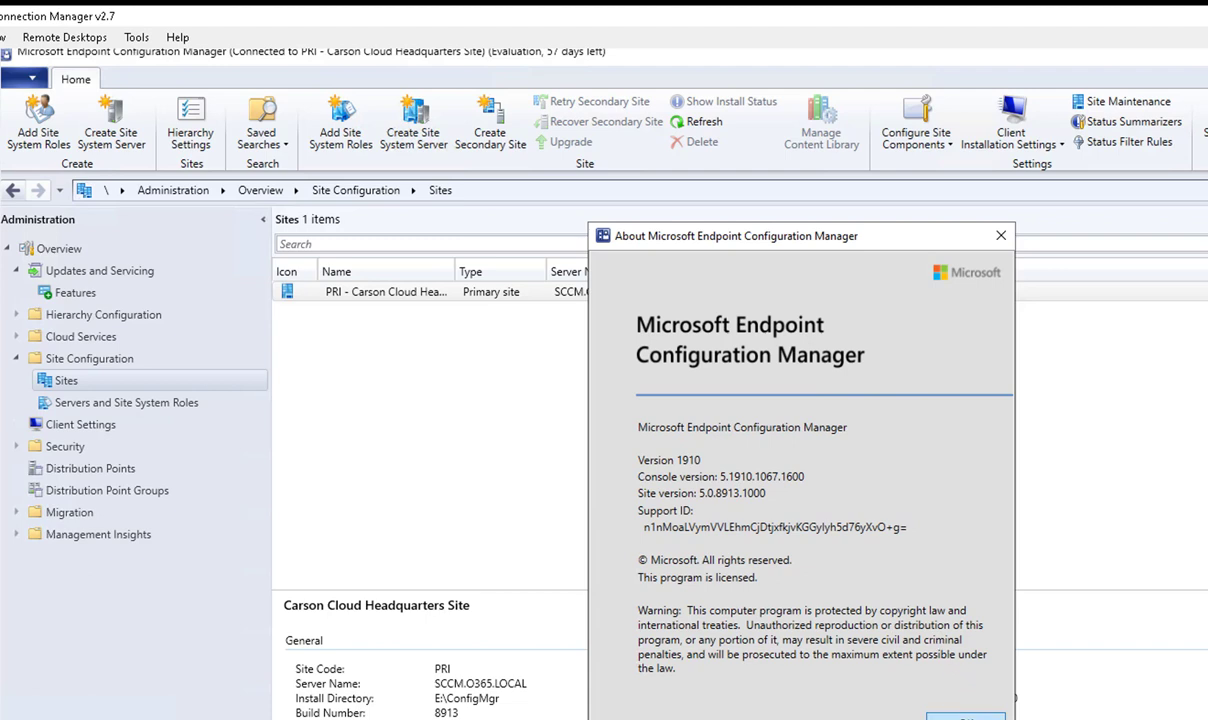
click(1000, 236)
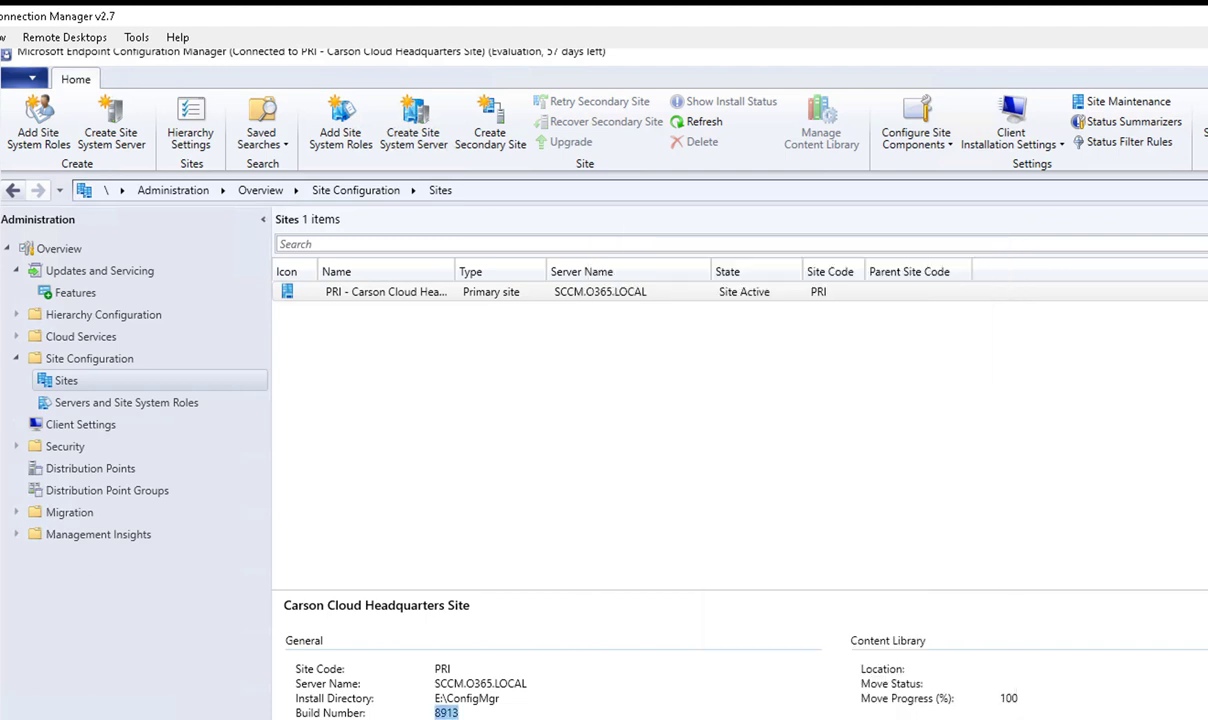
mouse_move(100, 272)
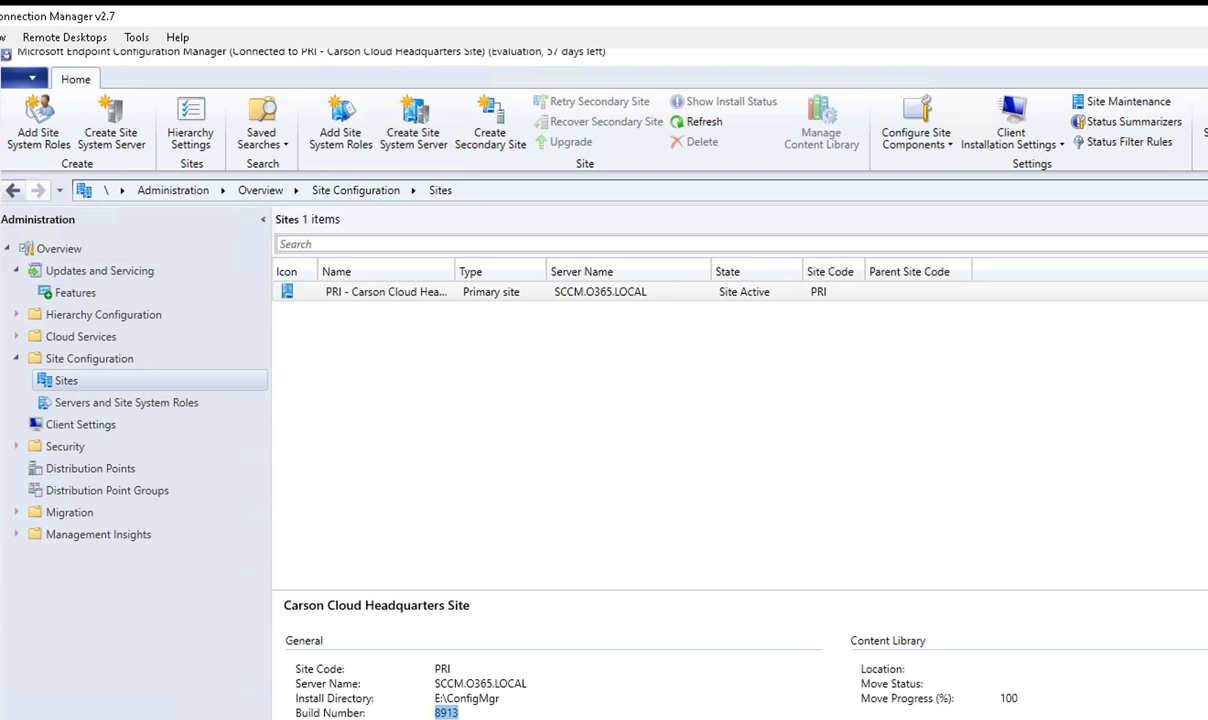
mouse_move(100, 270)
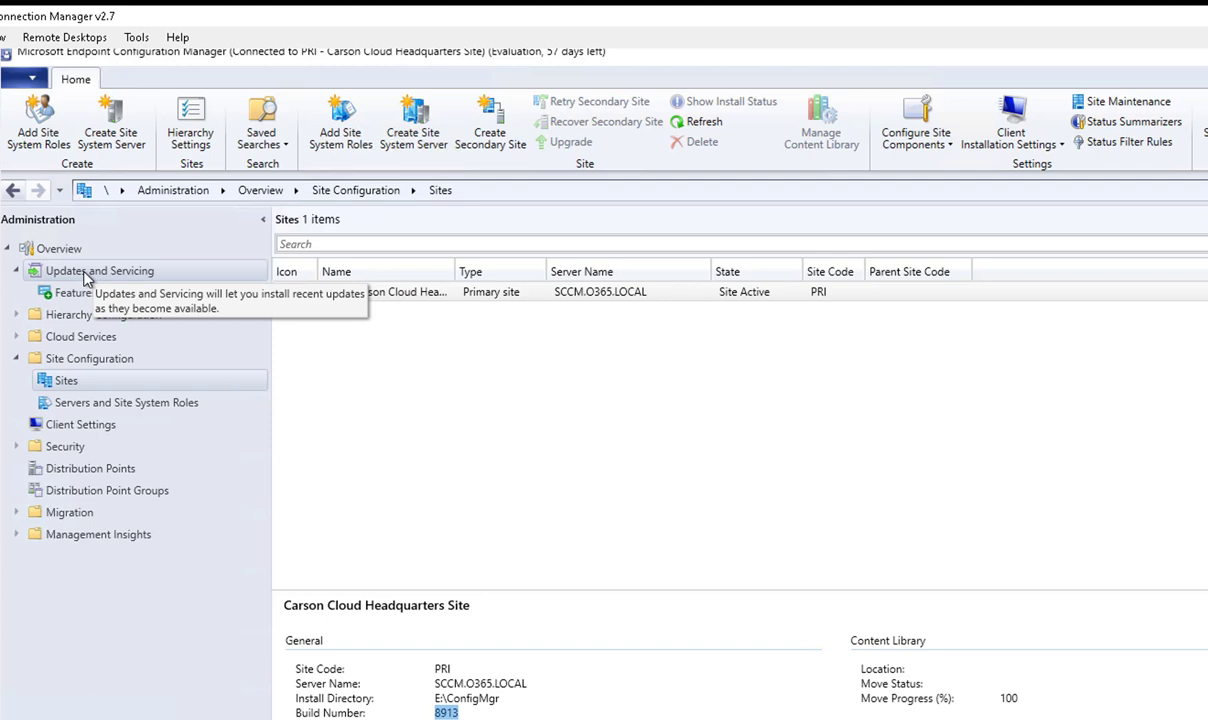
List site updates under Updates and Servicing and review the Configuration Manager 2002 and 1910 hotfix entries
click(100, 270)
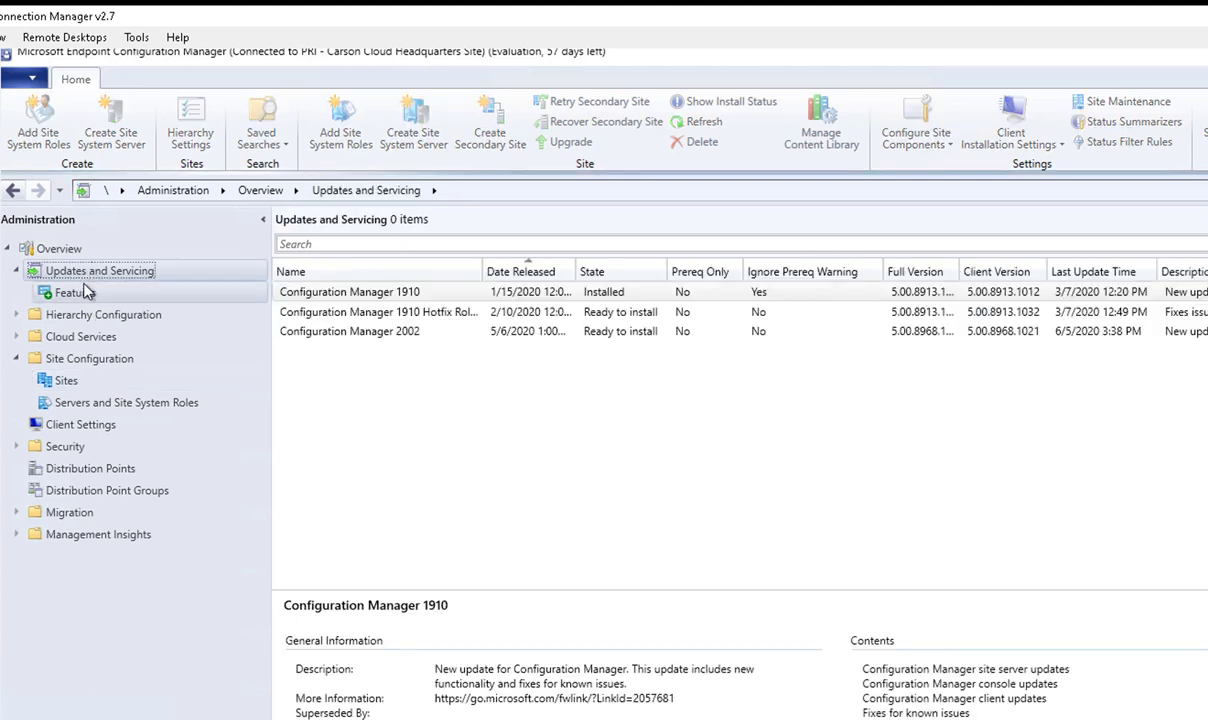
click(100, 270)
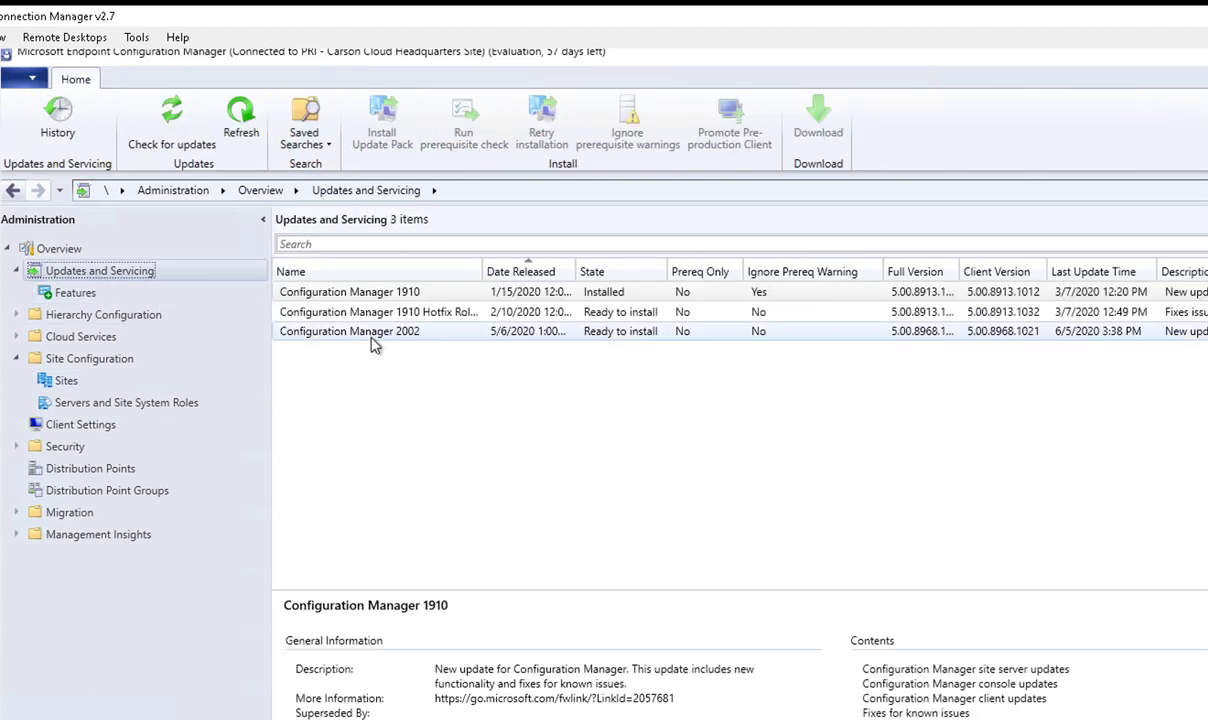
click(348, 332)
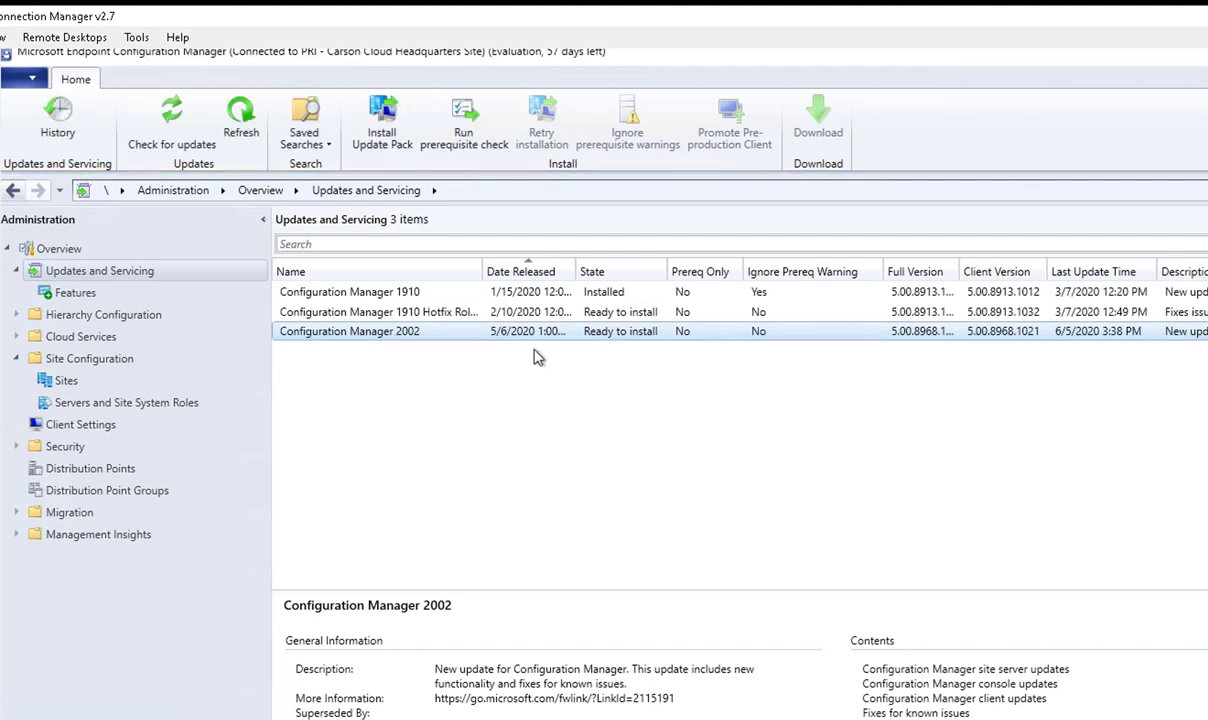
mouse_move(696, 338)
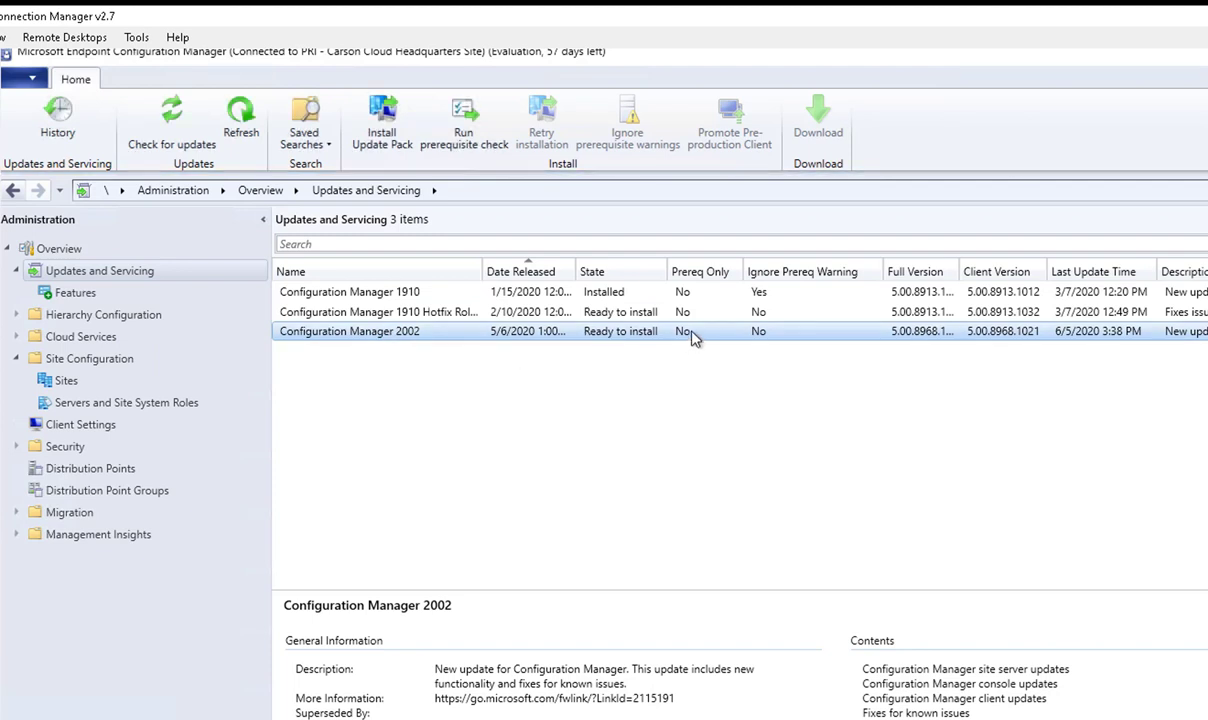
mouse_move(810, 312)
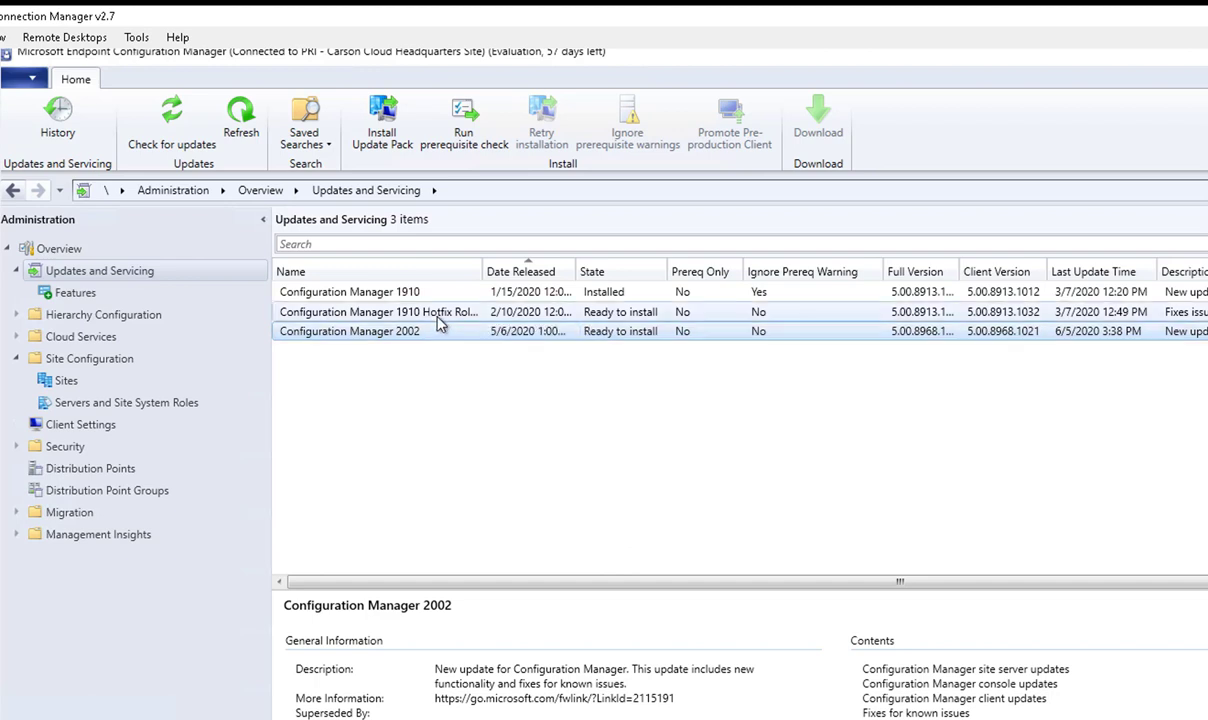
click(378, 312)
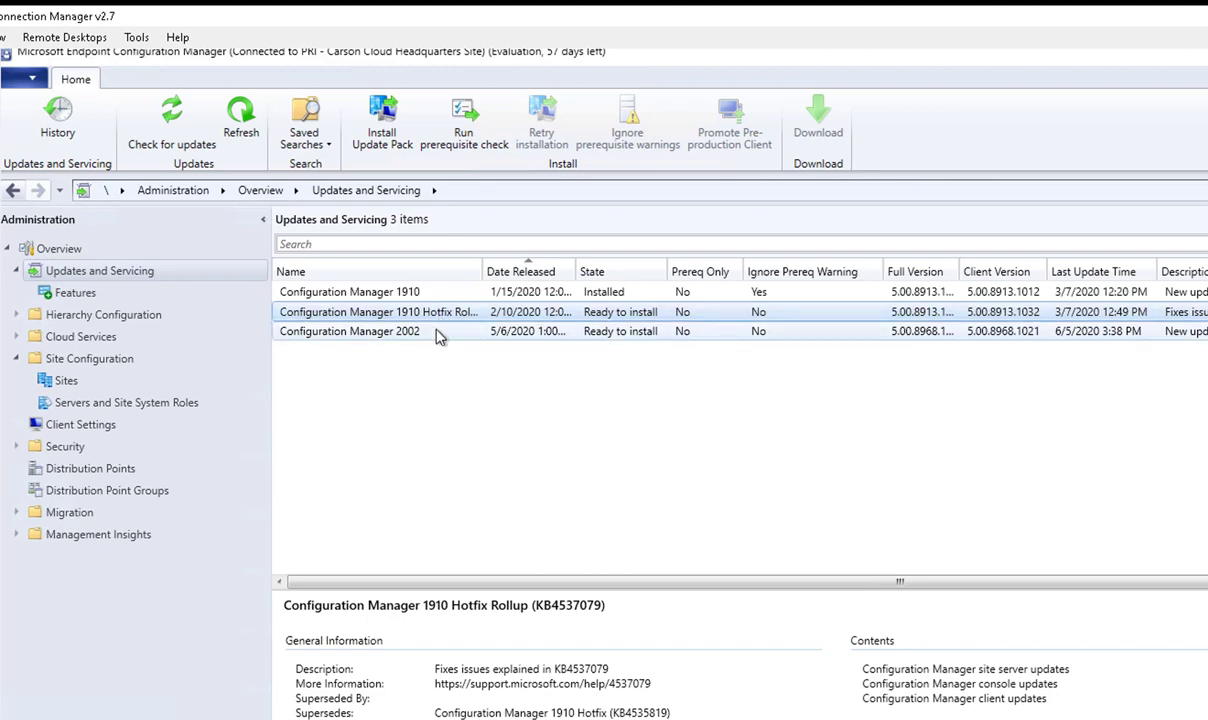
click(348, 332)
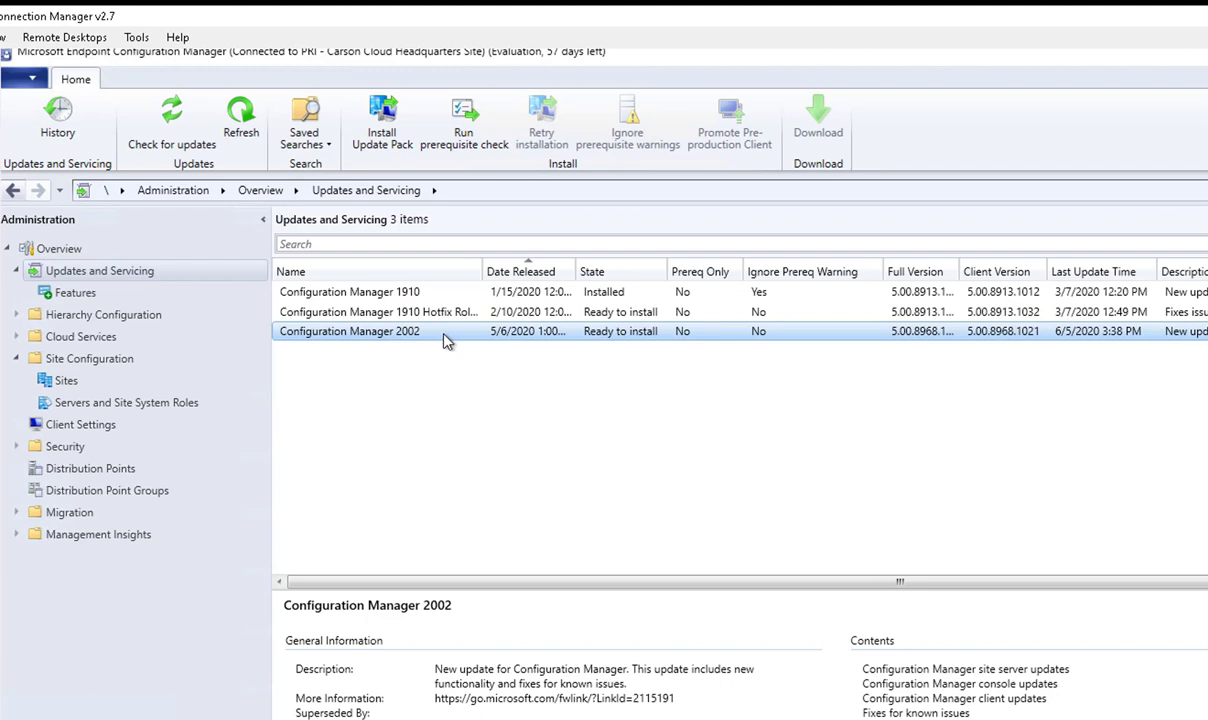
mouse_move(440, 340)
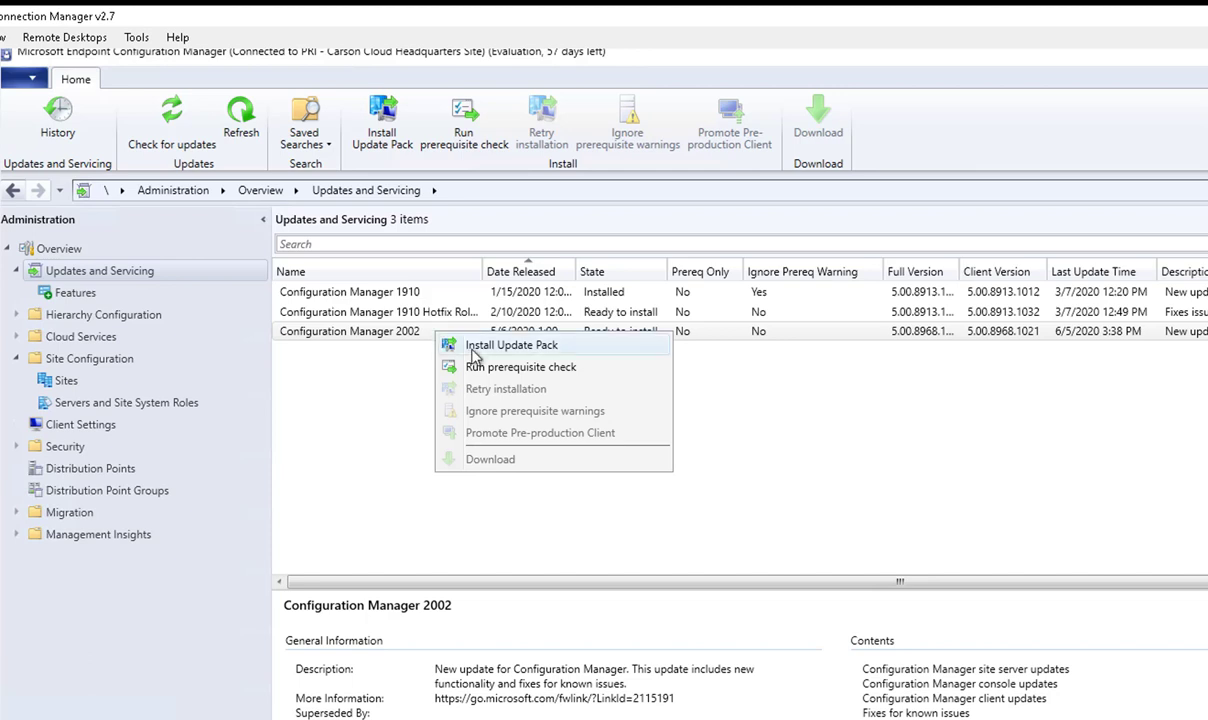
mouse_move(532, 362)
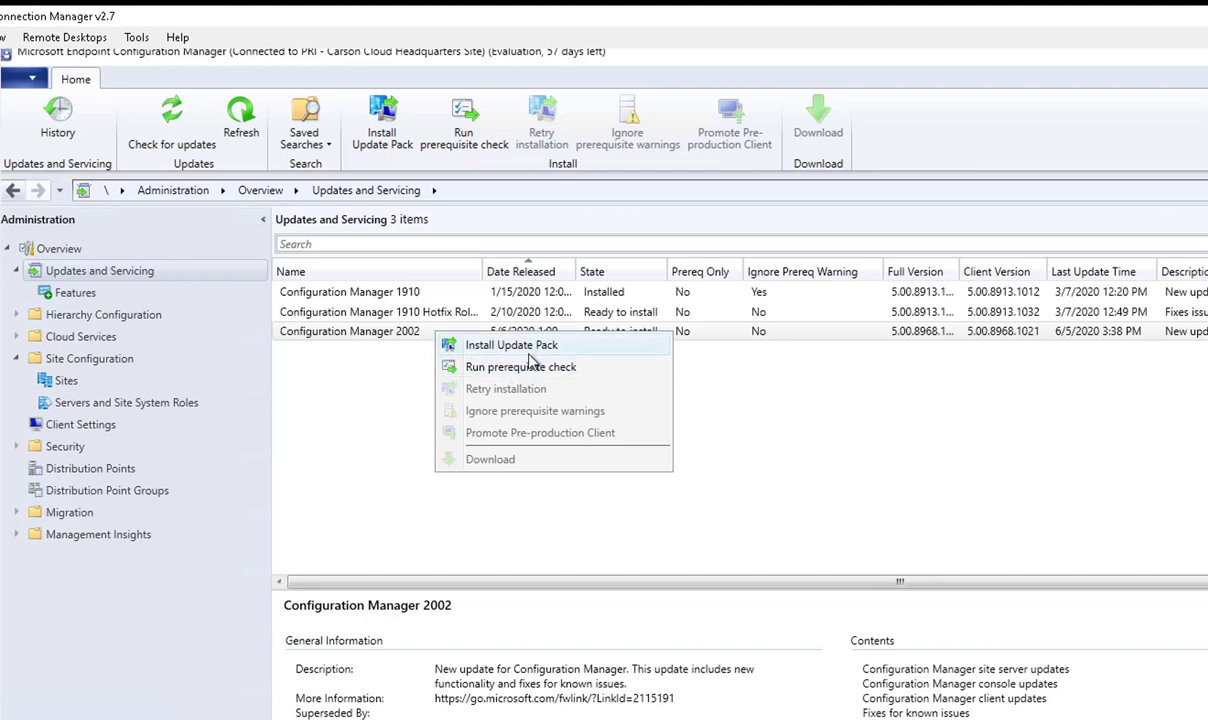
mouse_move(512, 344)
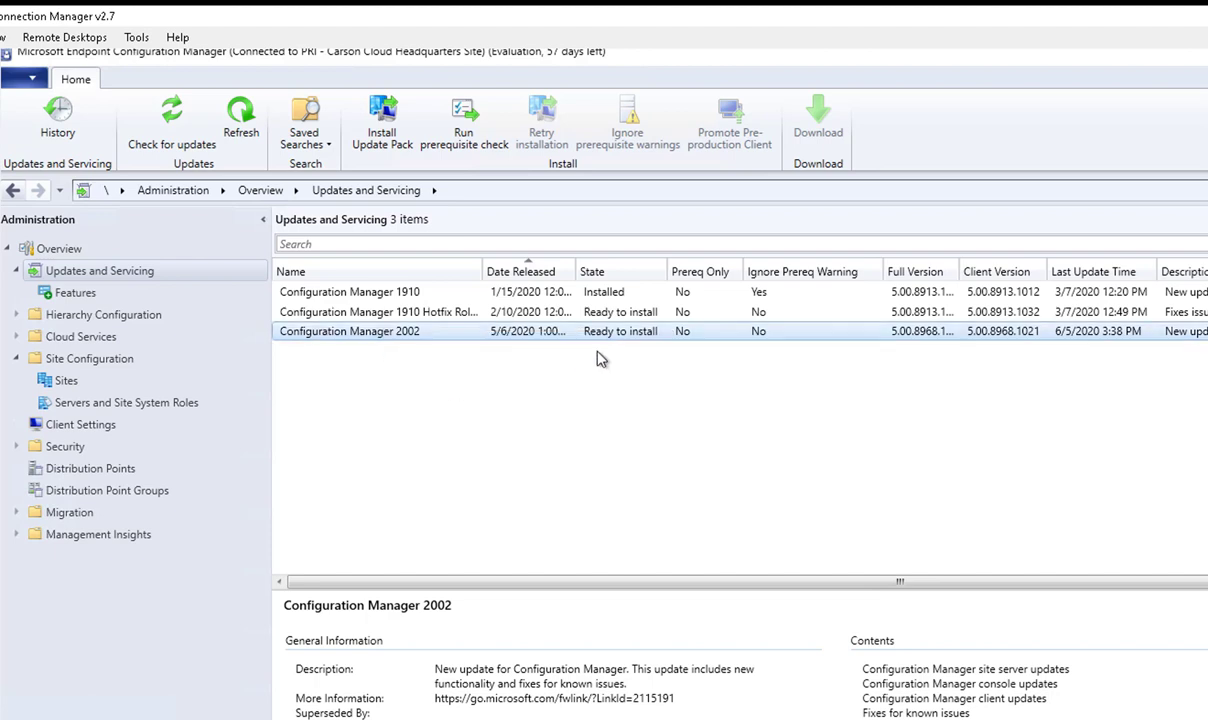
mouse_move(612, 404)
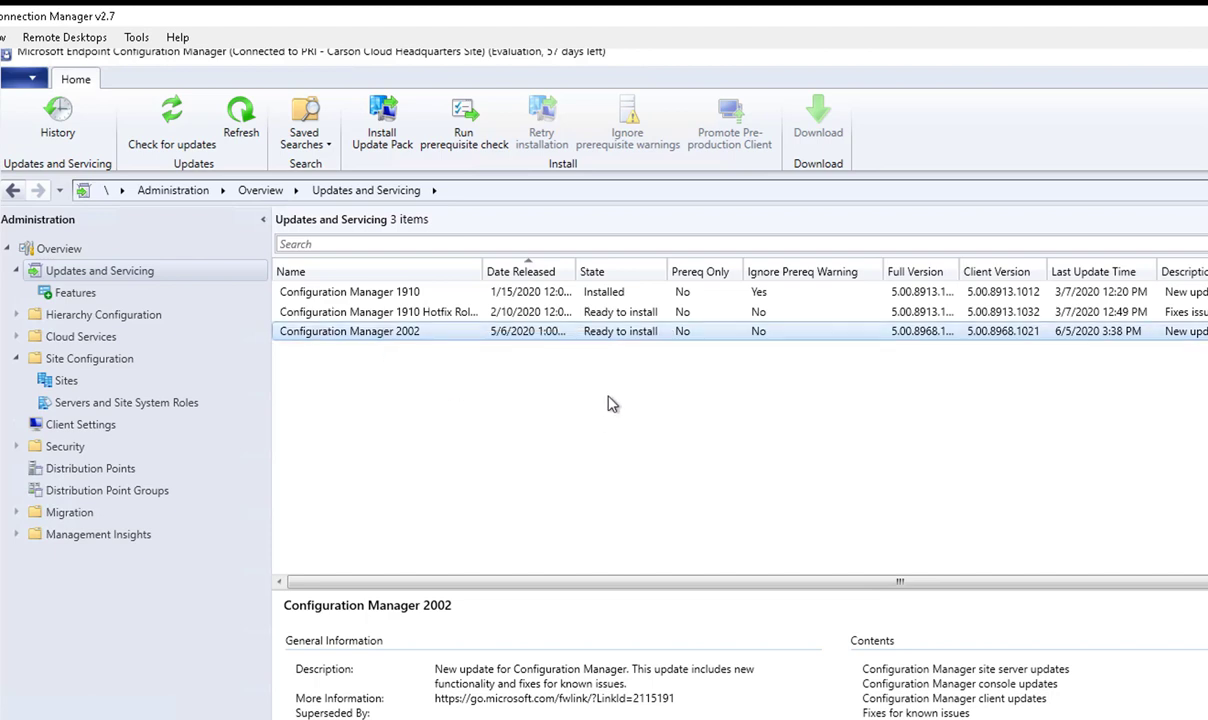
mouse_move(620, 392)
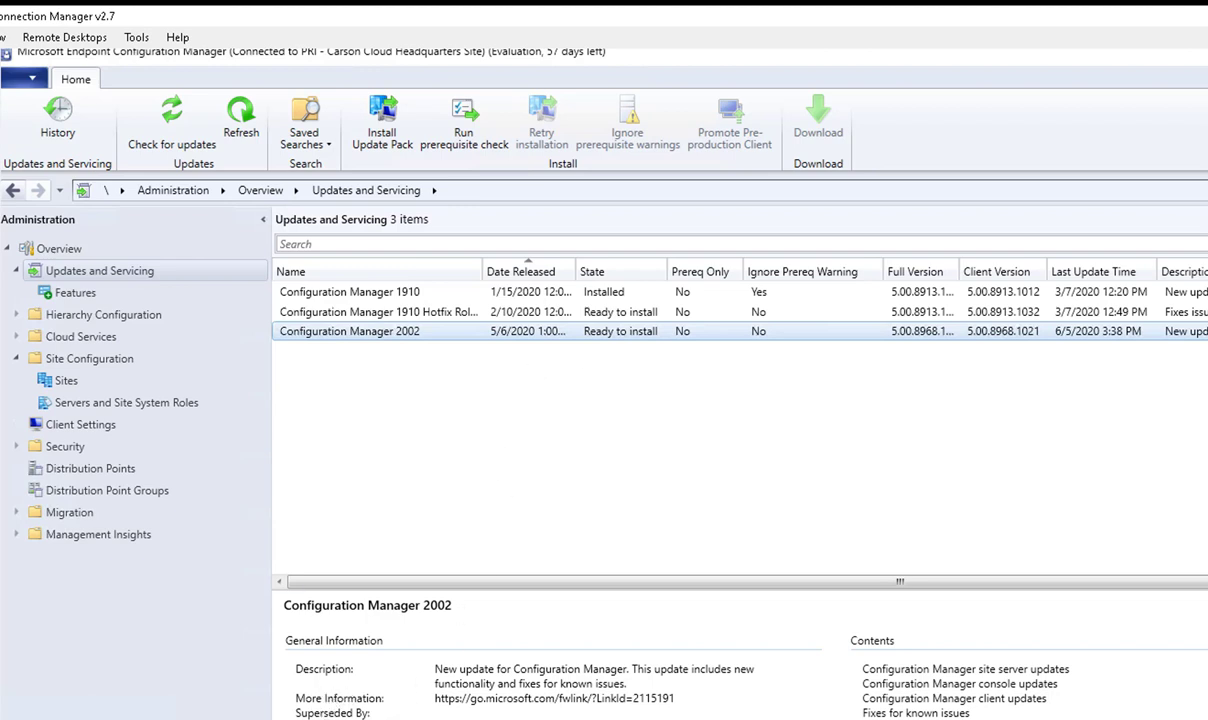
click(408, 504)
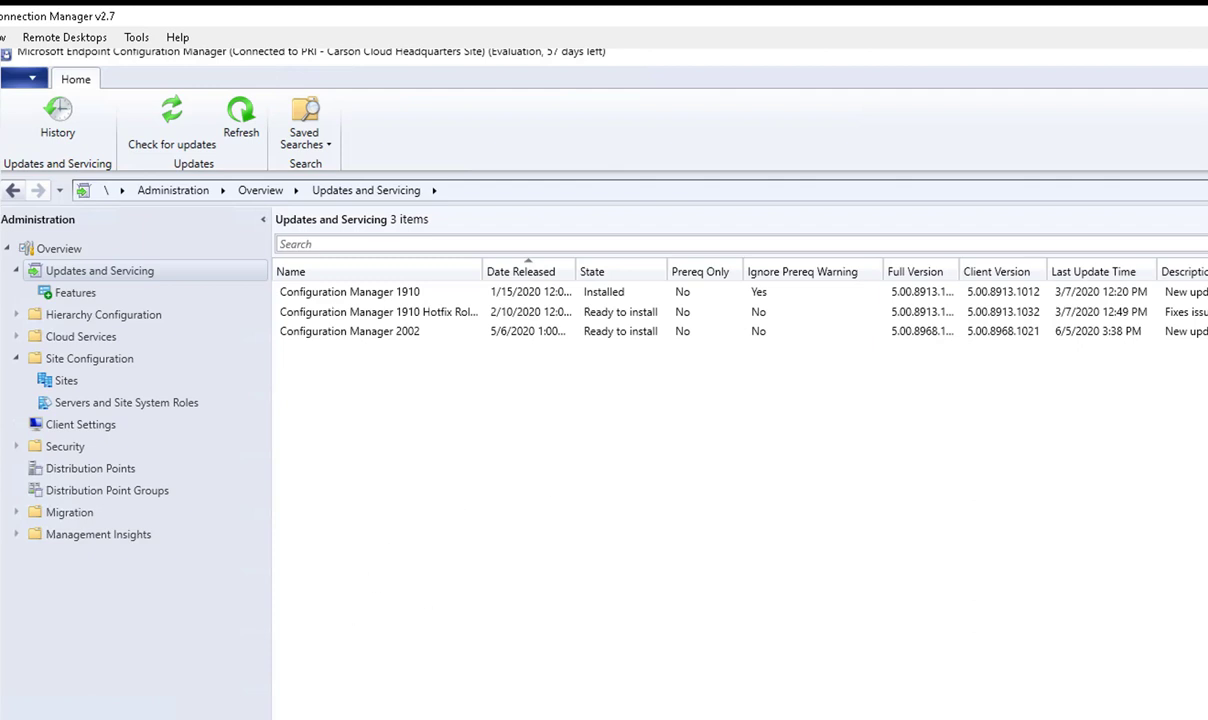
mouse_move(464, 394)
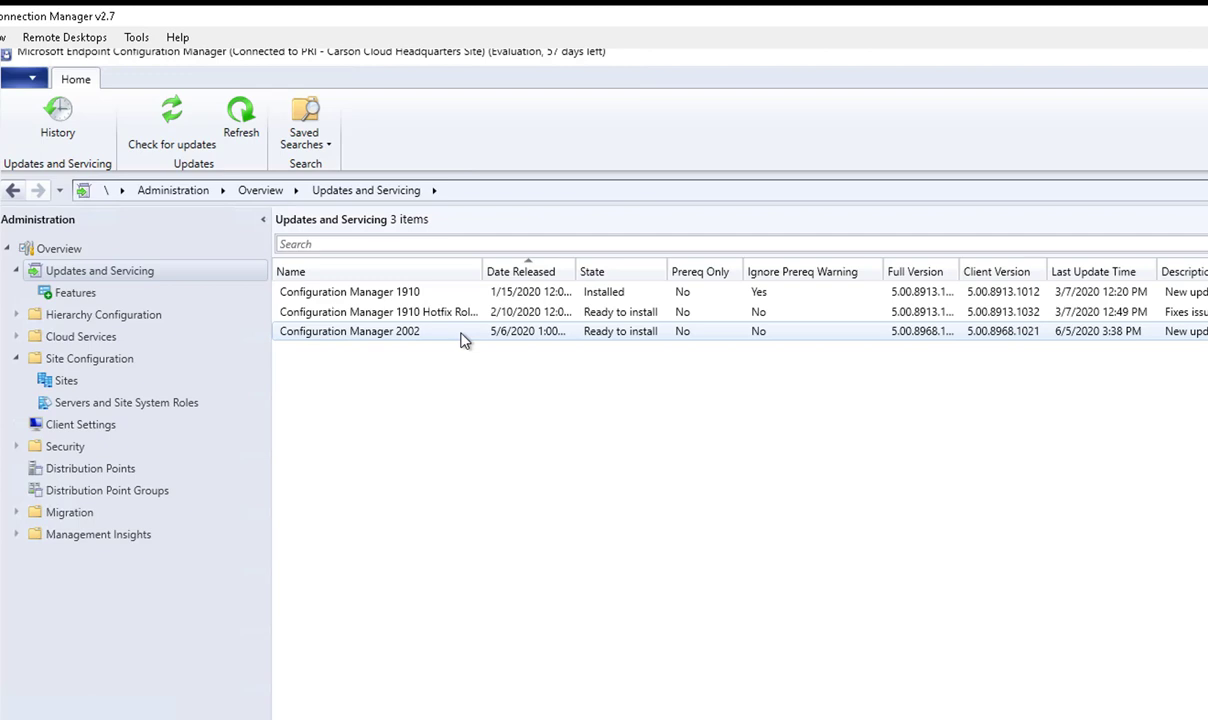
right_click(348, 332)
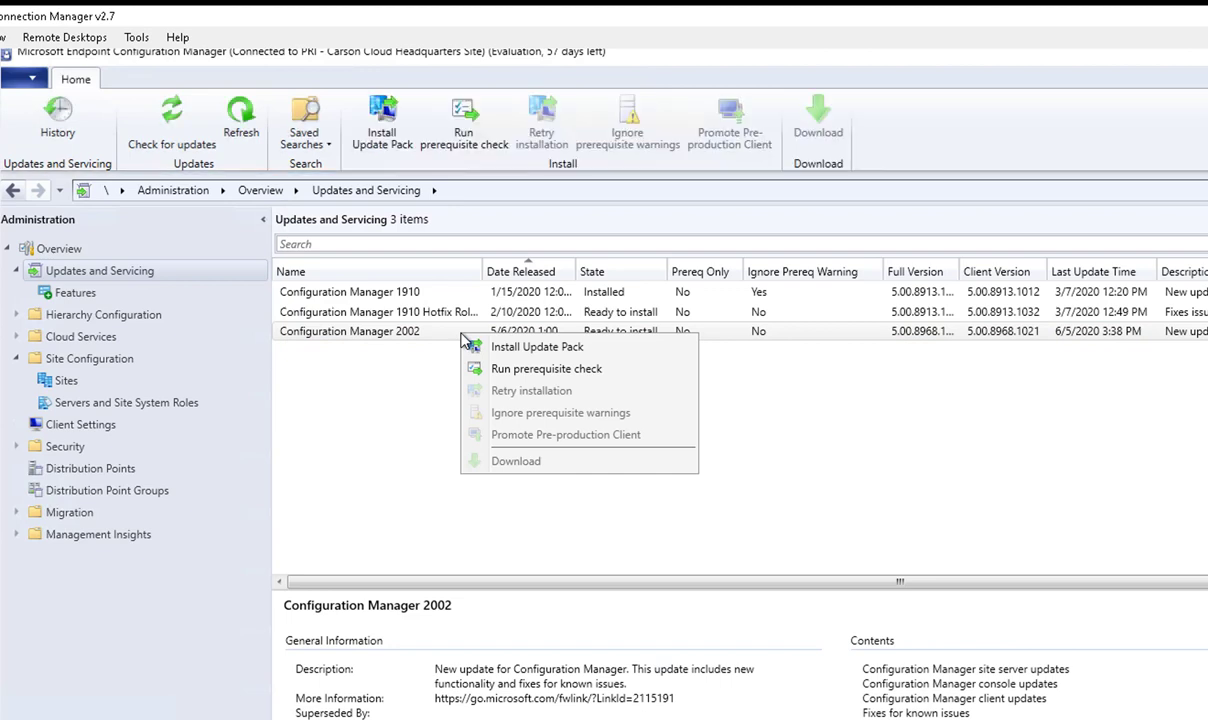
mouse_move(536, 346)
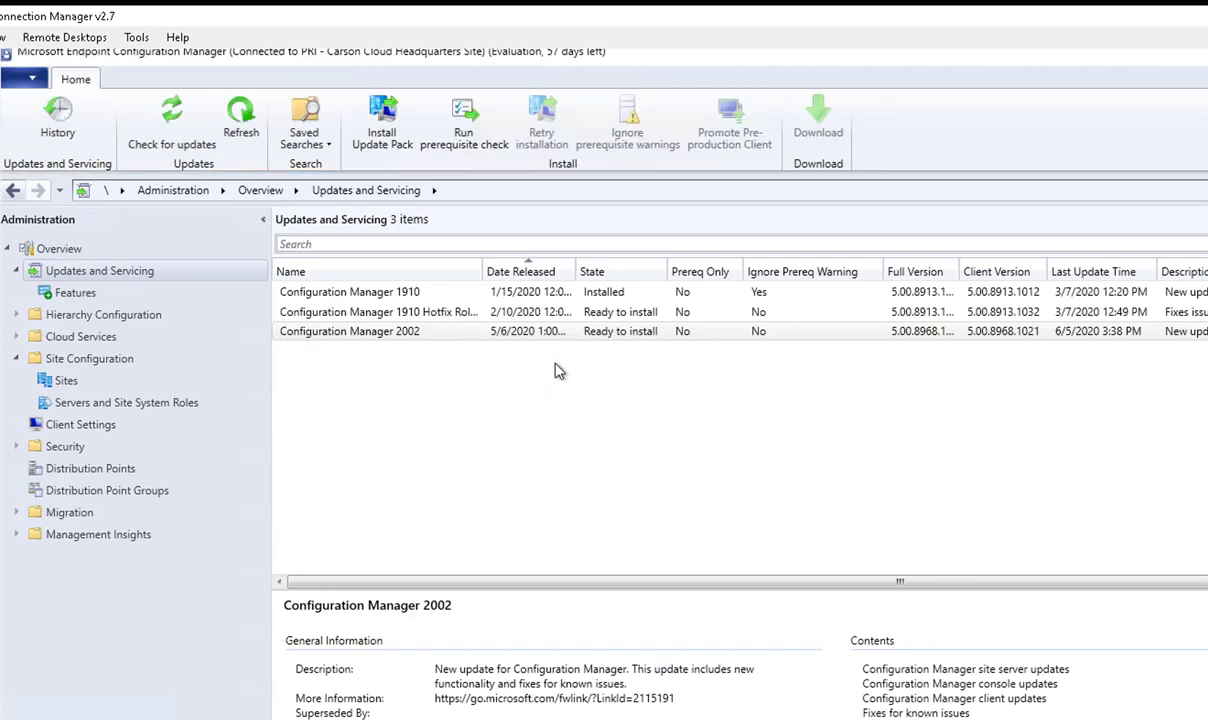
Start installing the 2002 update pack, ignoring any prerequisite check warnings
click(382, 120)
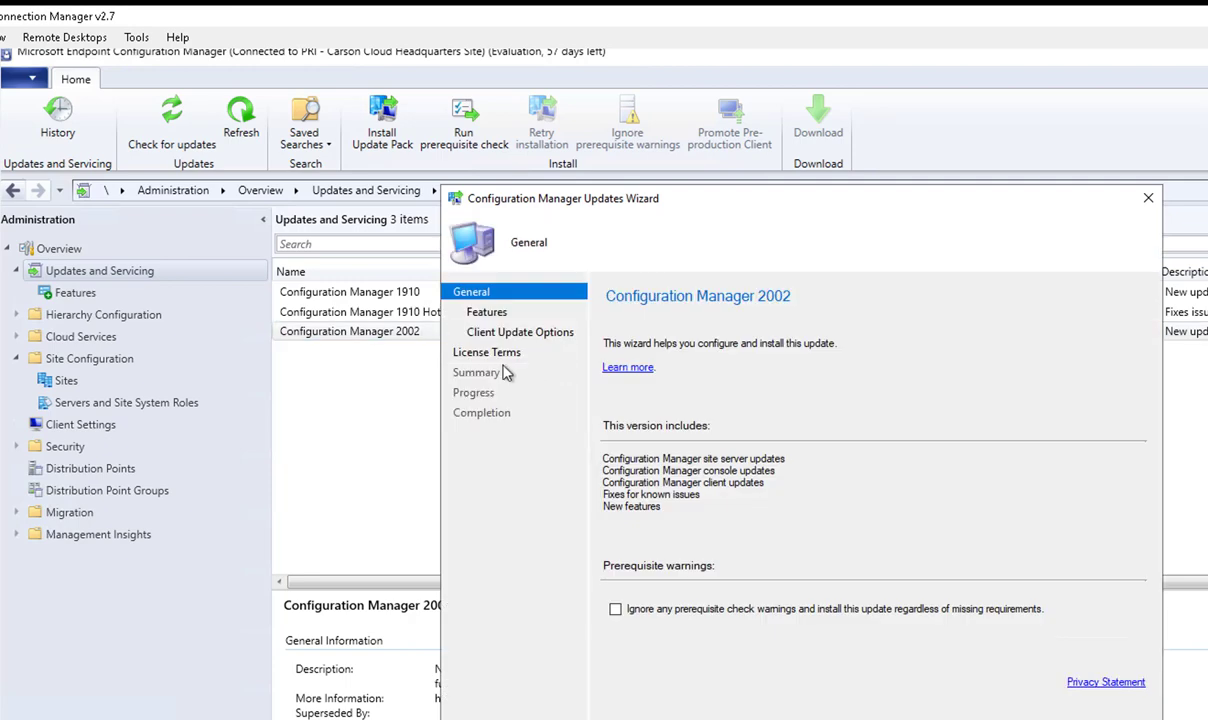
mouse_move(650, 460)
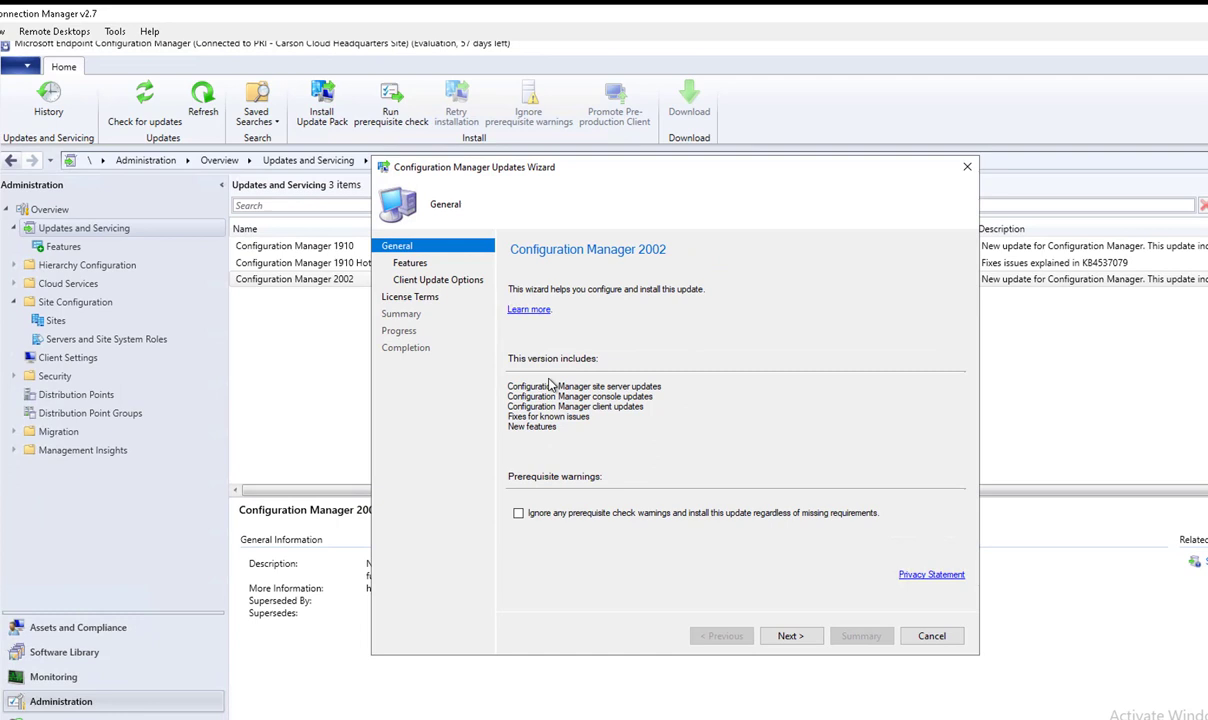
mouse_move(532, 370)
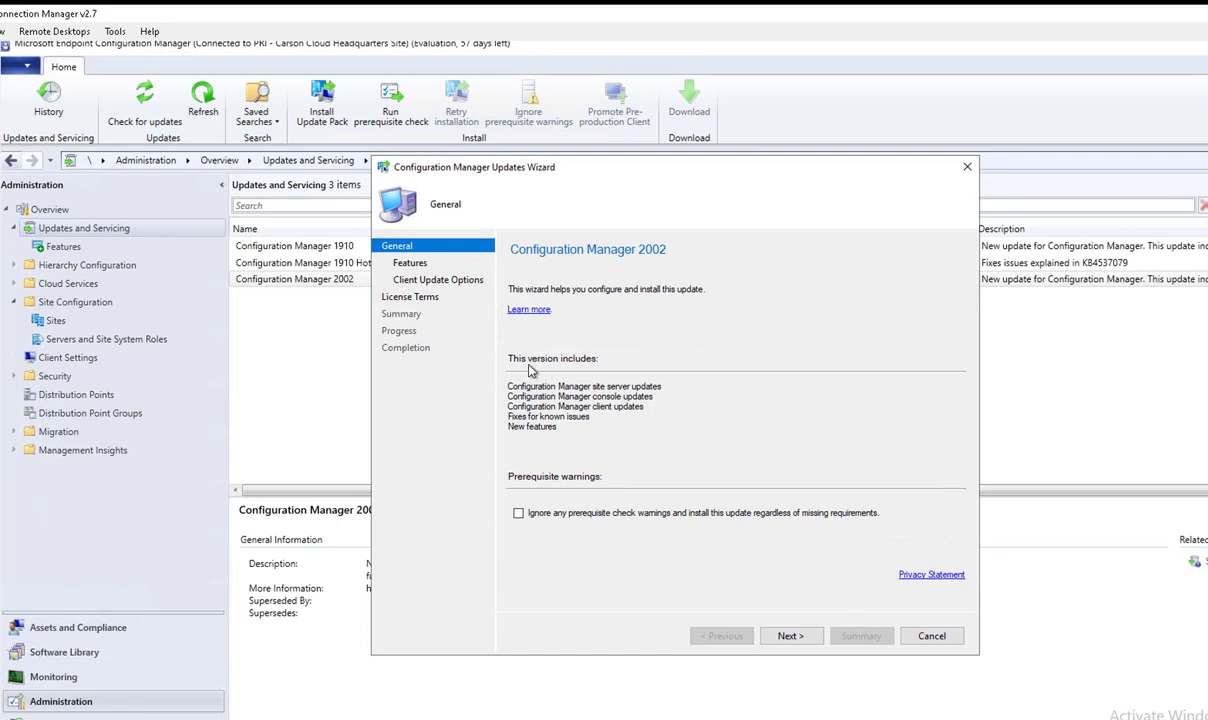
mouse_move(648, 402)
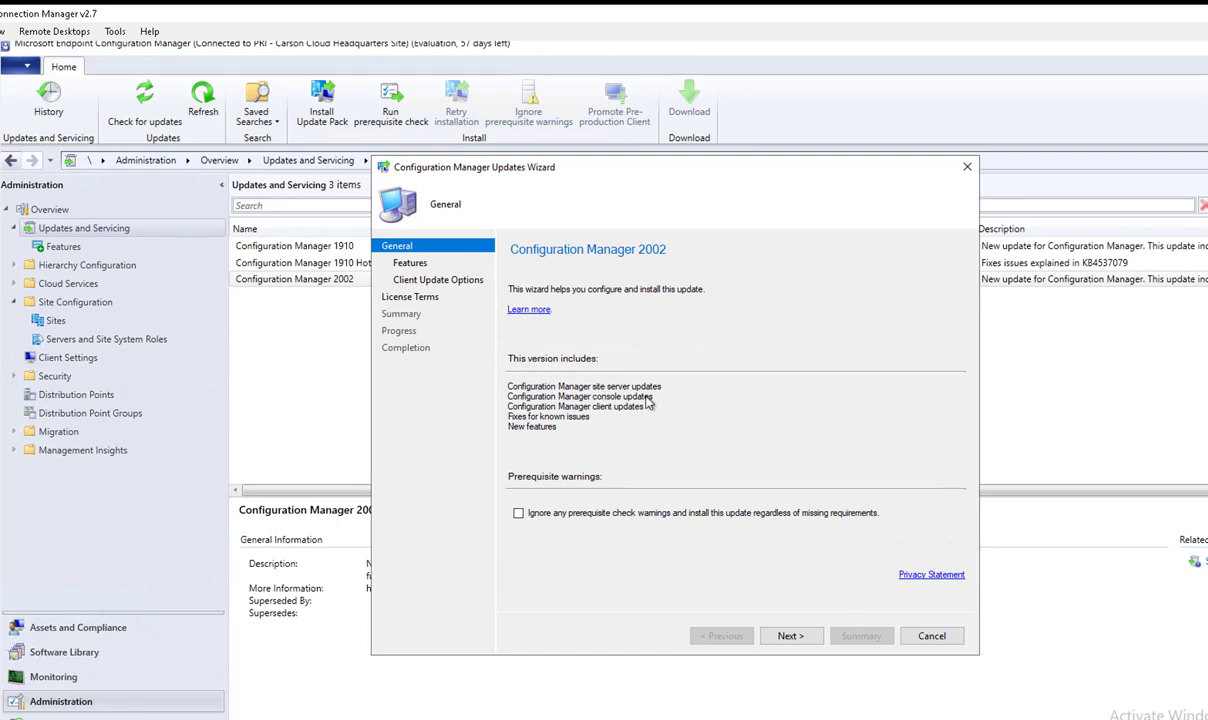
mouse_move(624, 424)
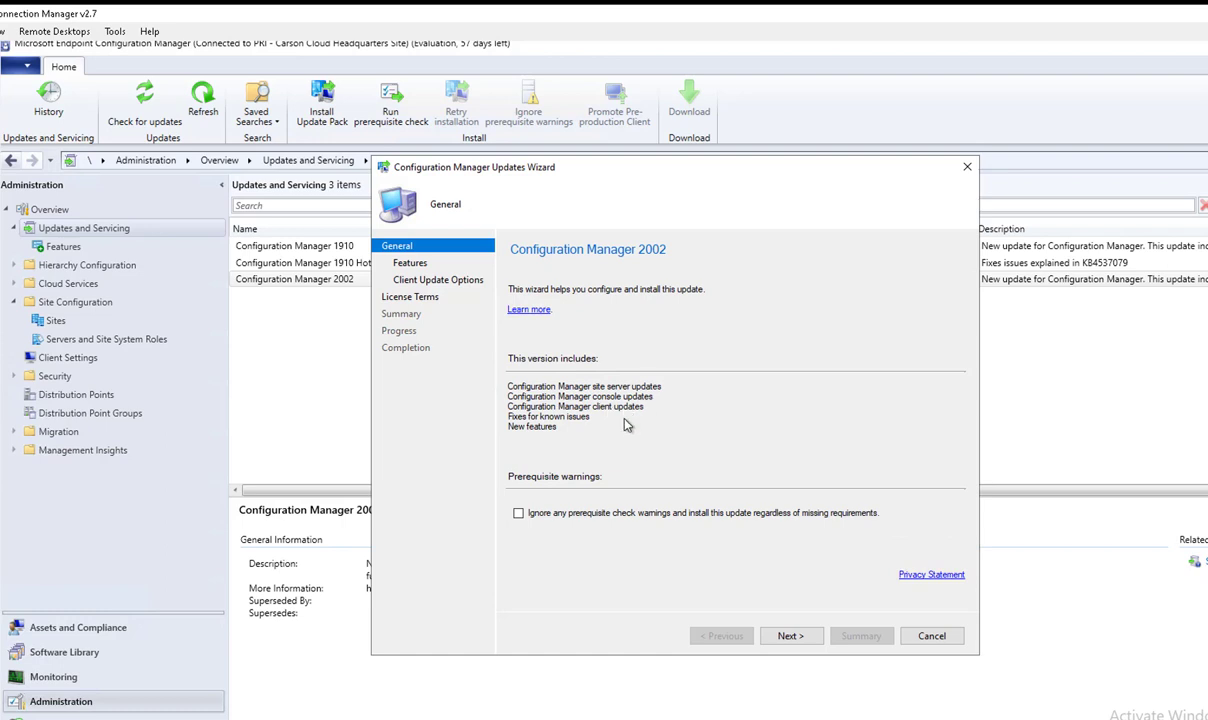
mouse_move(658, 424)
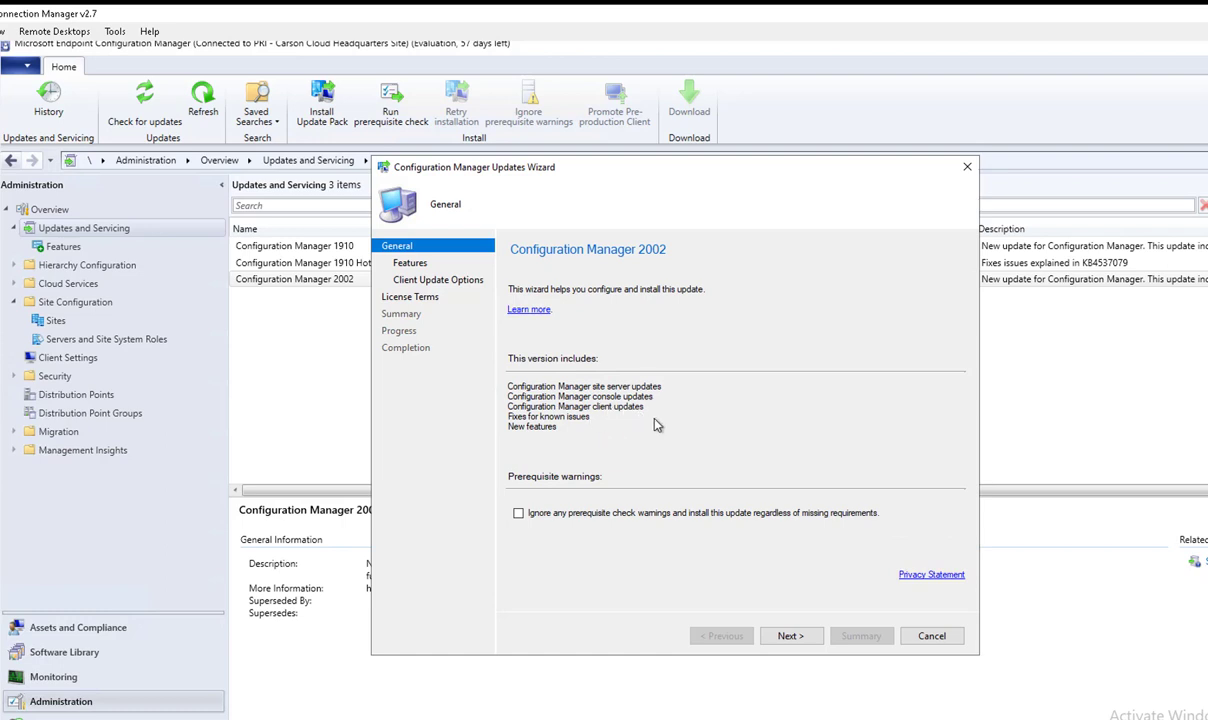
mouse_move(564, 428)
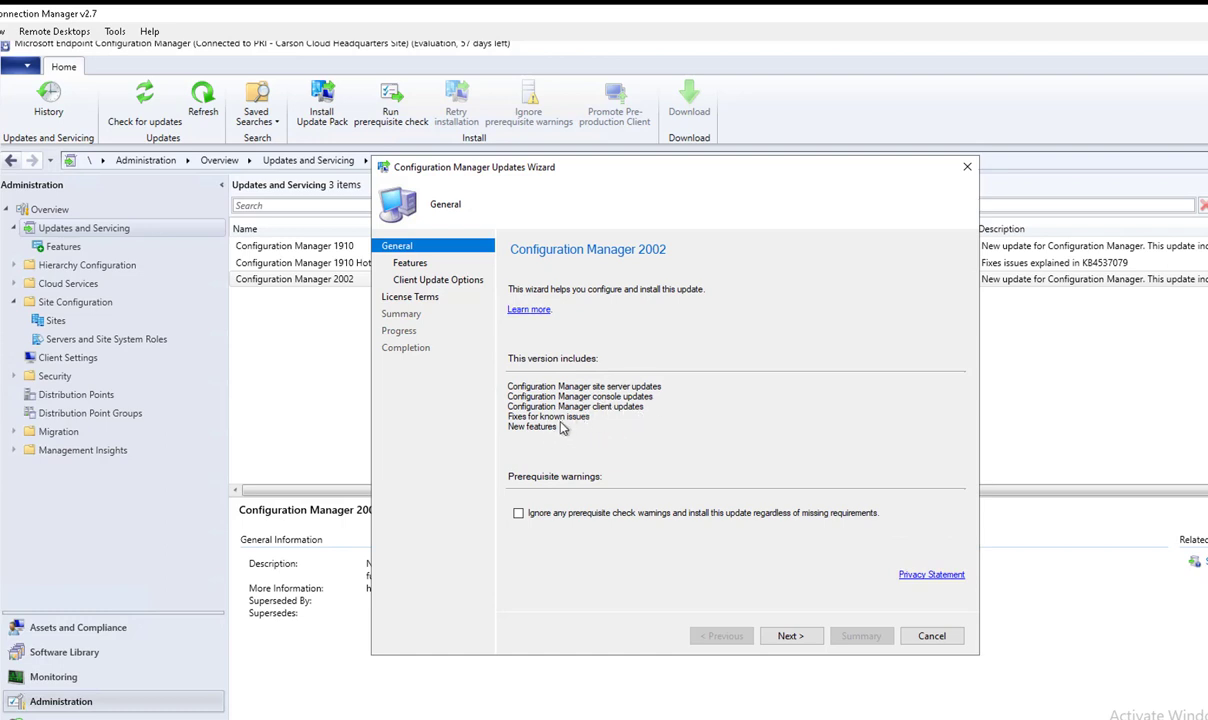
mouse_move(546, 438)
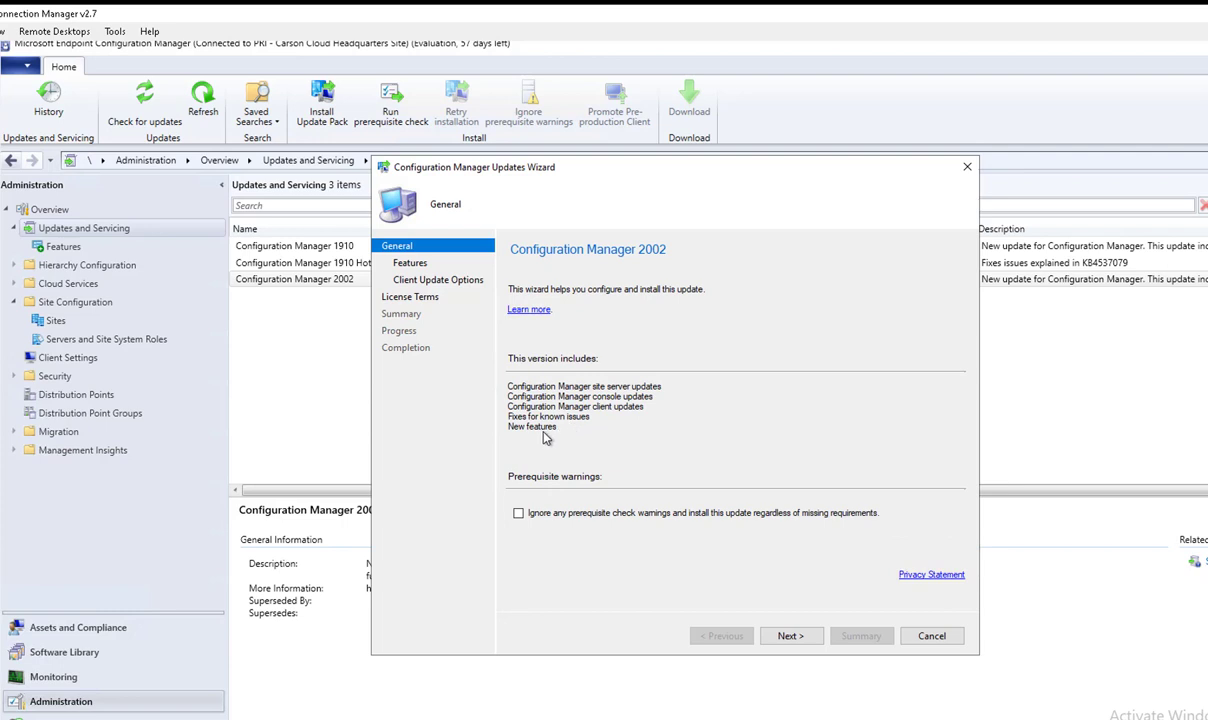
mouse_move(552, 496)
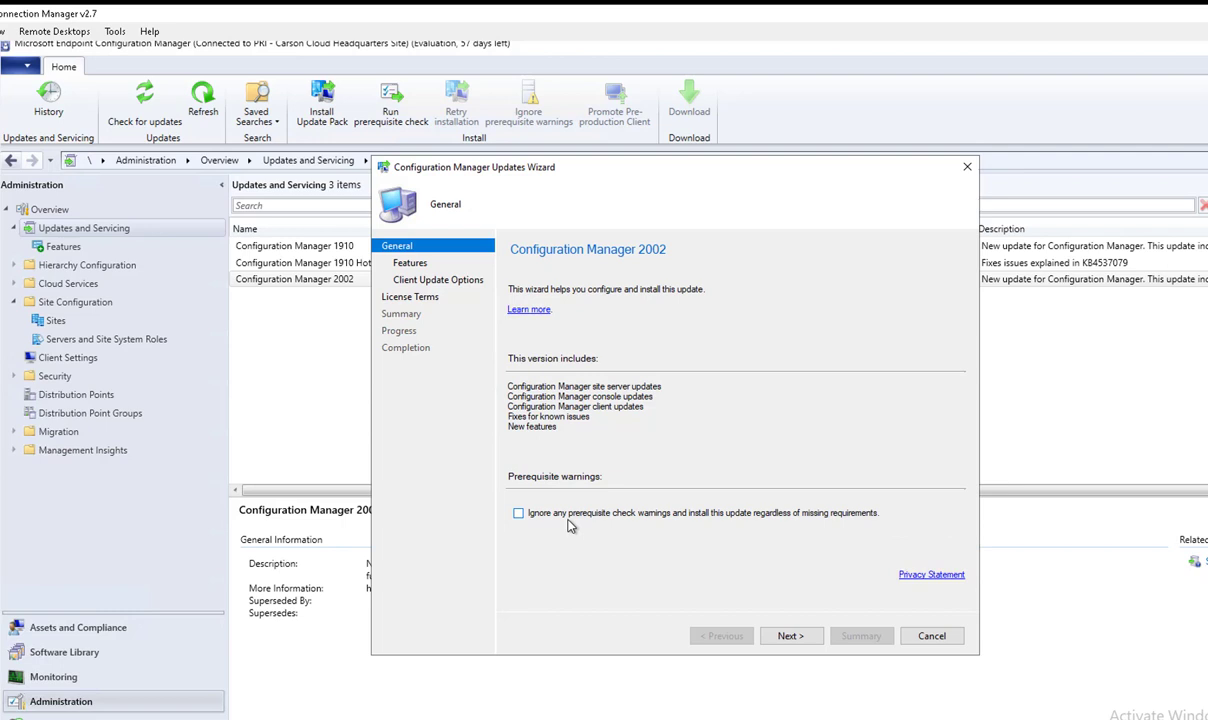
mouse_move(888, 536)
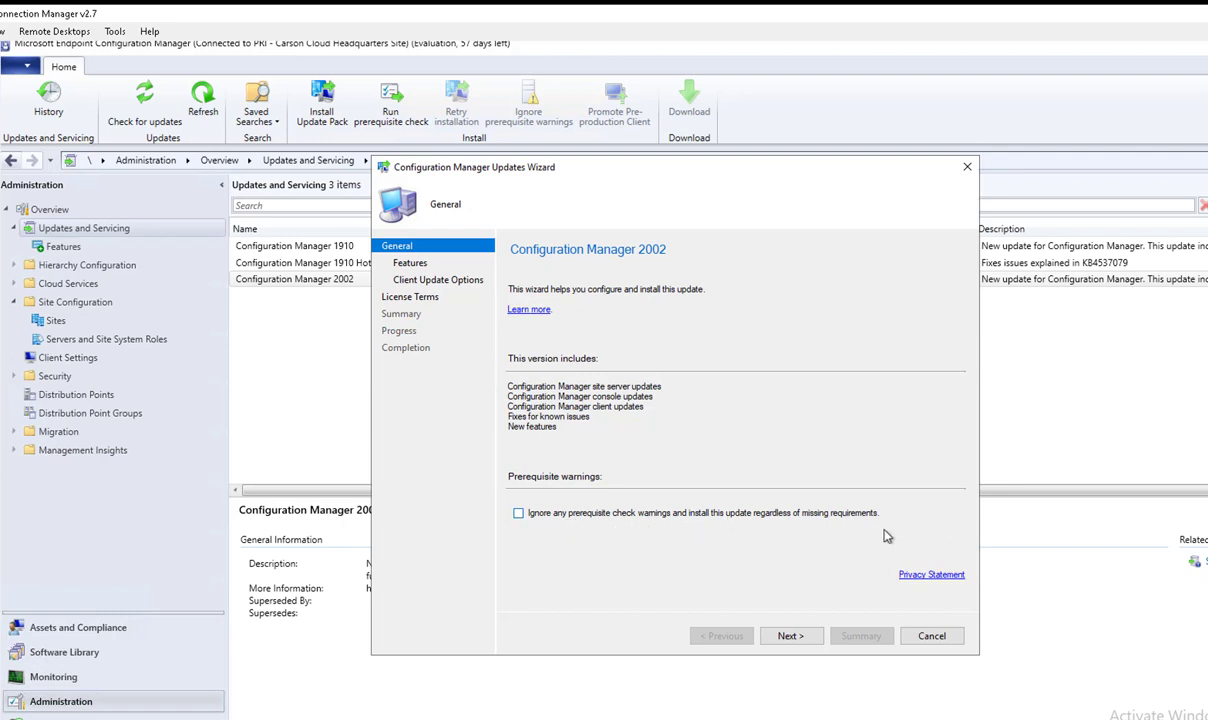
mouse_move(810, 520)
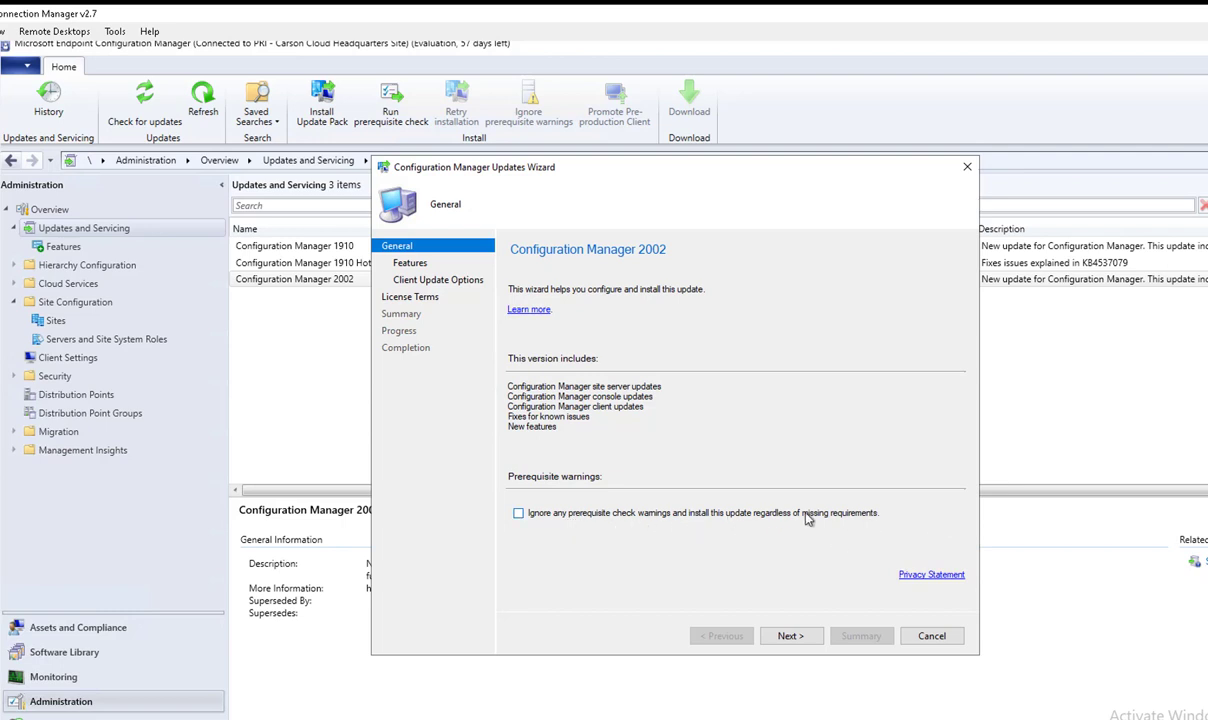
mouse_move(556, 518)
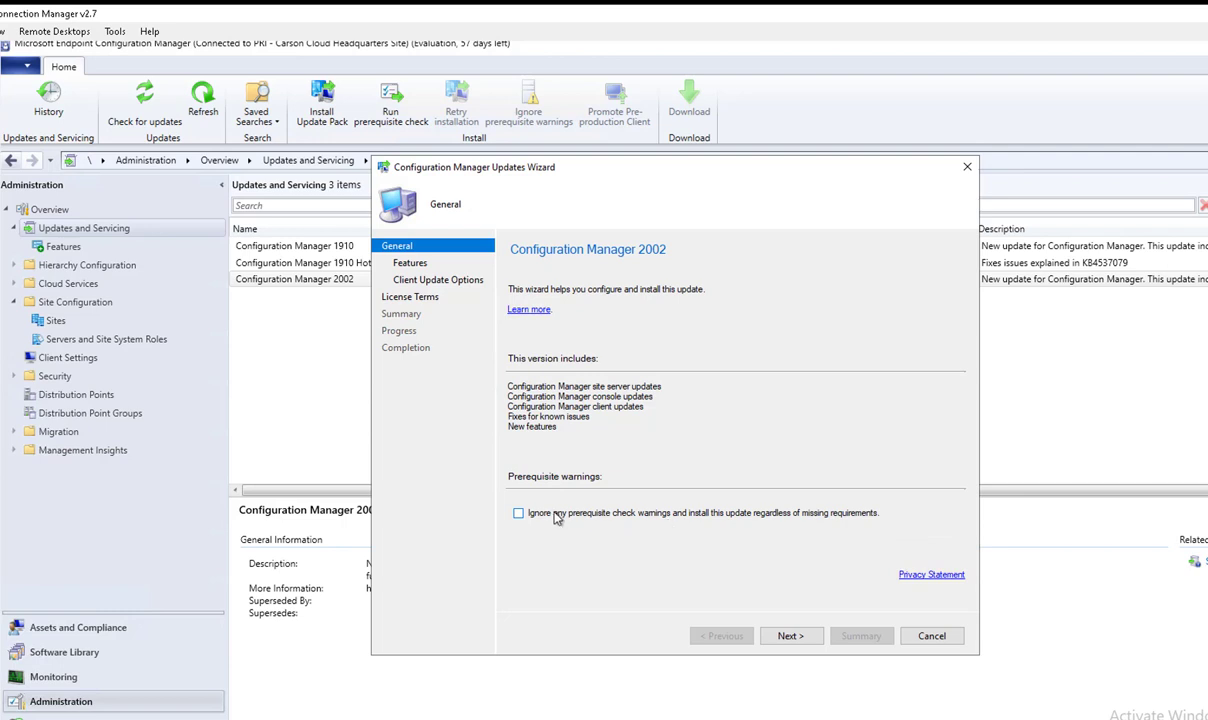
click(520, 512)
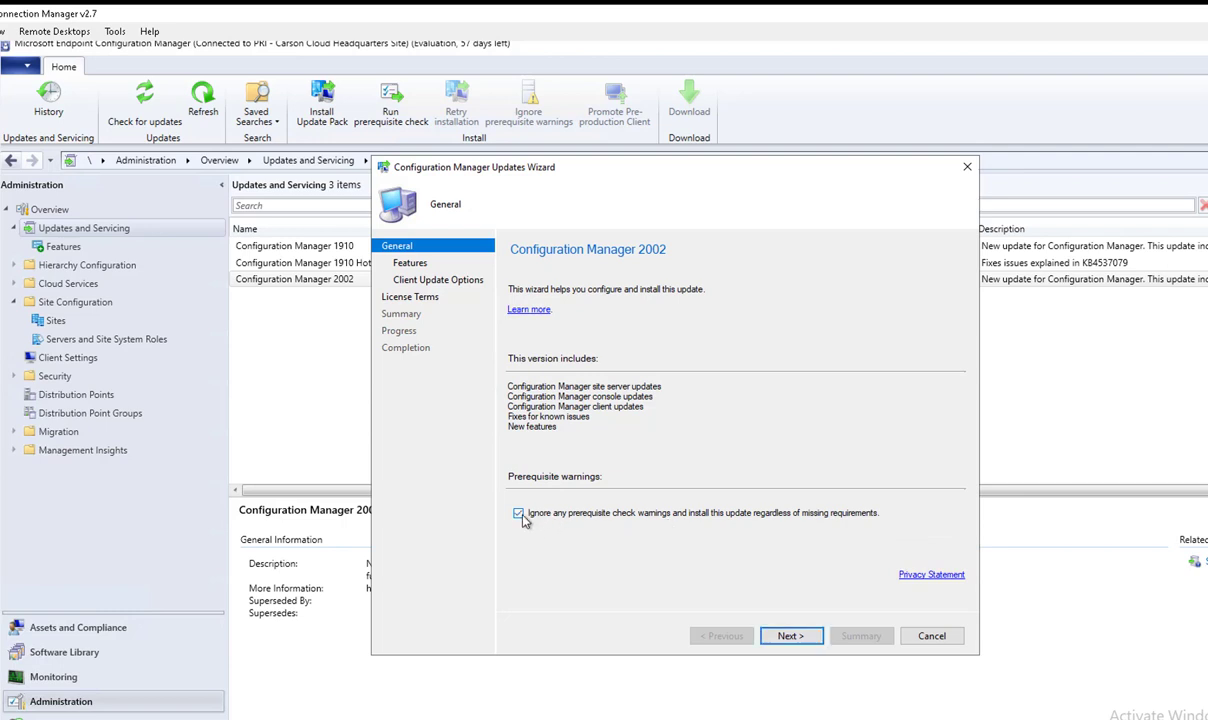
mouse_move(700, 510)
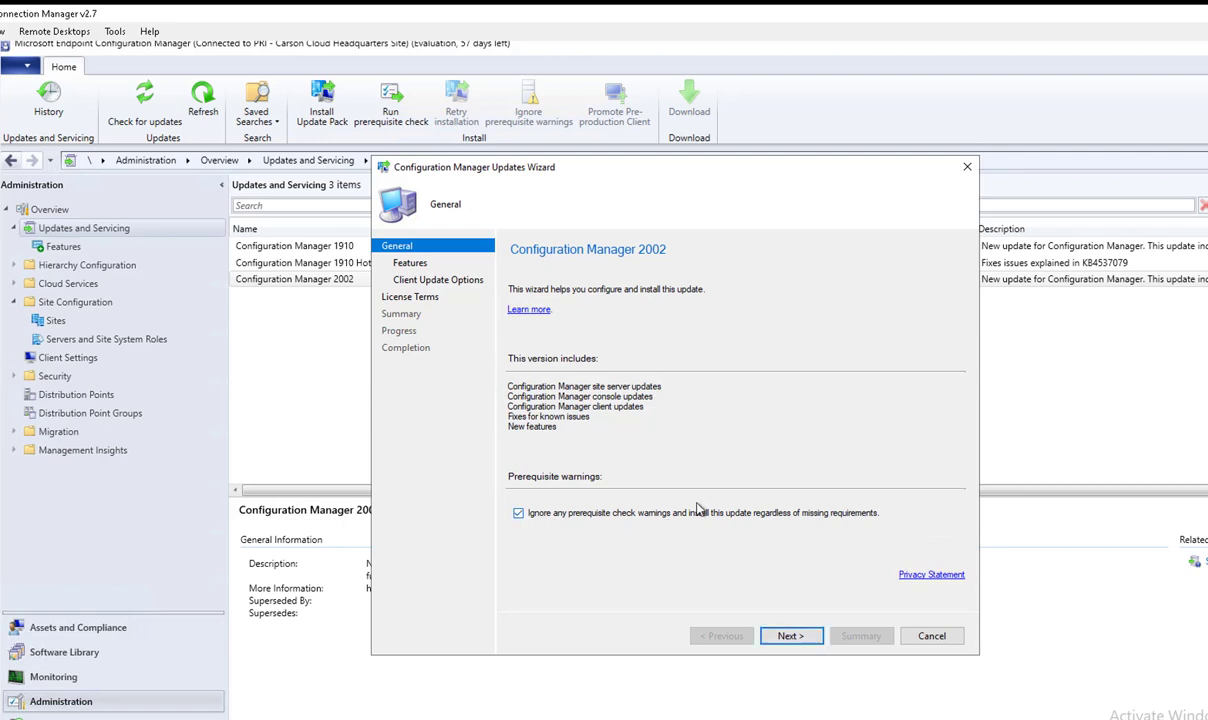
mouse_move(716, 548)
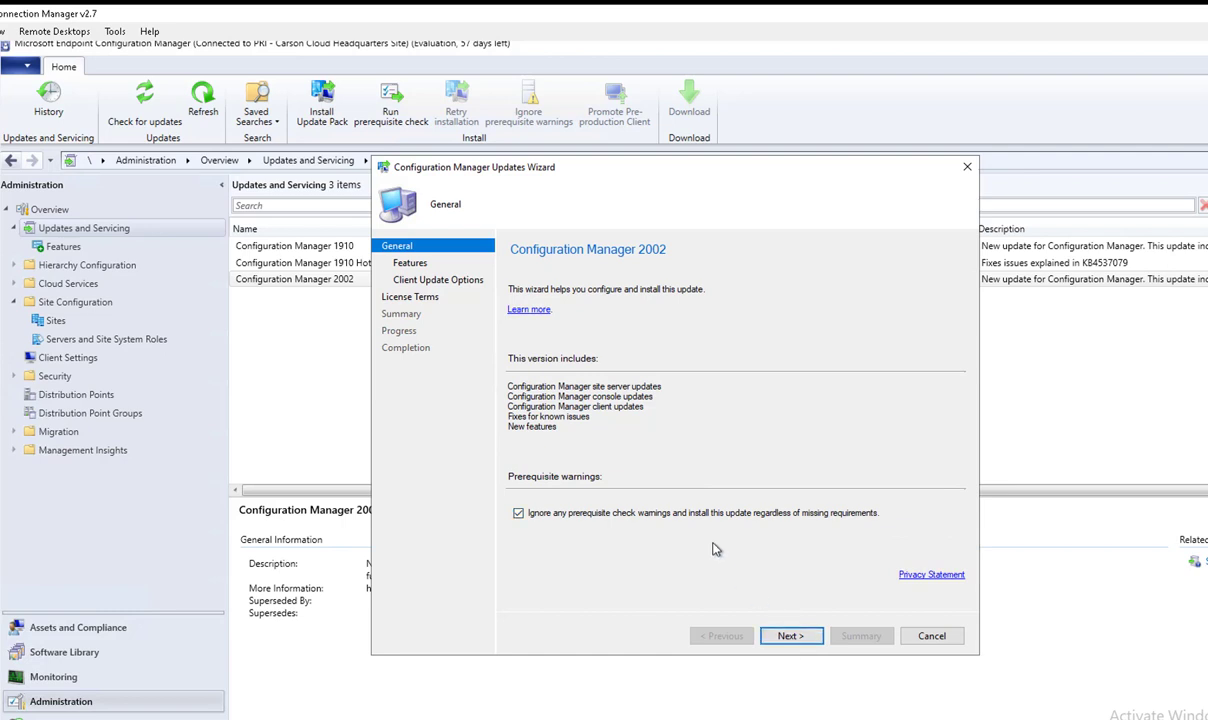
mouse_move(768, 598)
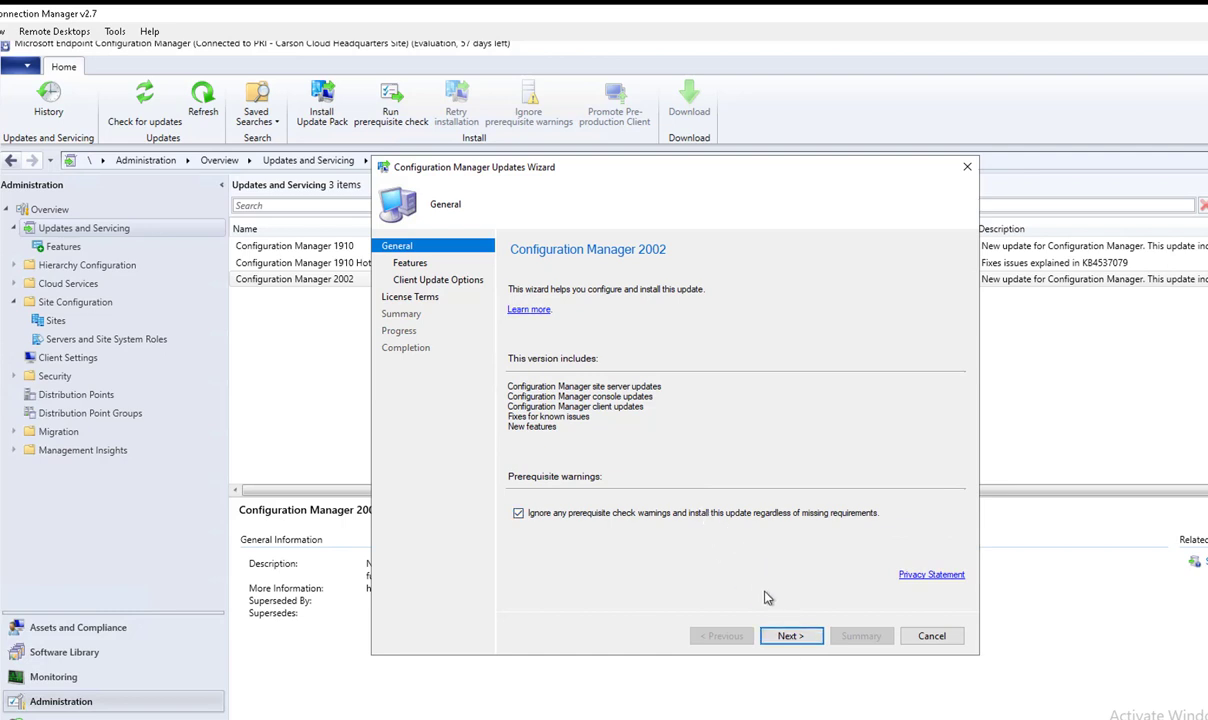
click(790, 636)
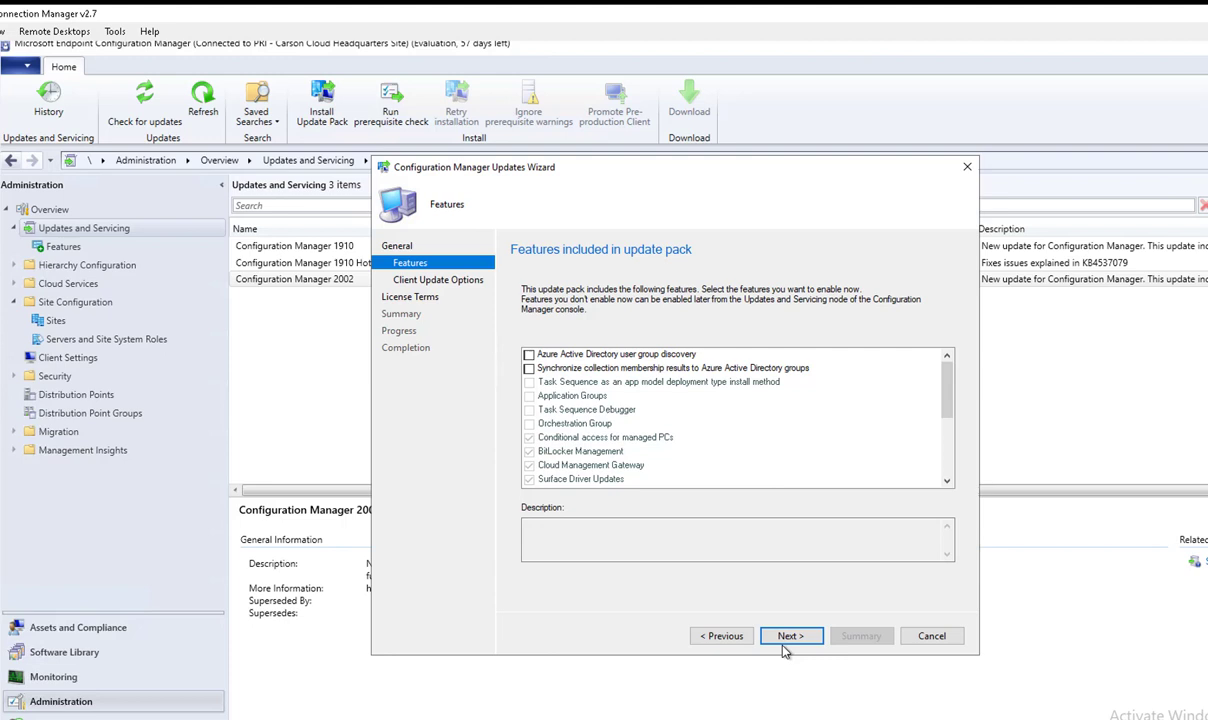
mouse_move(596, 308)
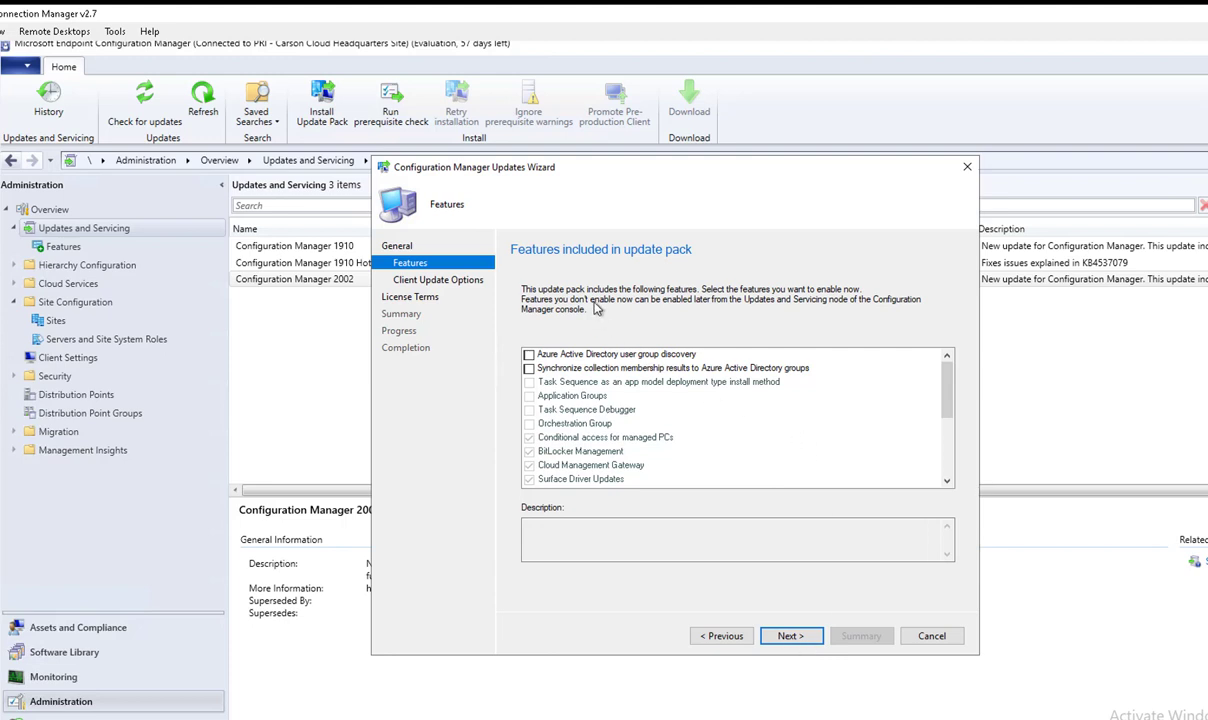
mouse_move(620, 260)
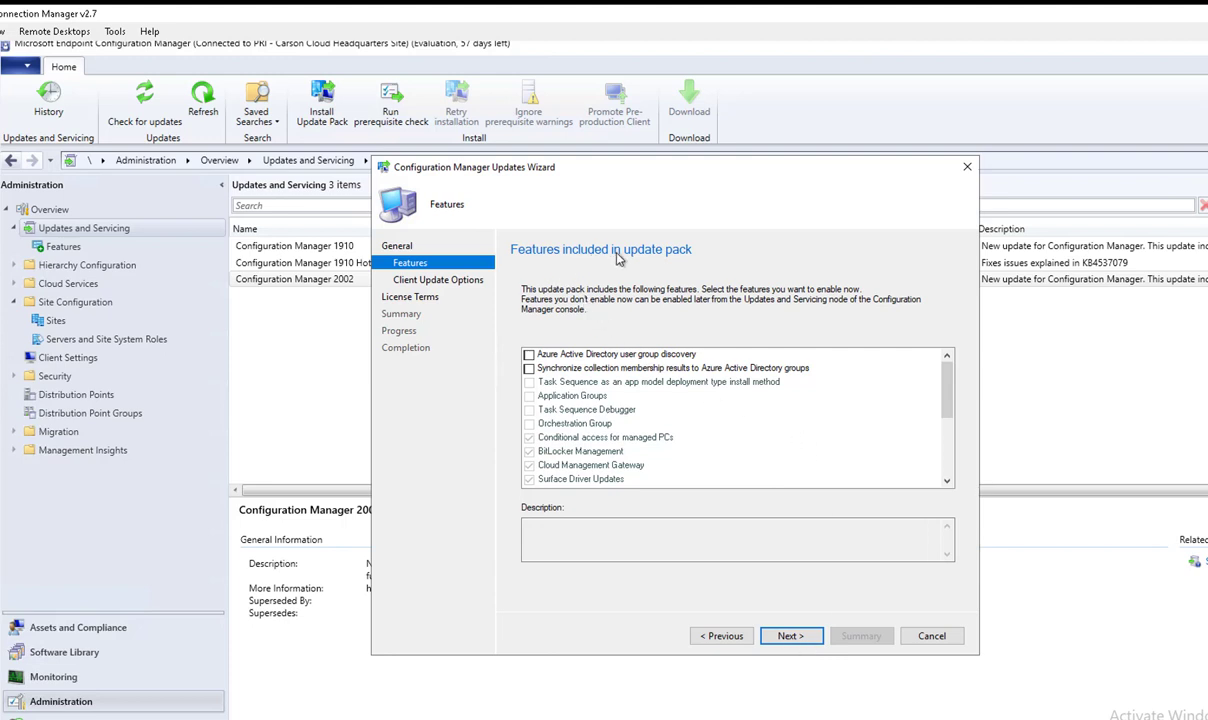
mouse_move(544, 310)
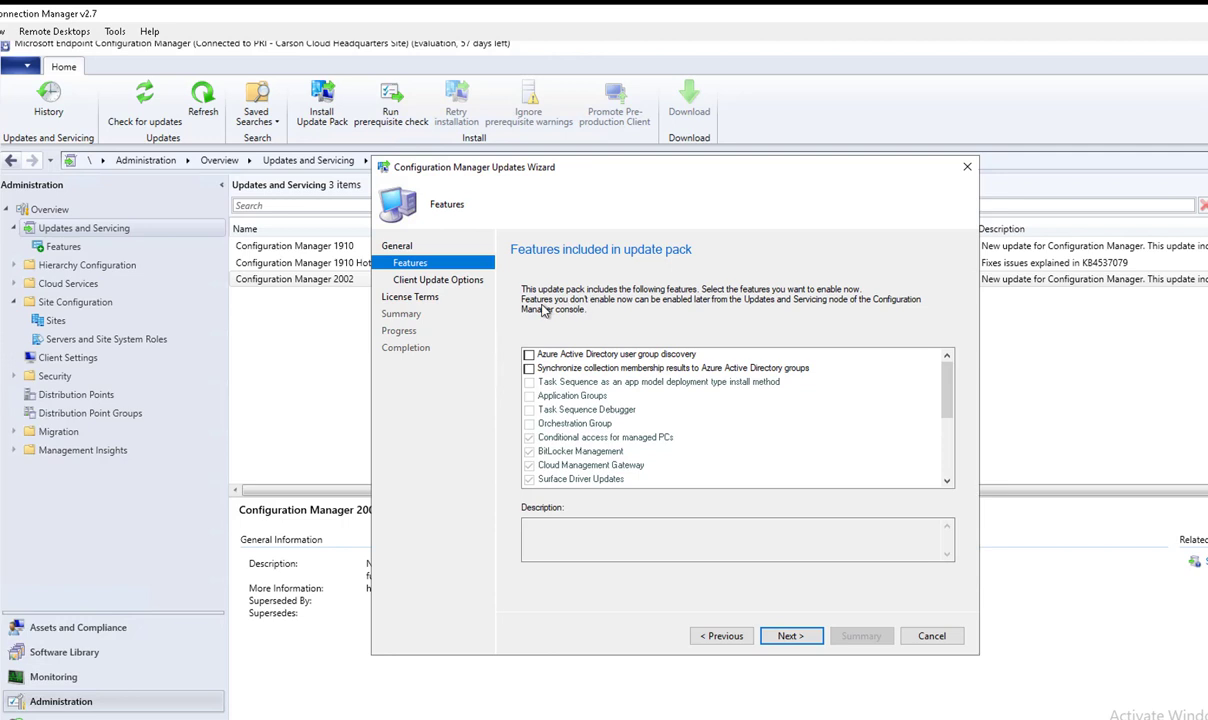
mouse_move(572, 364)
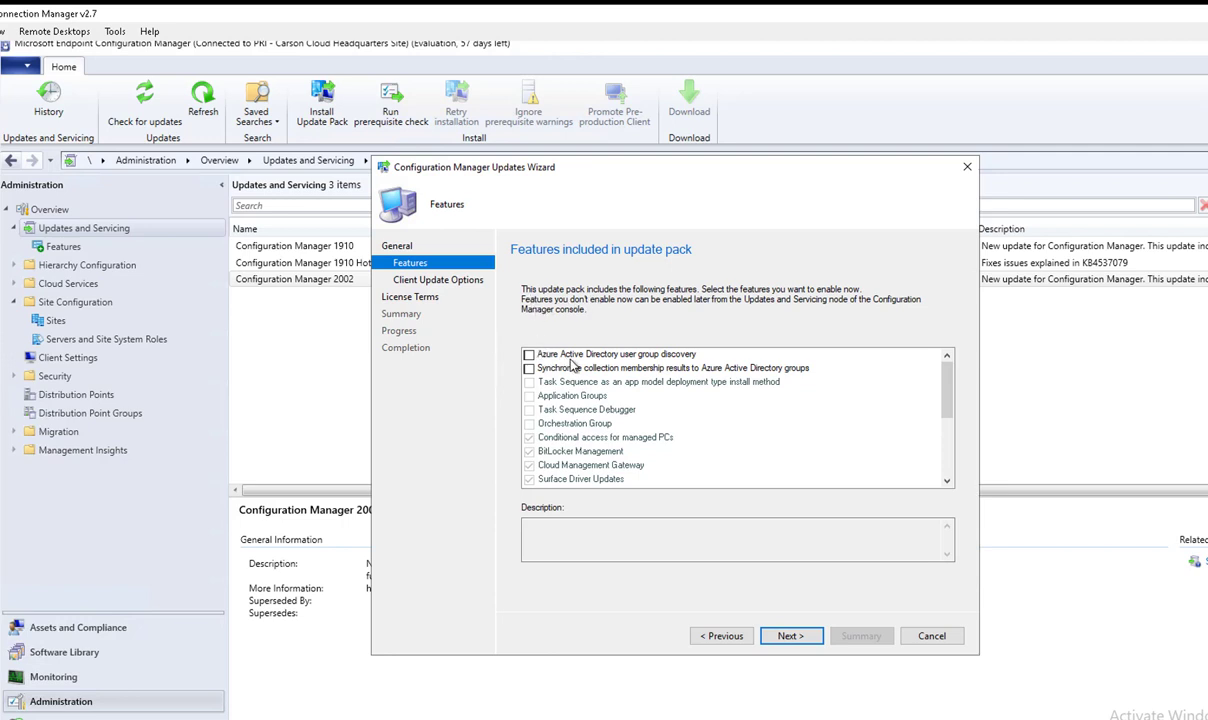
mouse_move(652, 372)
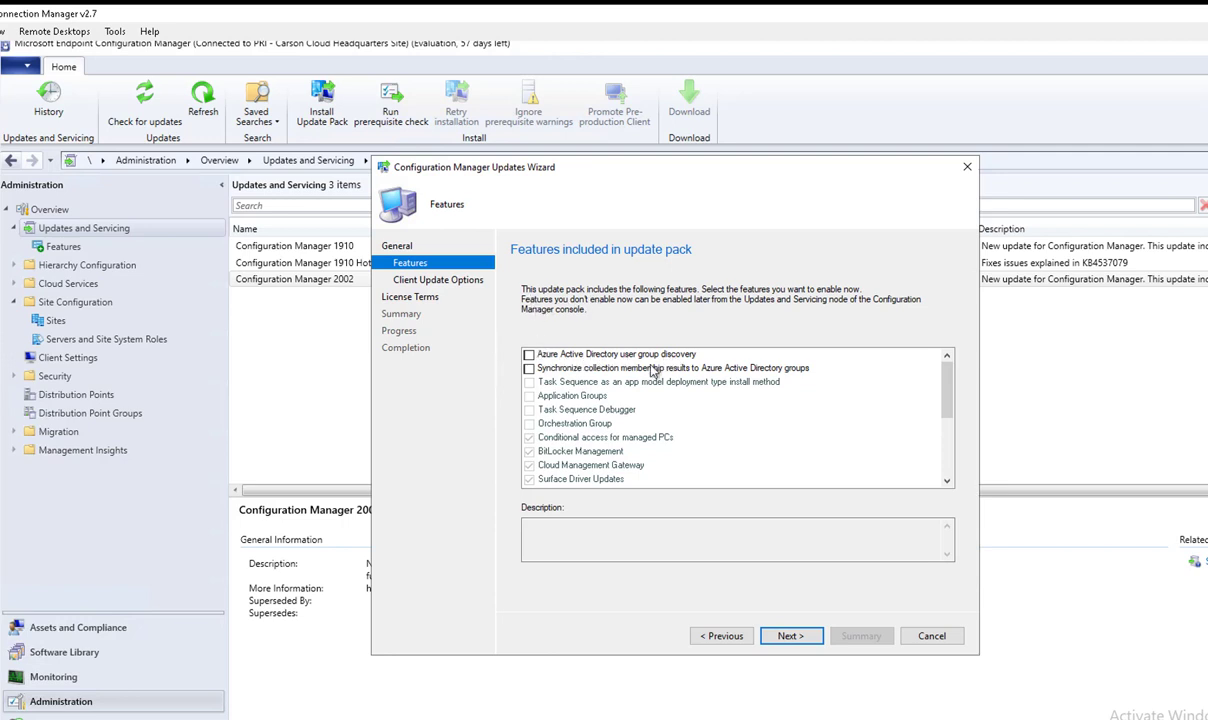
mouse_move(680, 372)
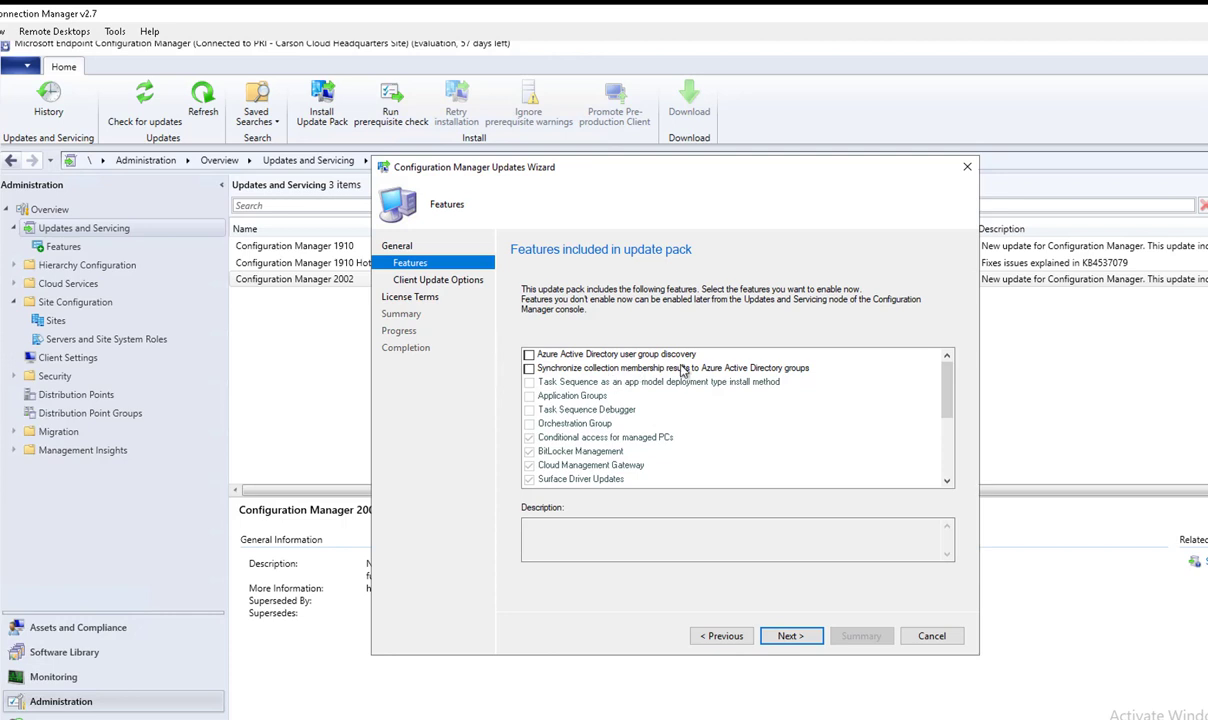
mouse_move(838, 374)
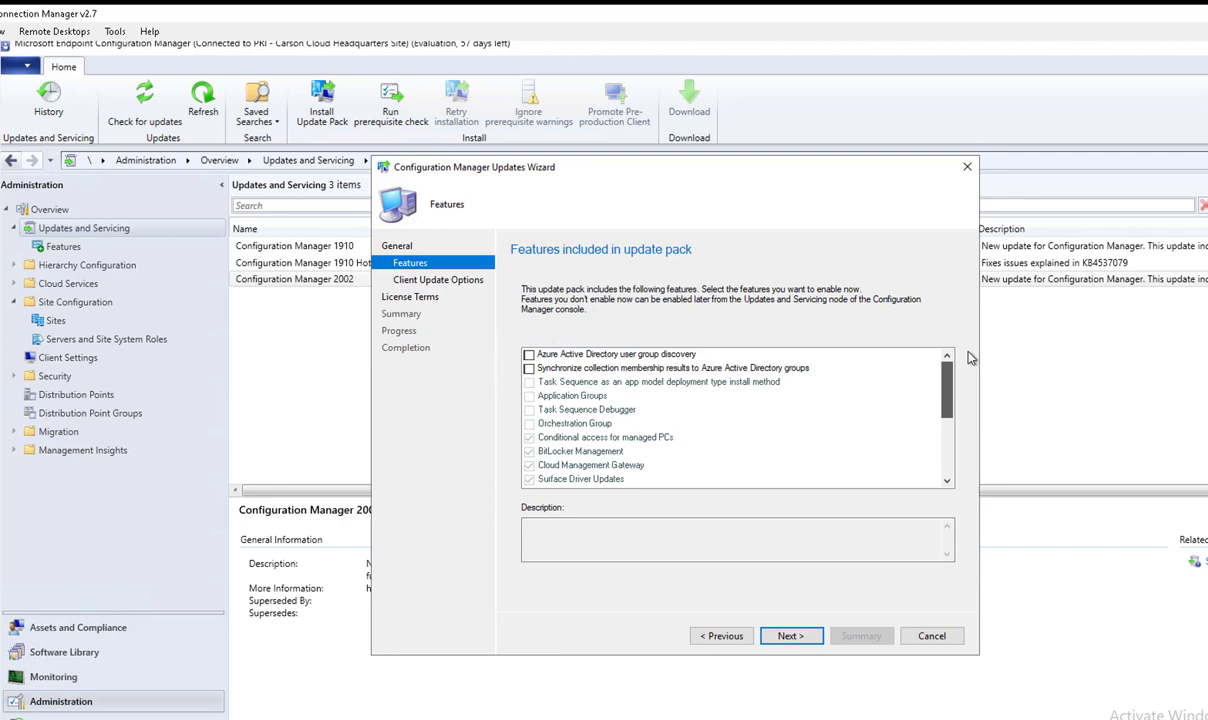
mouse_move(560, 368)
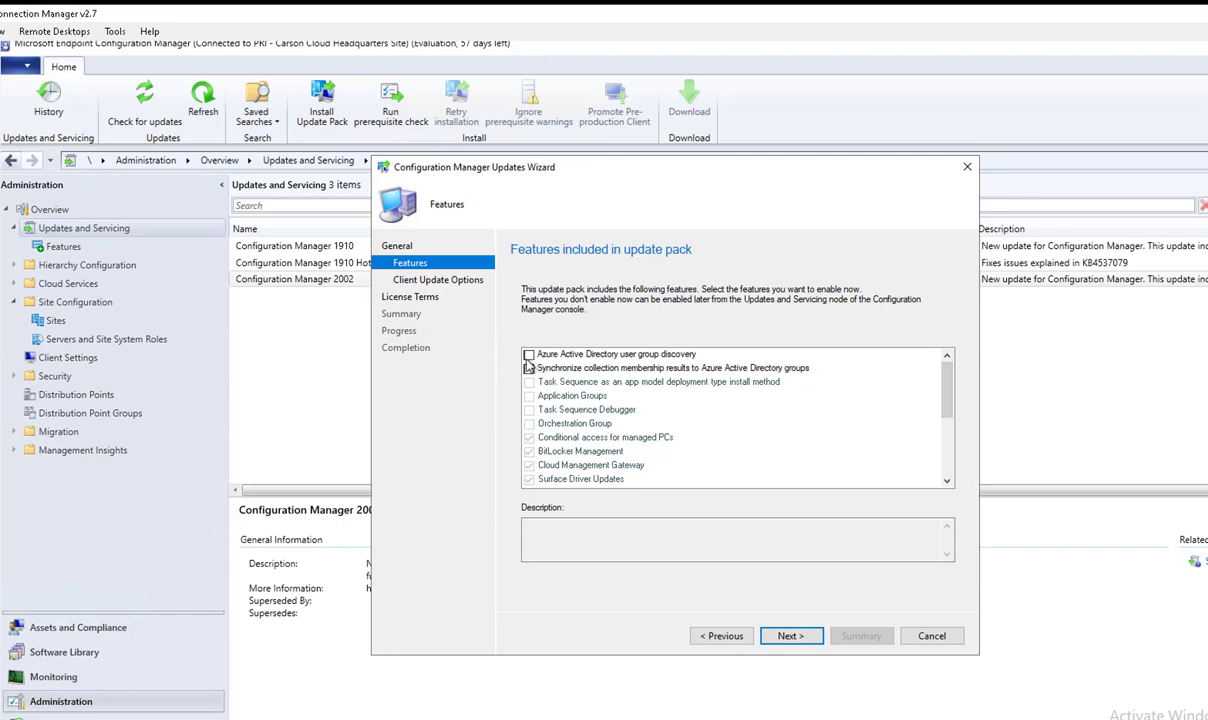
Enable collection membership sync to Azure AD groups and Azure AD user group discovery
click(528, 368)
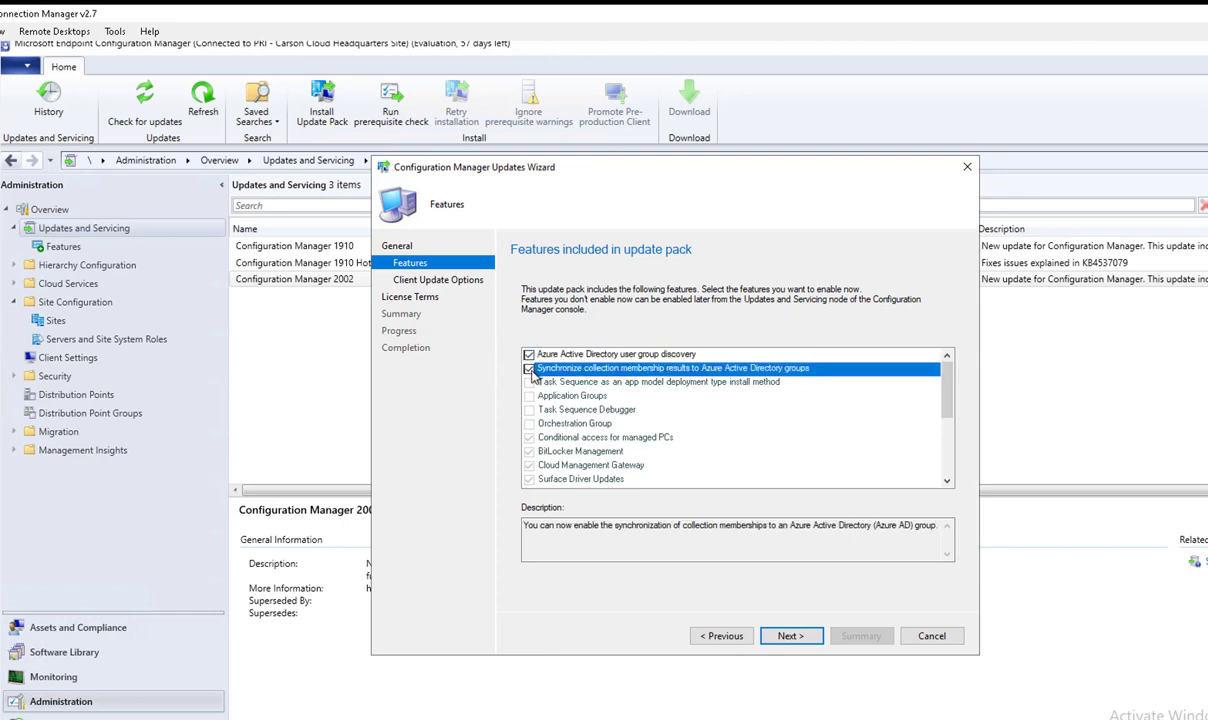
click(616, 354)
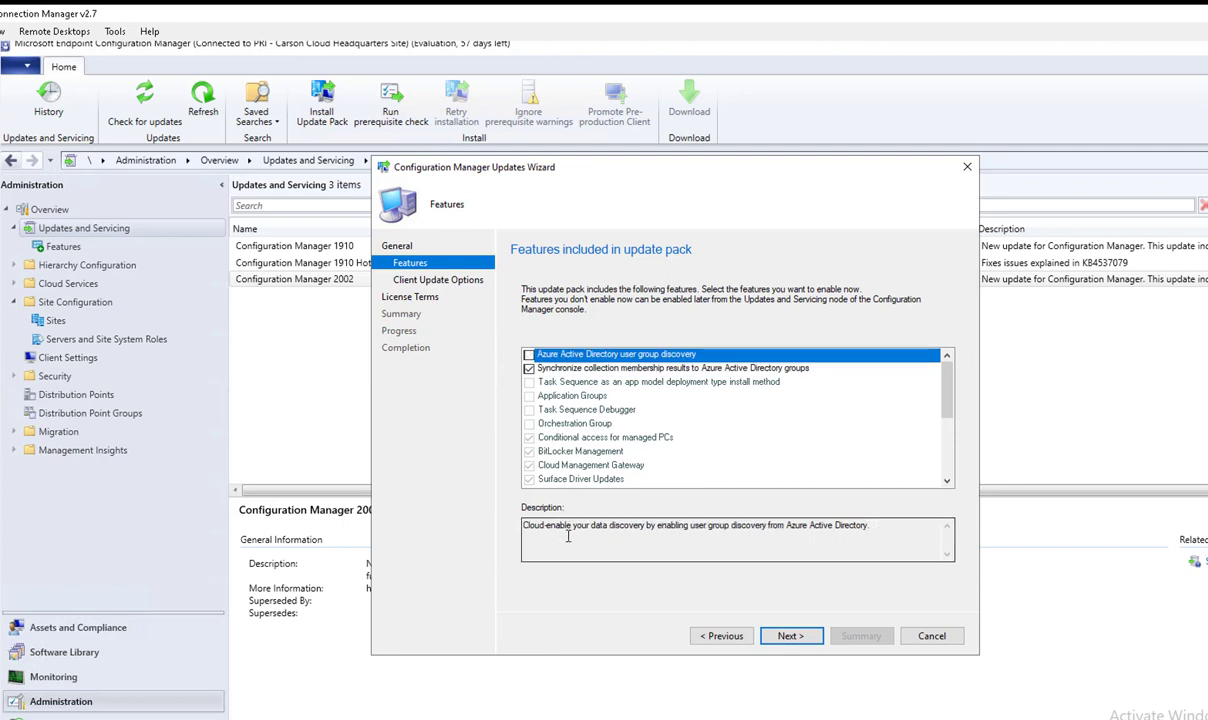
mouse_move(696, 536)
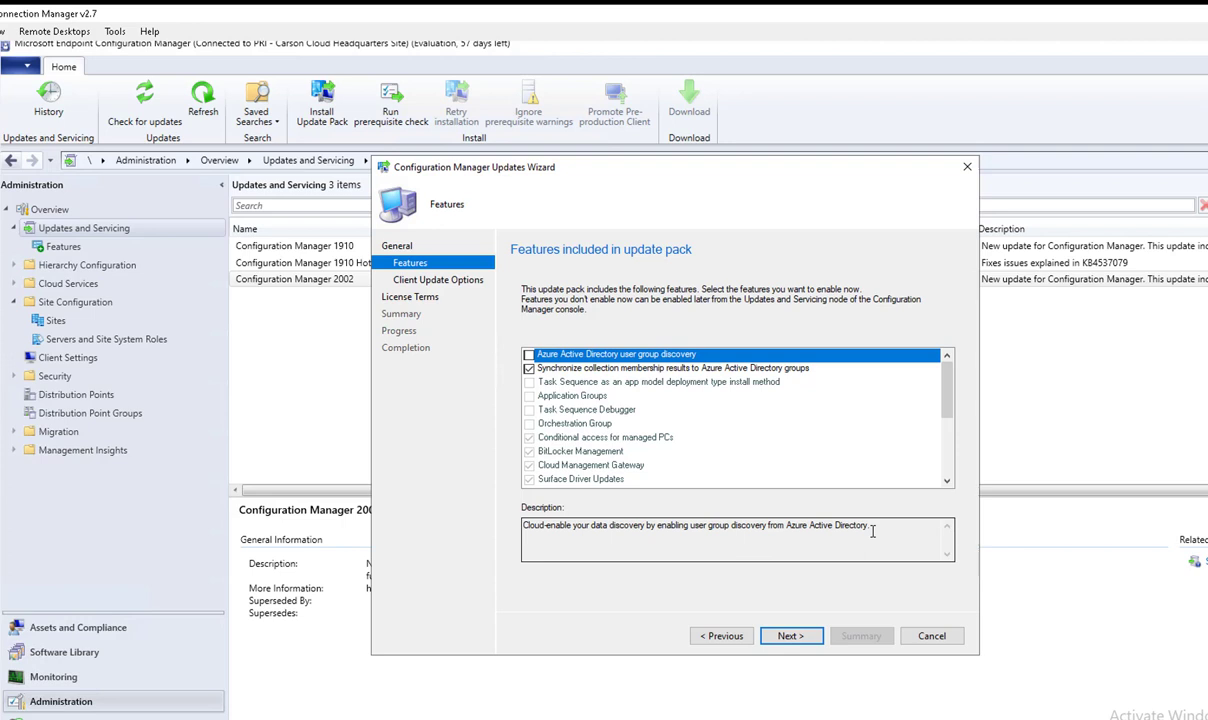
mouse_move(596, 392)
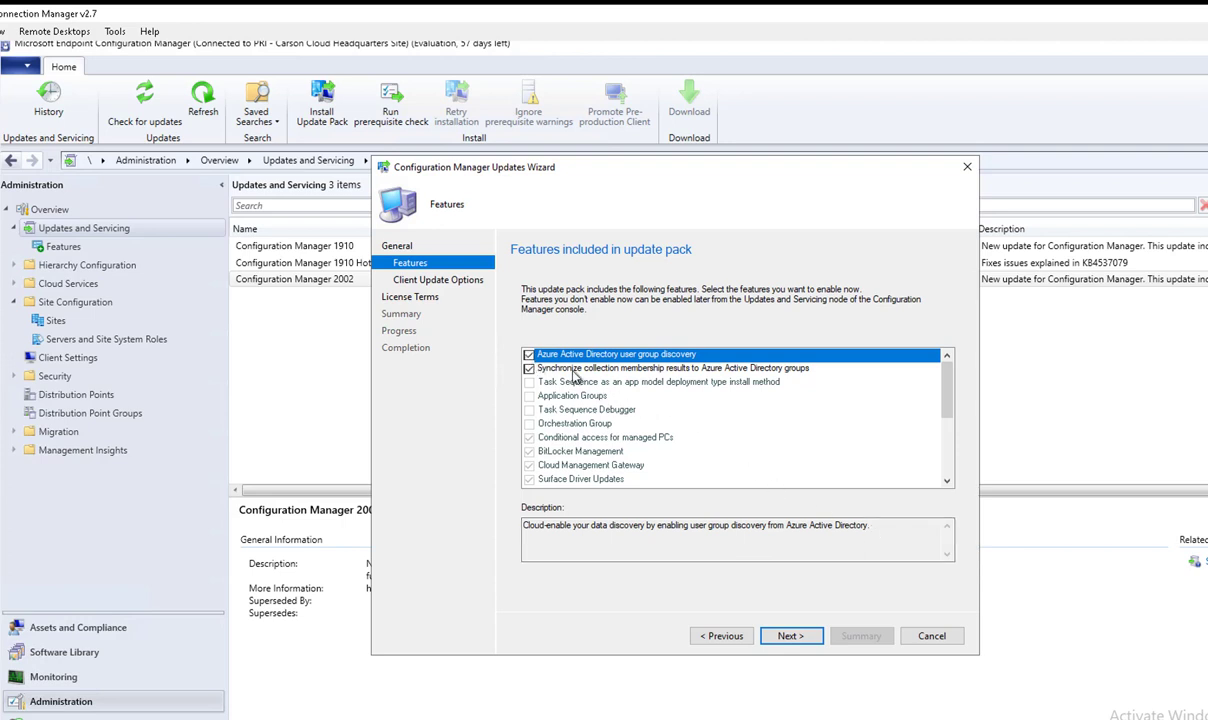
mouse_move(620, 372)
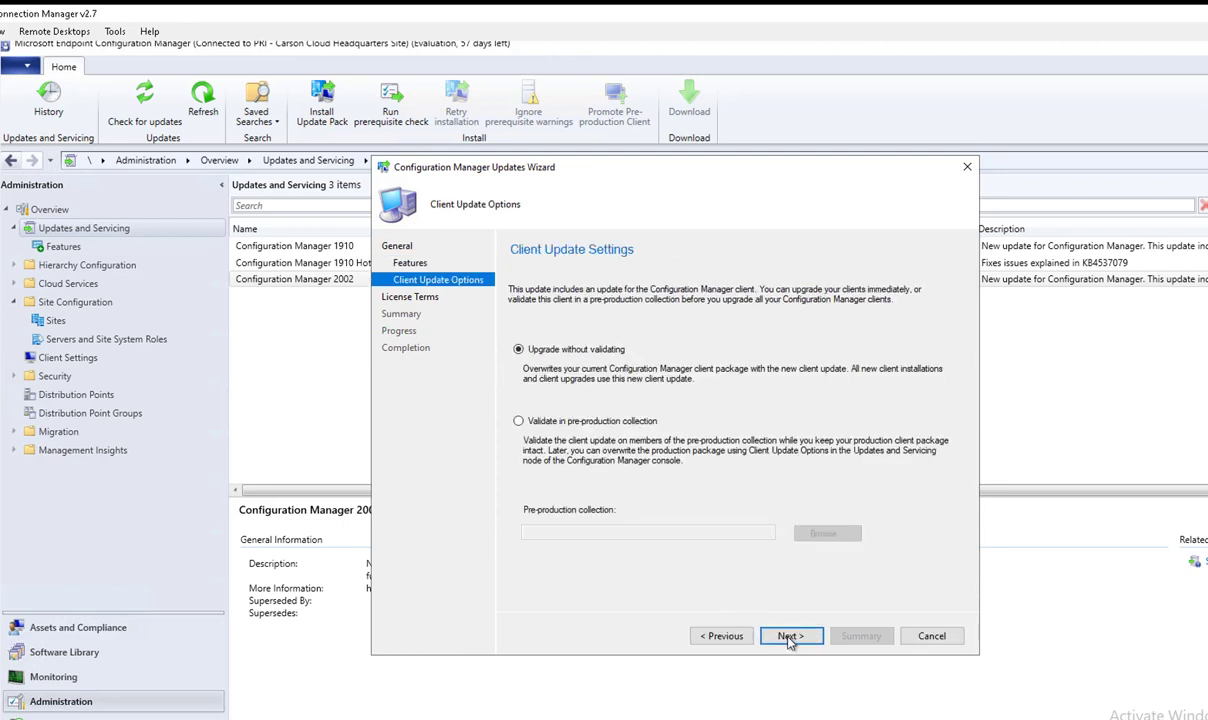
mouse_move(558, 368)
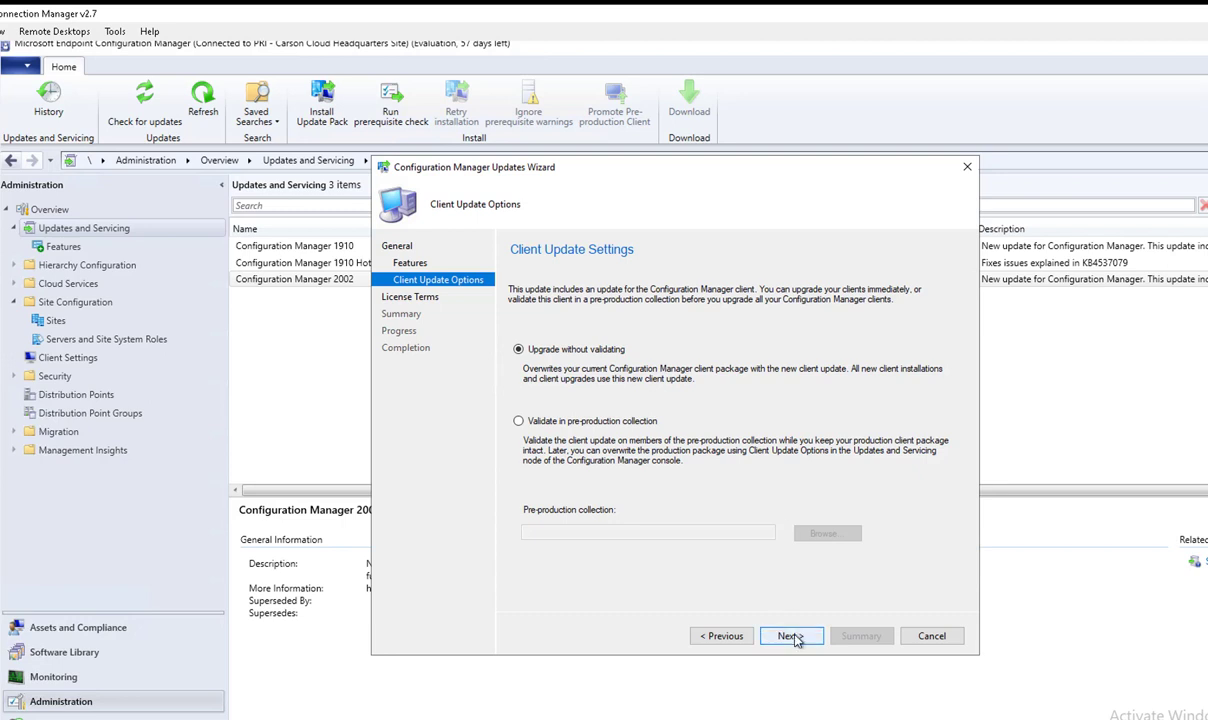
Accept the License Terms and Privacy Statement and apply the summary to start the 2002 installation
click(790, 636)
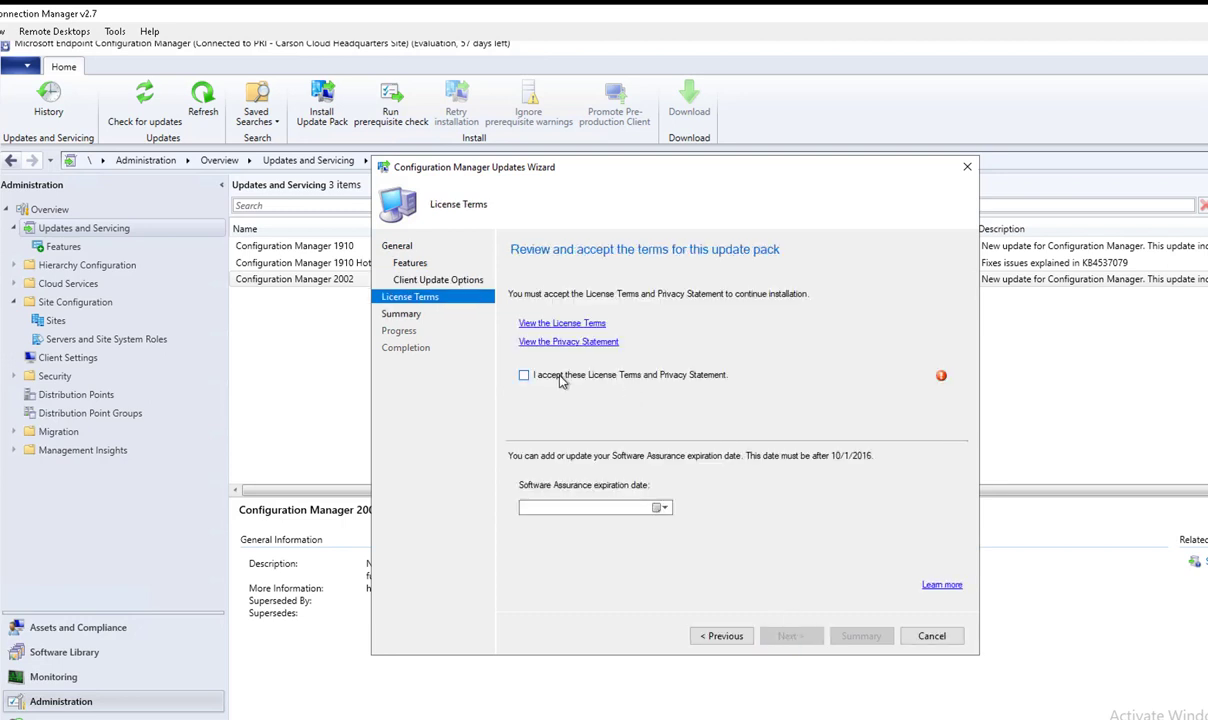
click(524, 374)
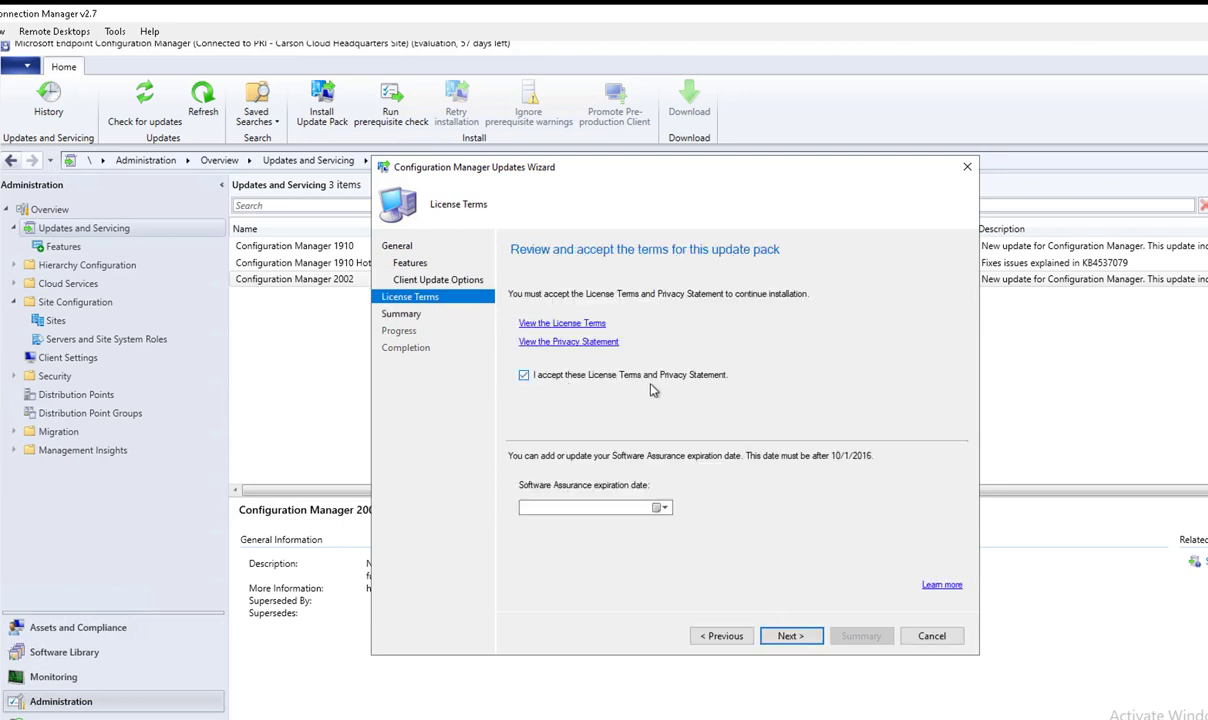
mouse_move(576, 500)
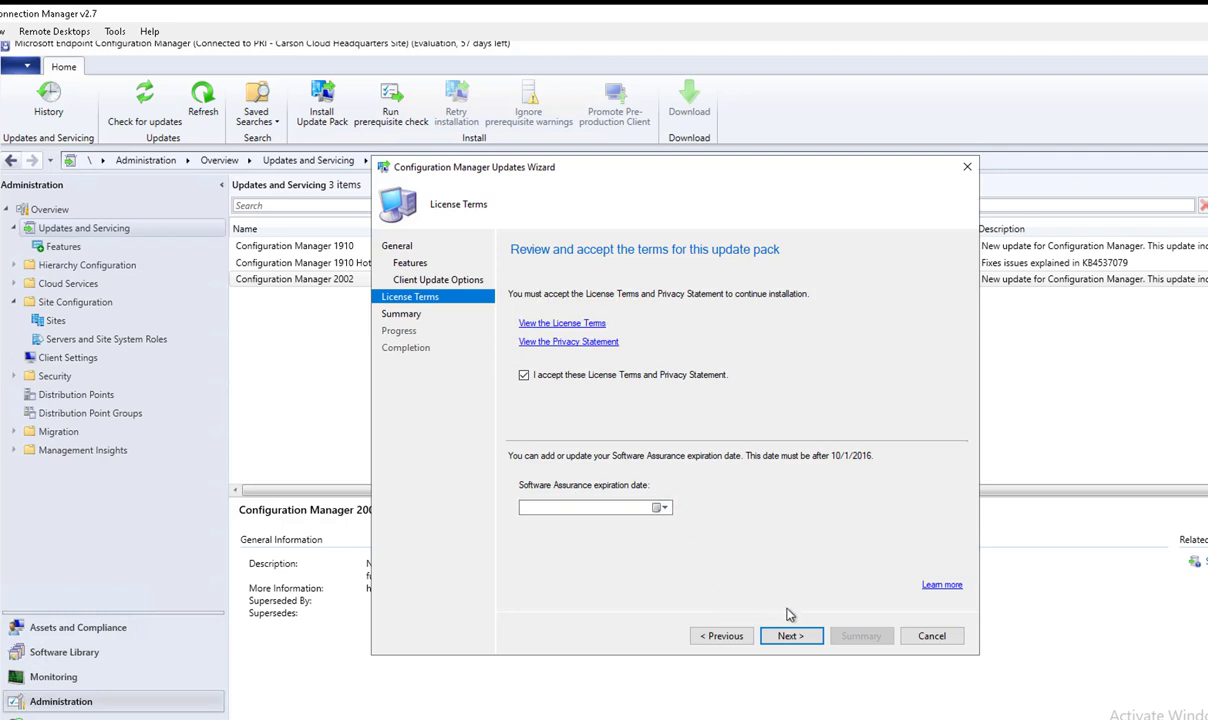
mouse_move(670, 584)
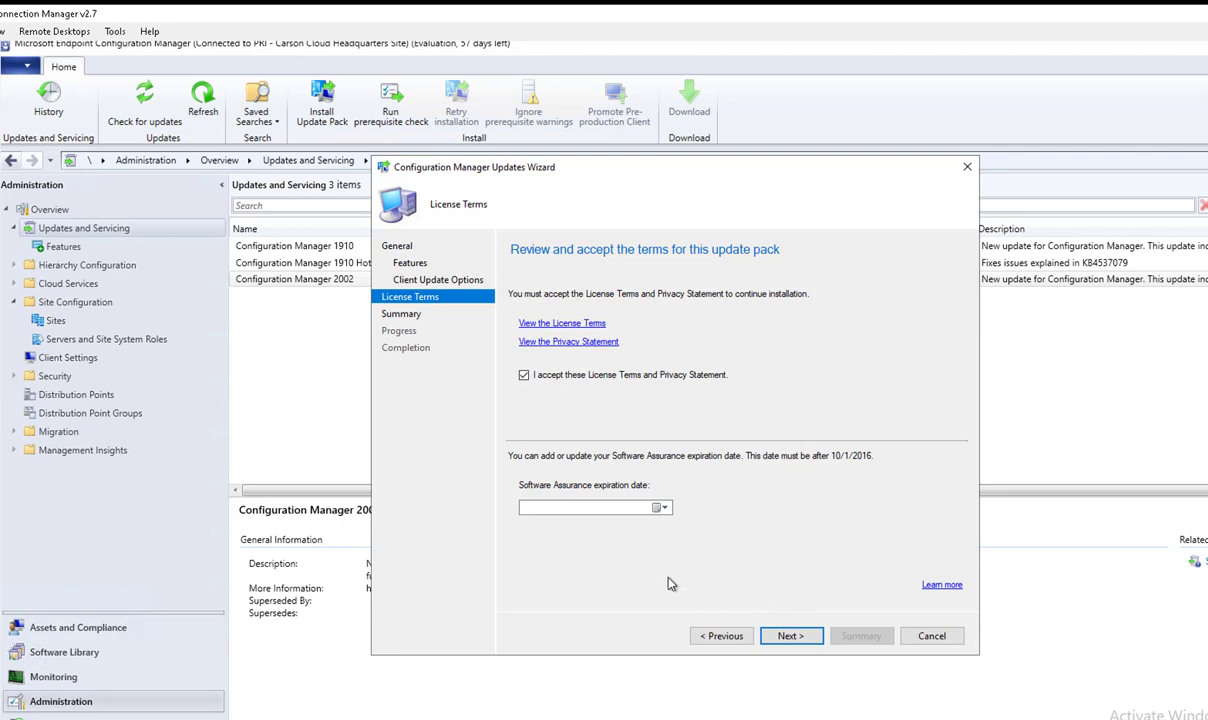
click(790, 636)
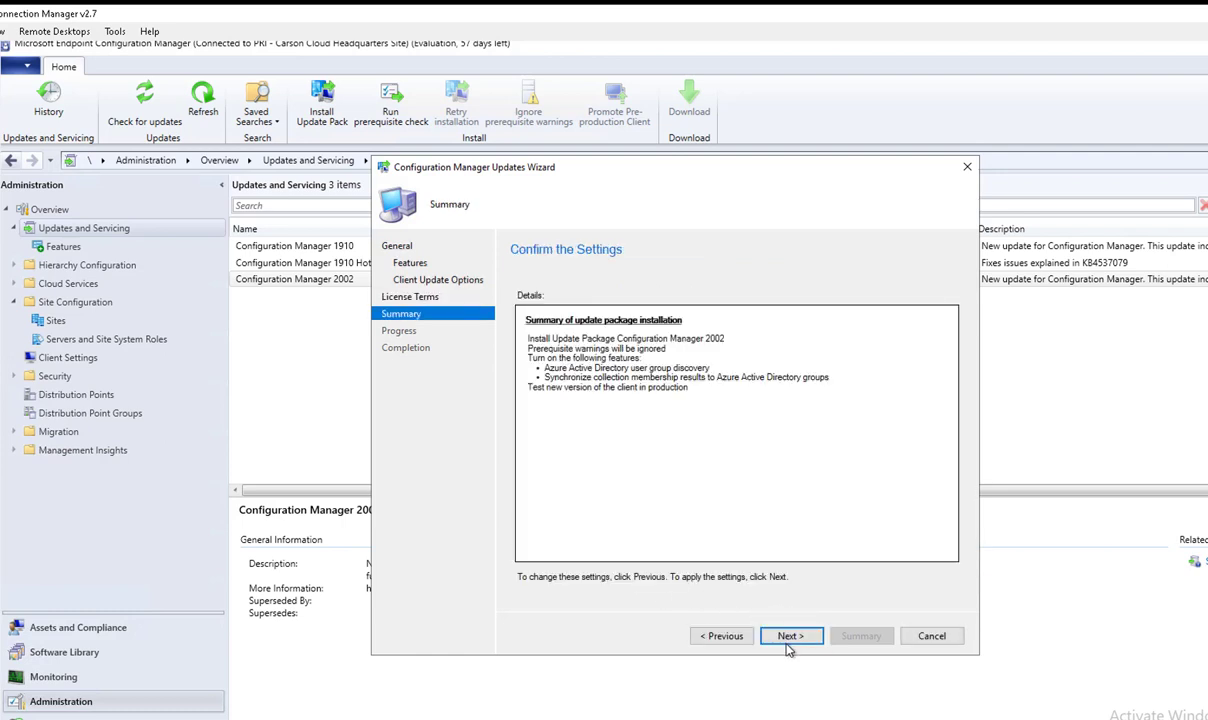
click(790, 636)
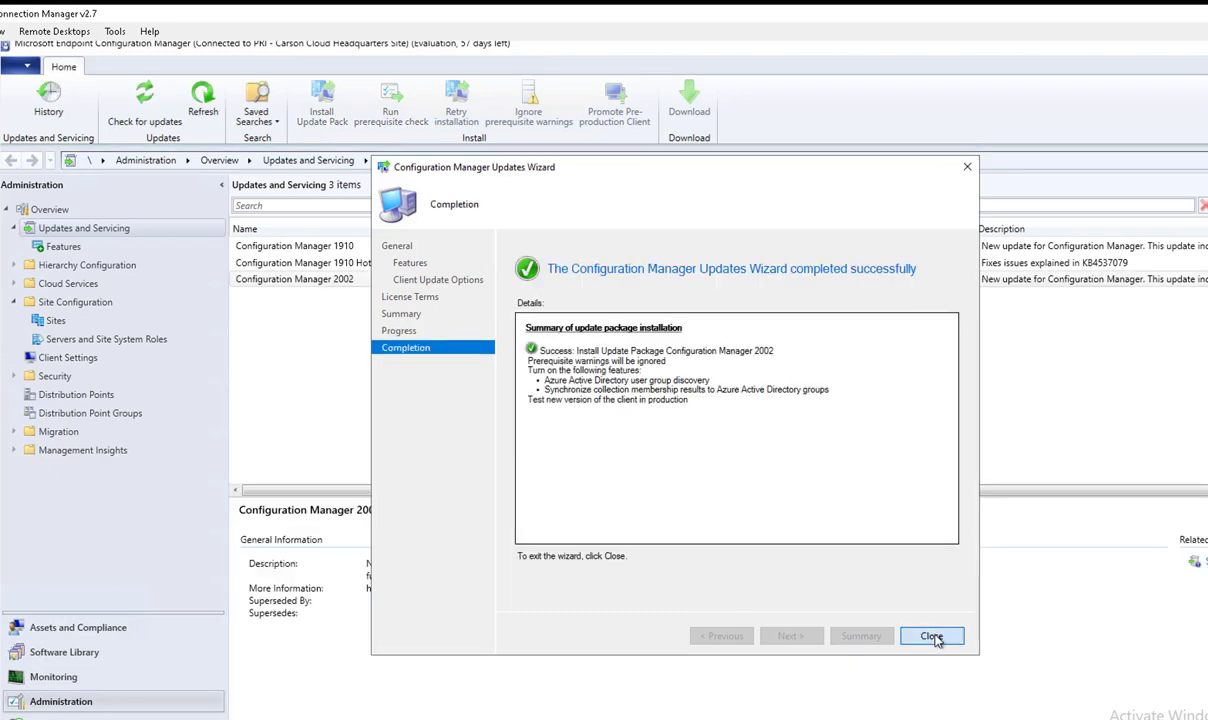
Close the completed wizard and refresh the updates list, showing Configuration Manager 2002 as Installing
click(932, 636)
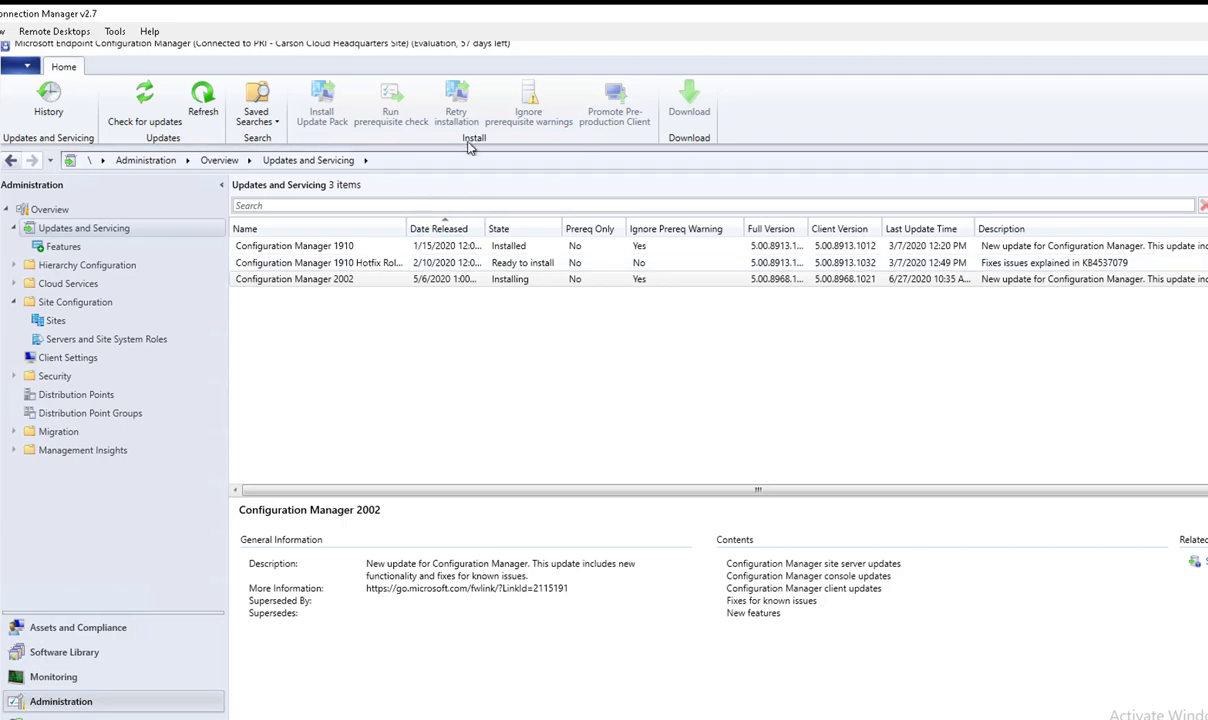
click(294, 246)
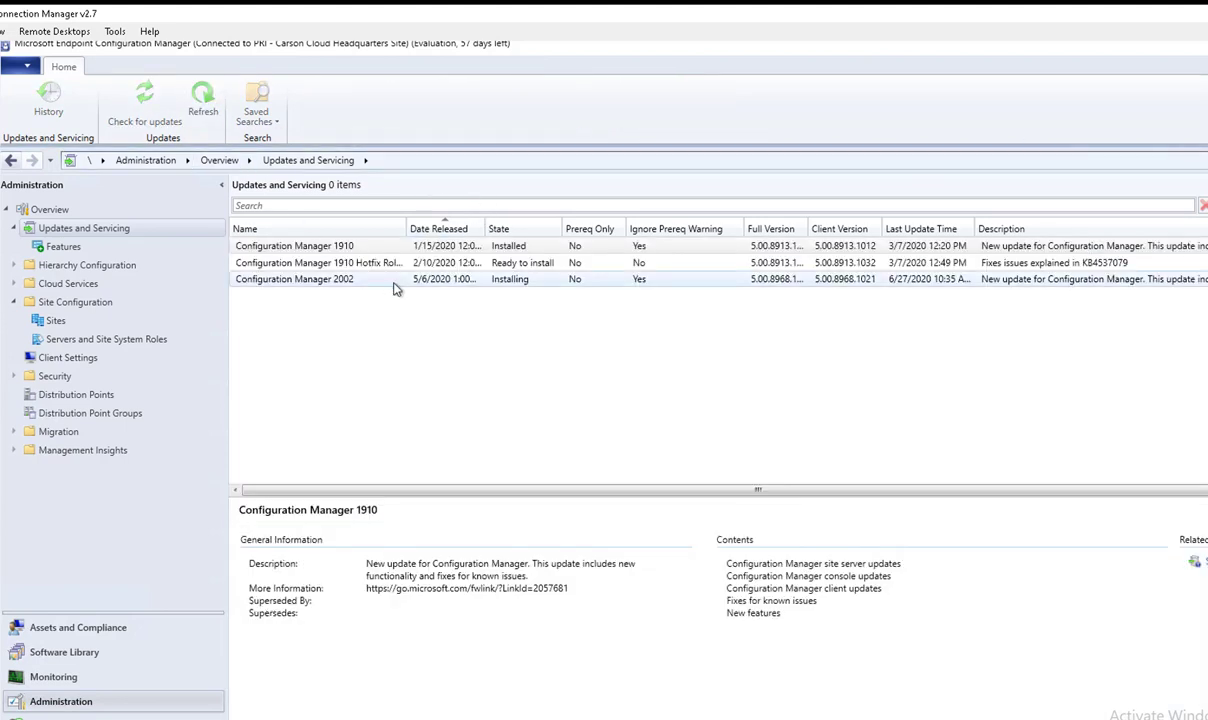
click(294, 280)
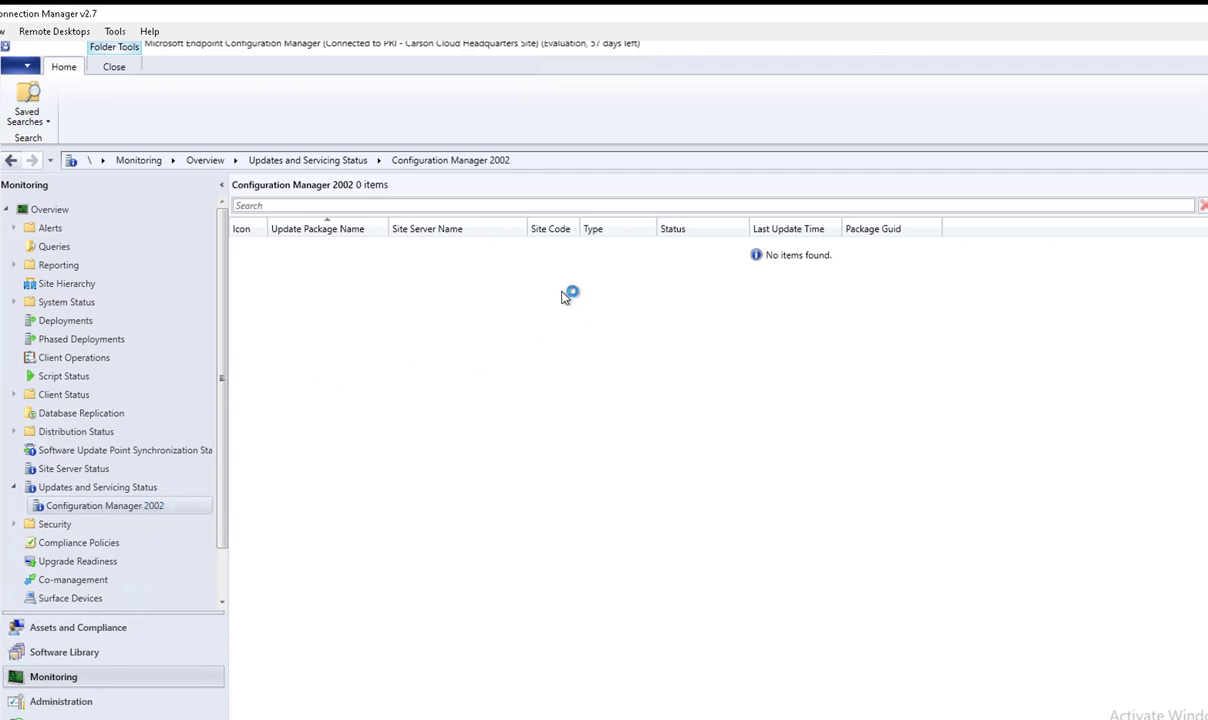
mouse_move(156, 512)
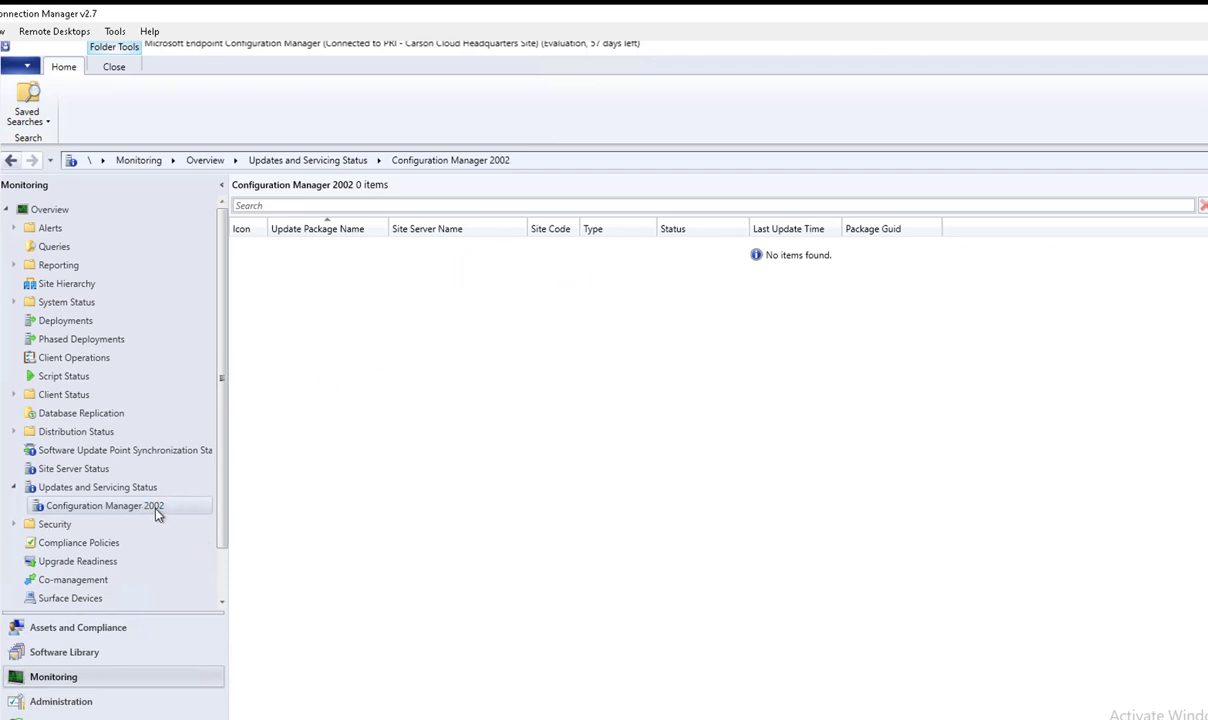
mouse_move(680, 442)
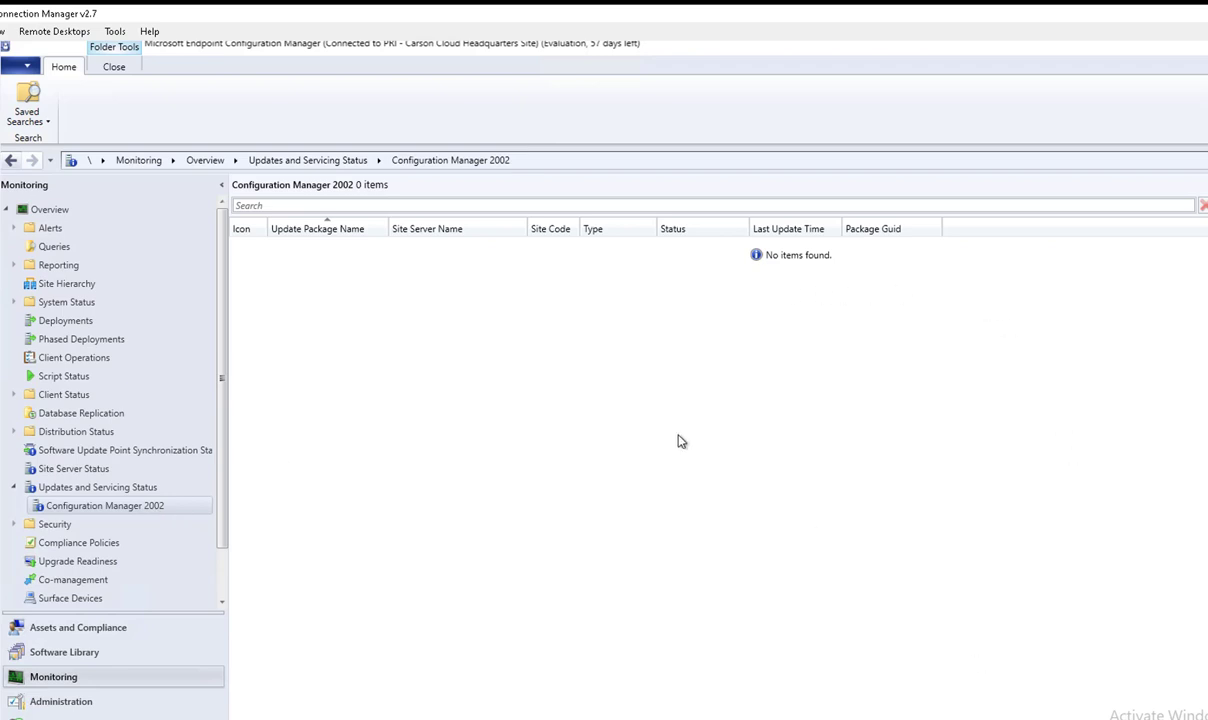
mouse_move(680, 442)
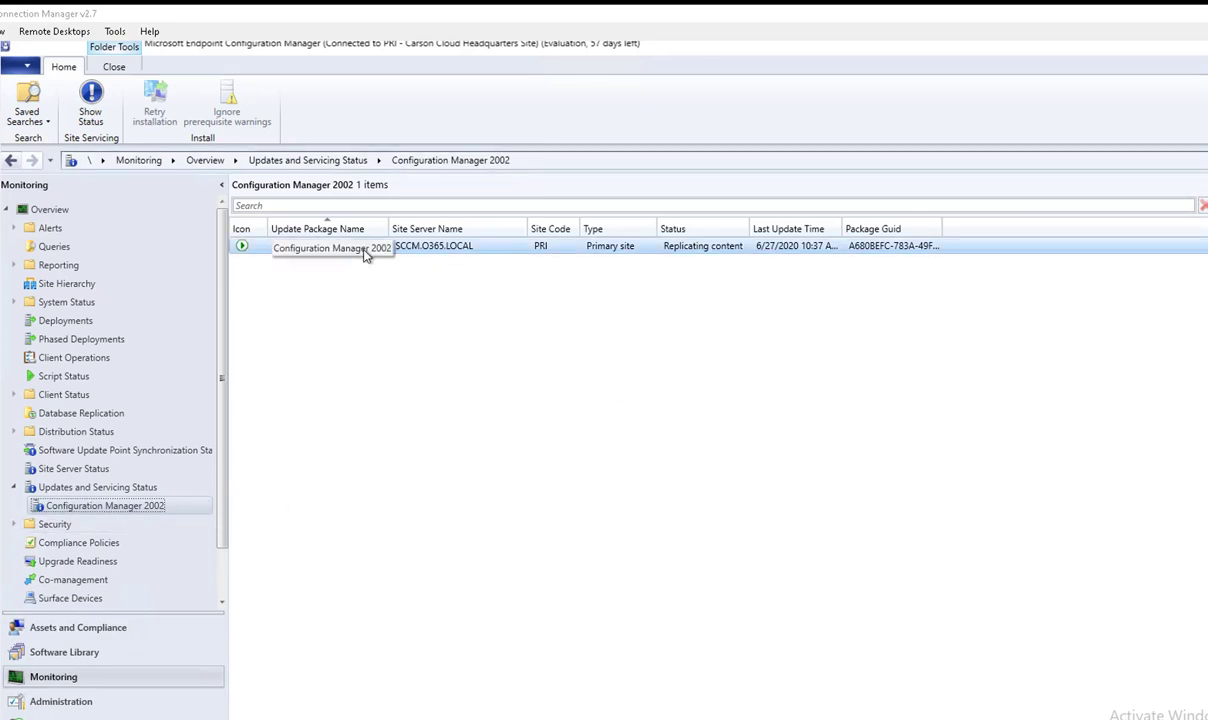
Bring up the actions for the Configuration Manager 2002 package in the servicing status list
drag(390, 228, 390, 228)
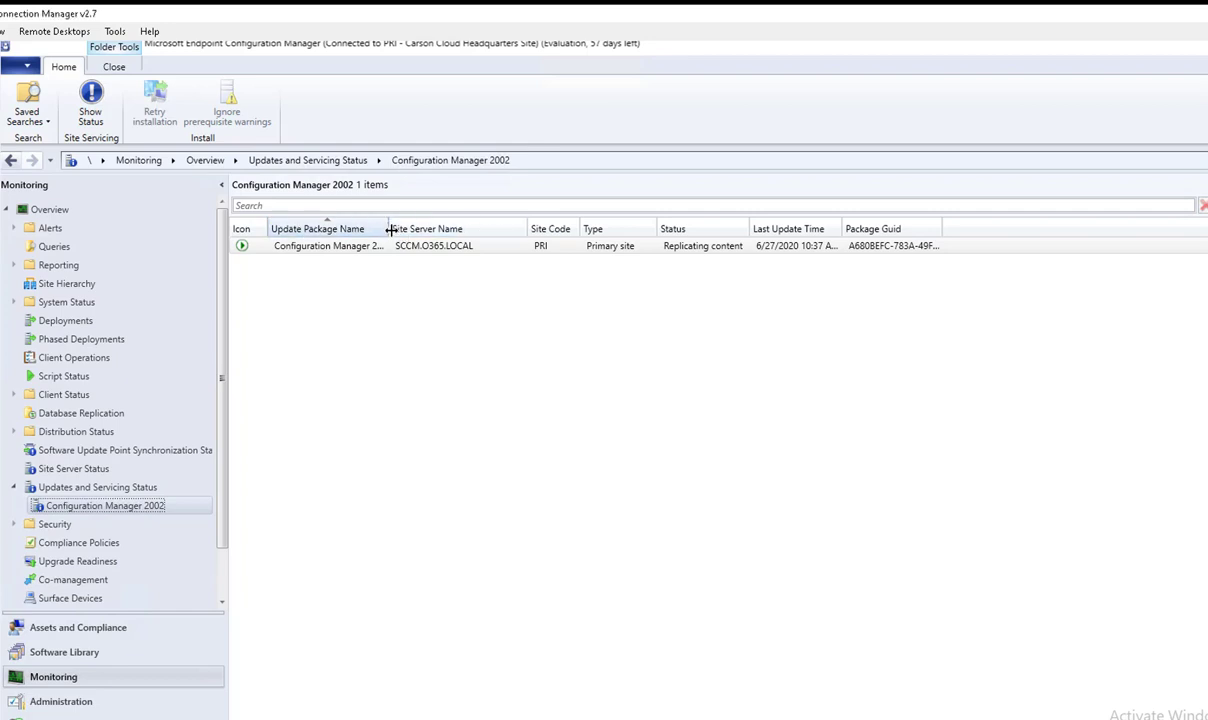
right_click(434, 244)
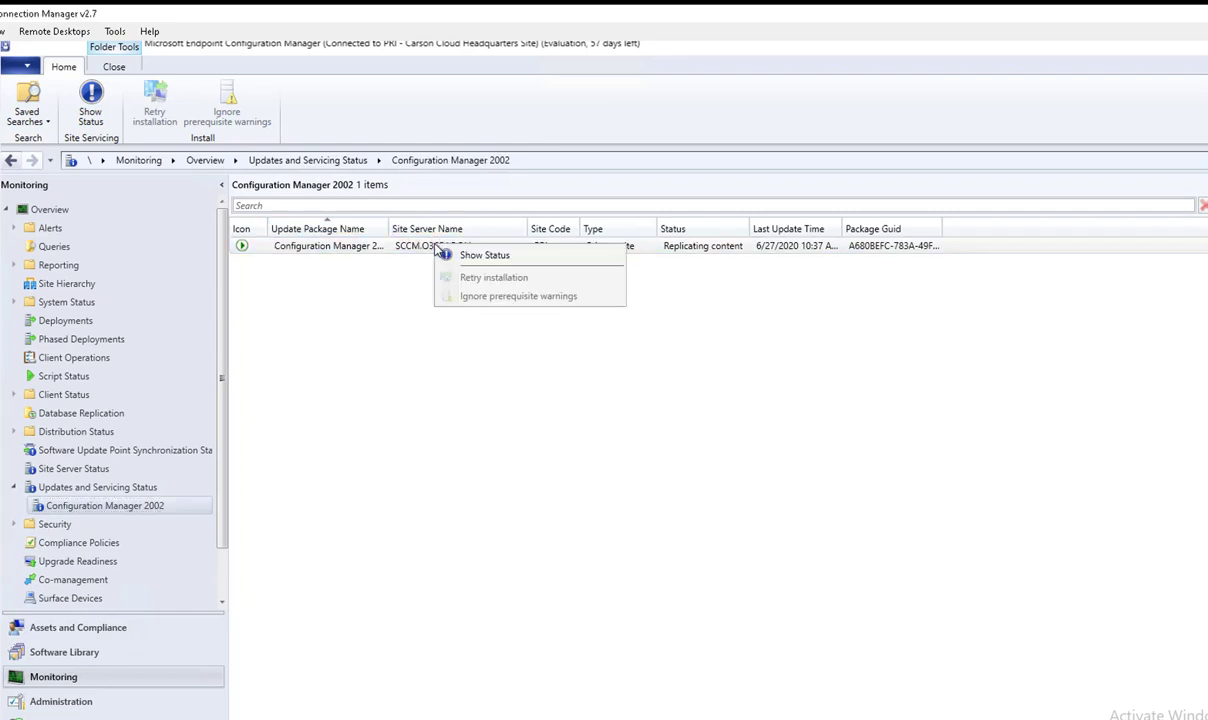
mouse_move(486, 258)
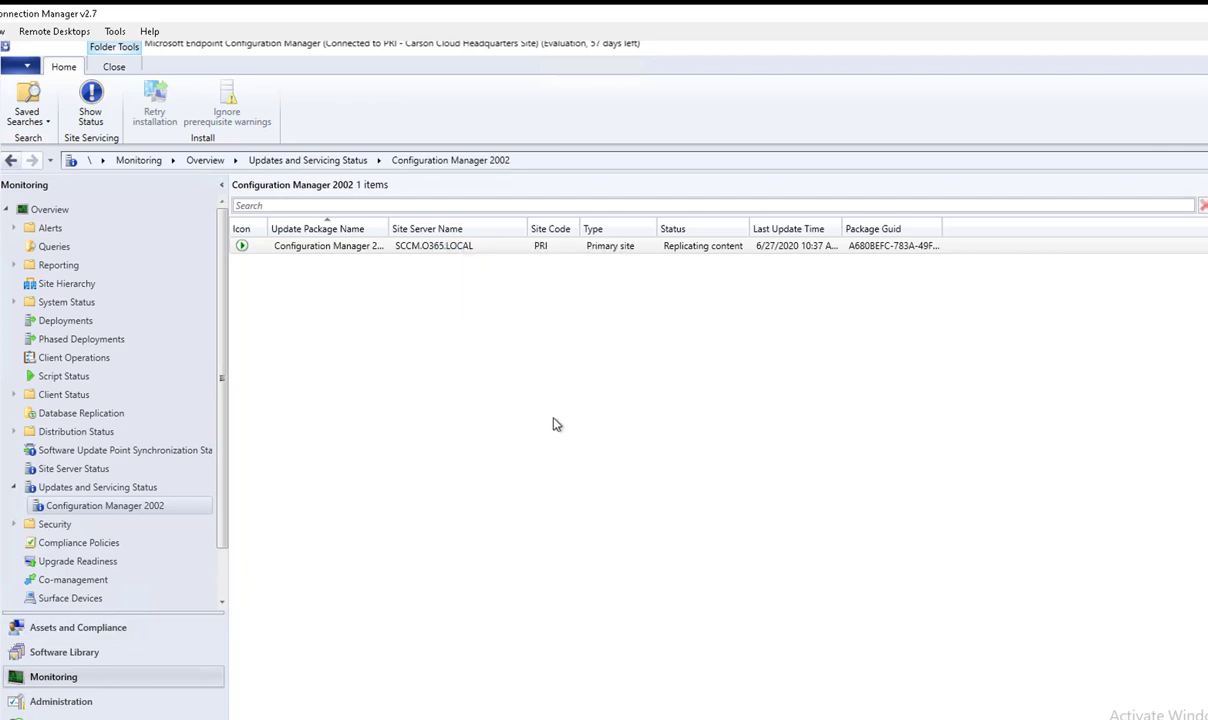
Show the 2002 update's installation status and inspect the Download, Replication and Installation stages
click(90, 104)
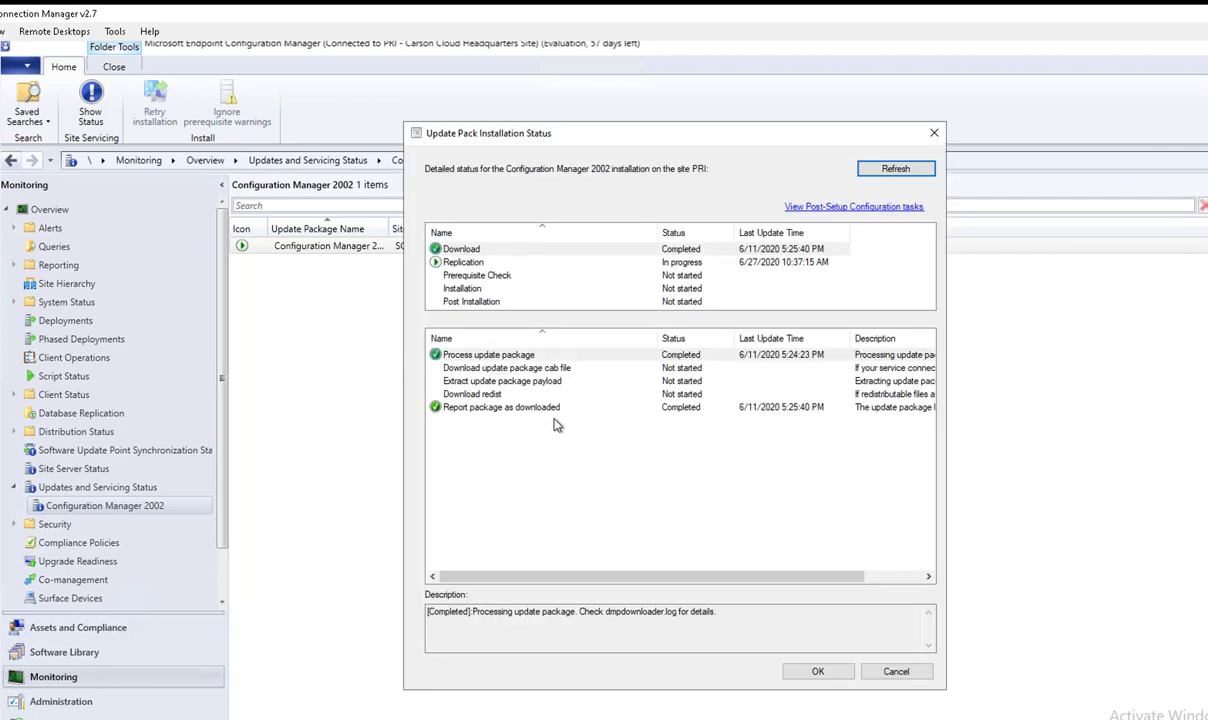
mouse_move(560, 304)
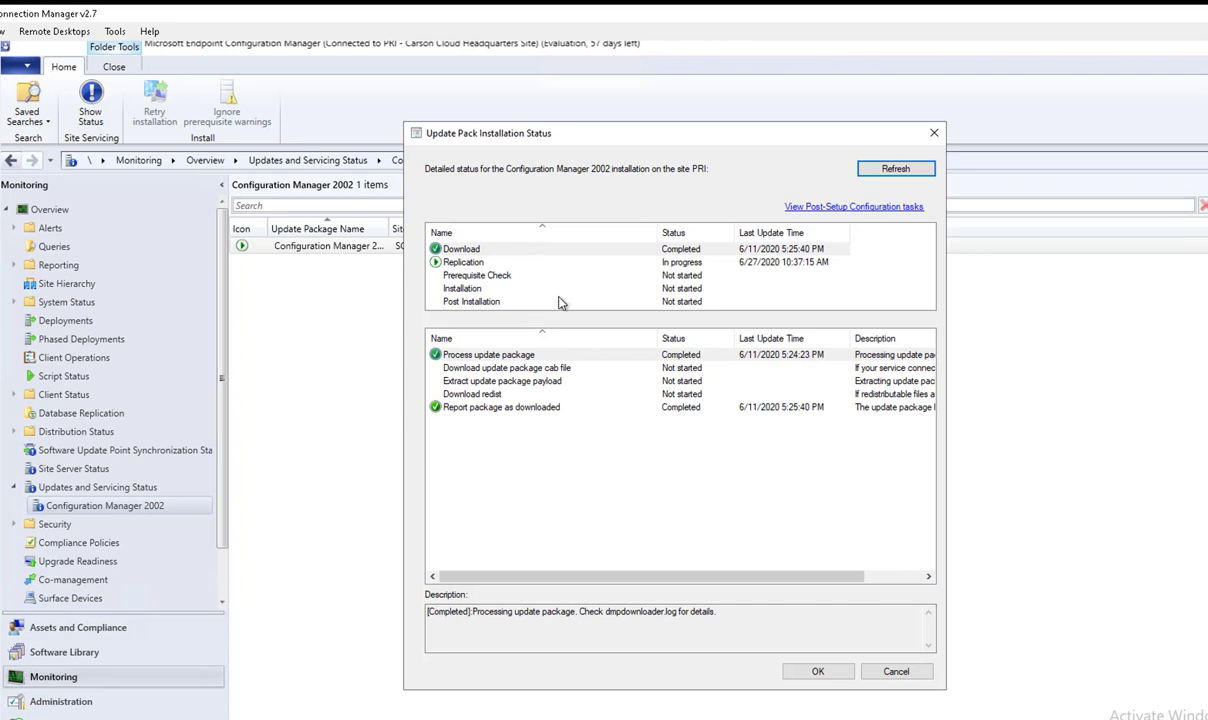
mouse_move(504, 260)
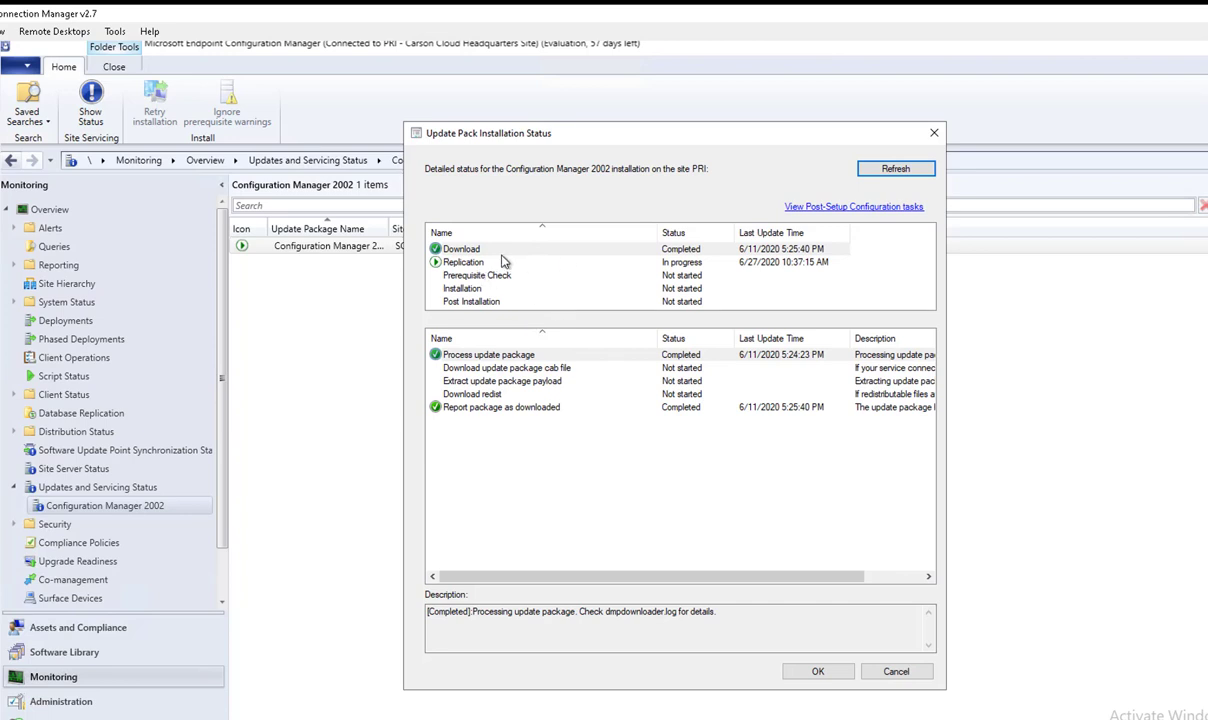
click(460, 248)
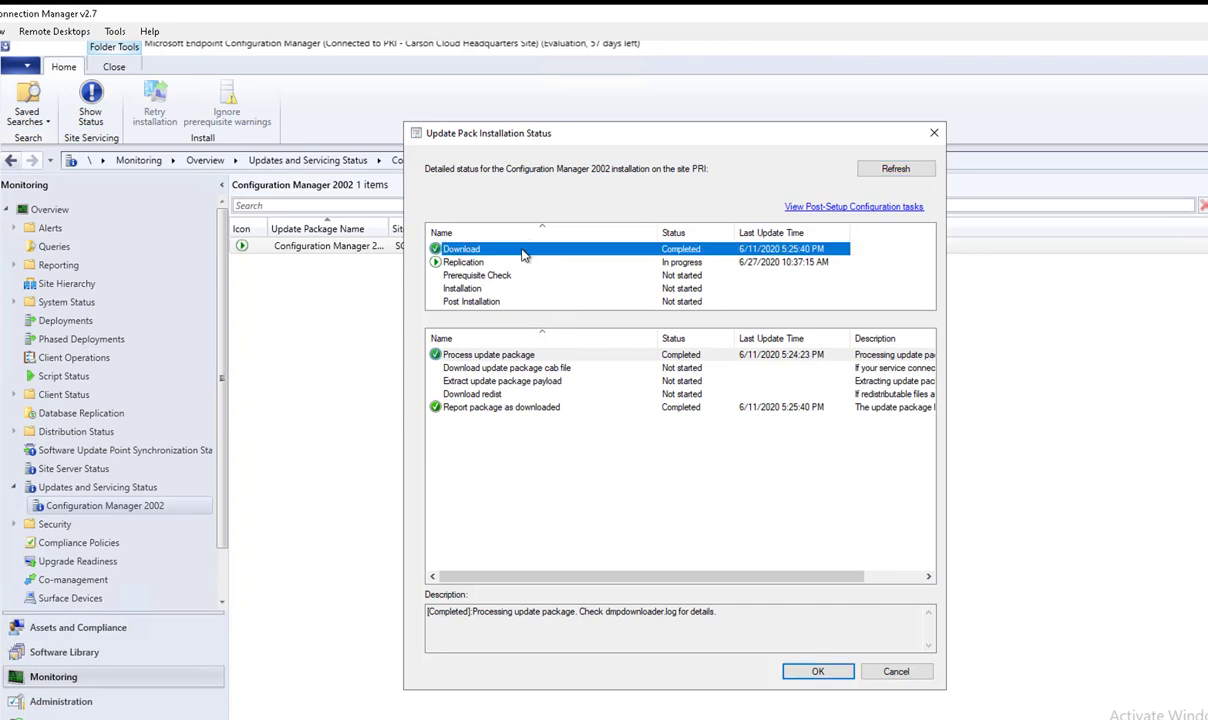
mouse_move(518, 284)
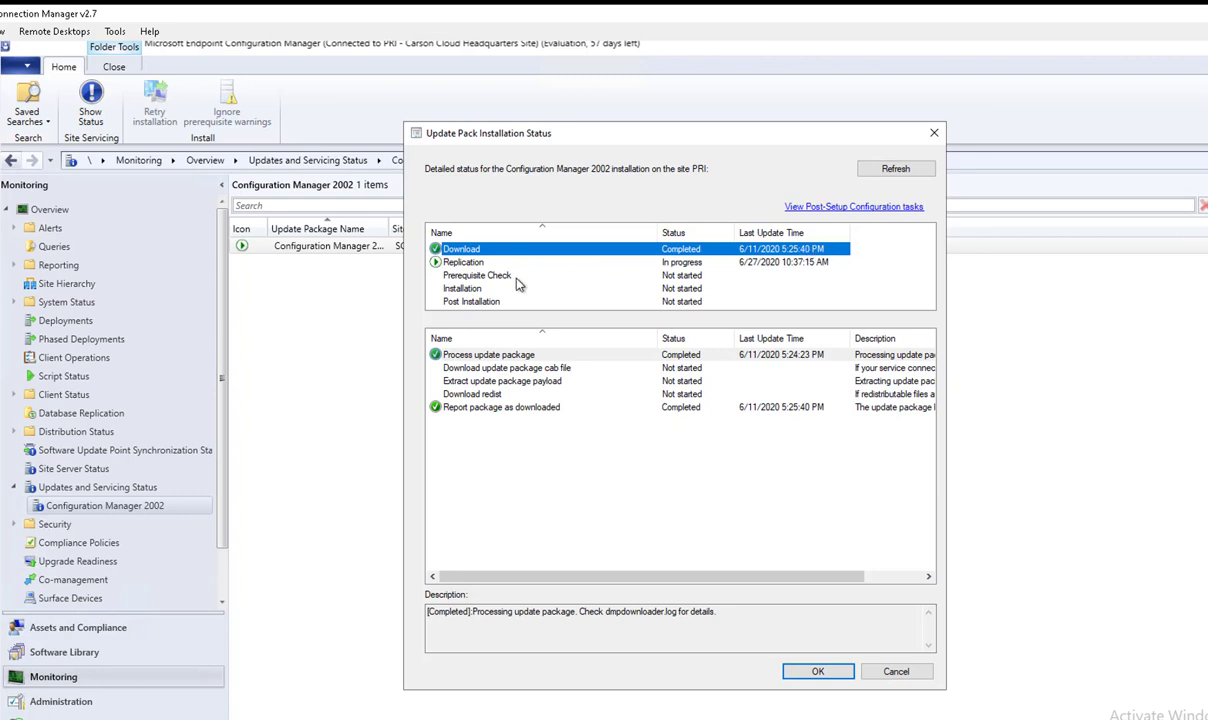
click(464, 262)
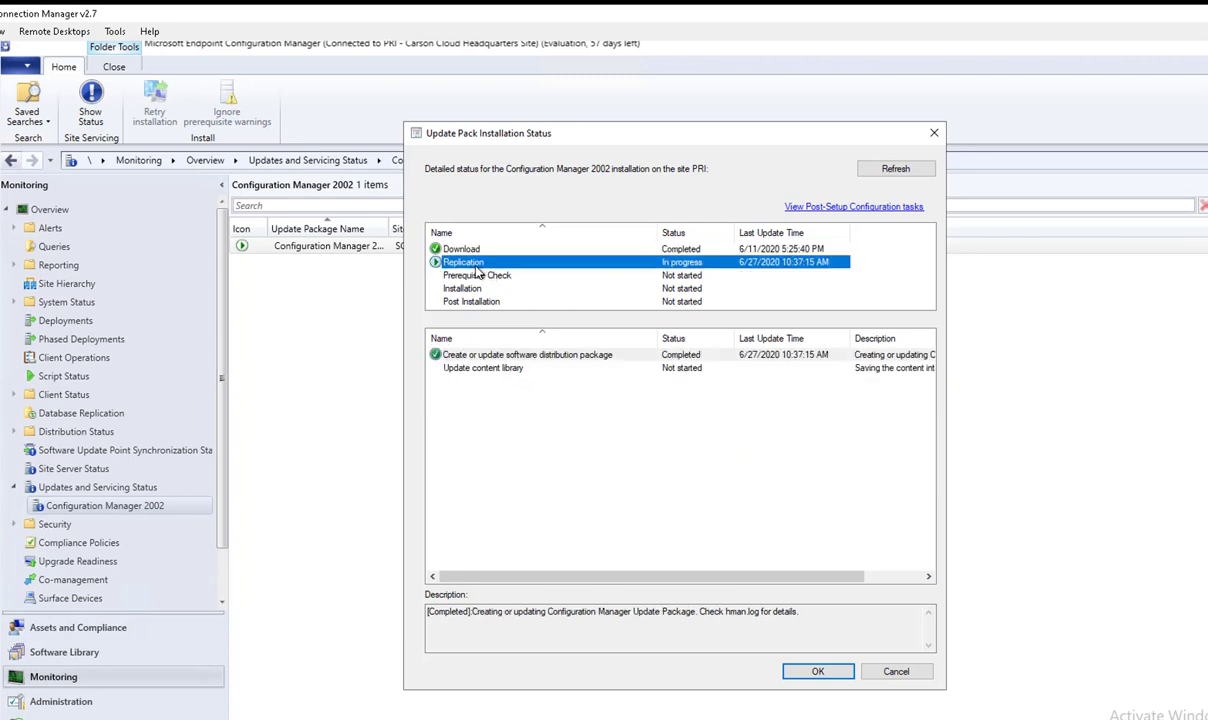
mouse_move(494, 292)
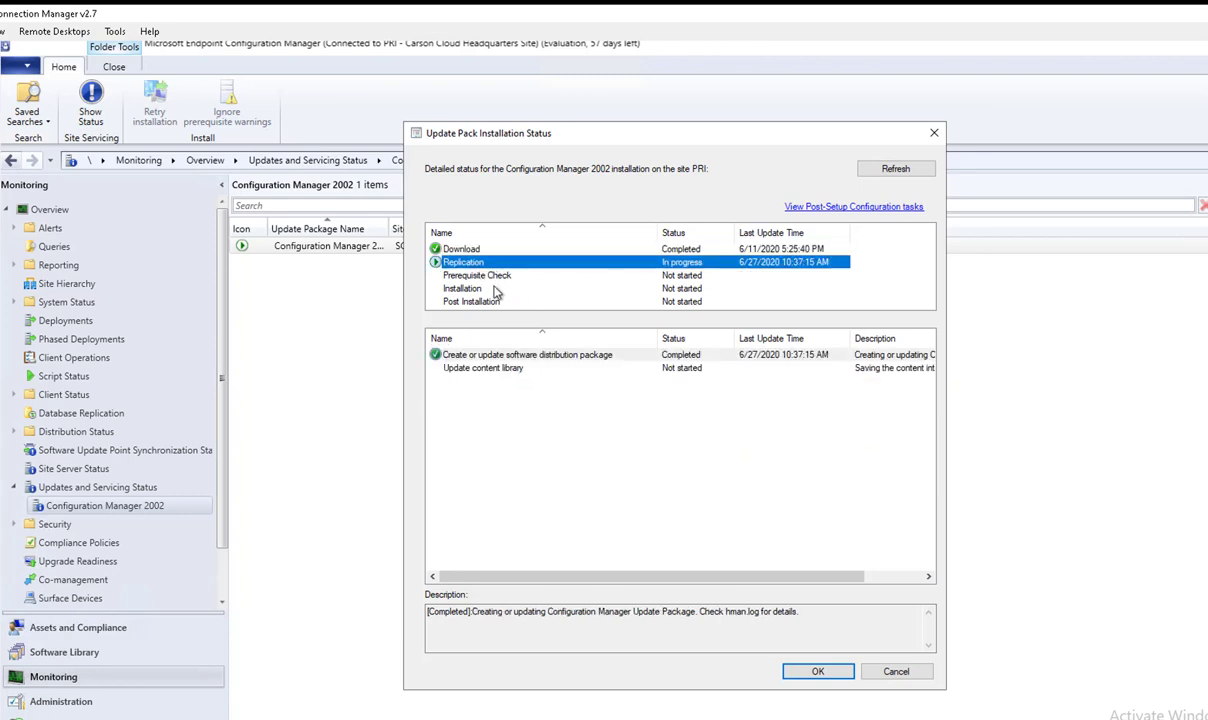
click(462, 288)
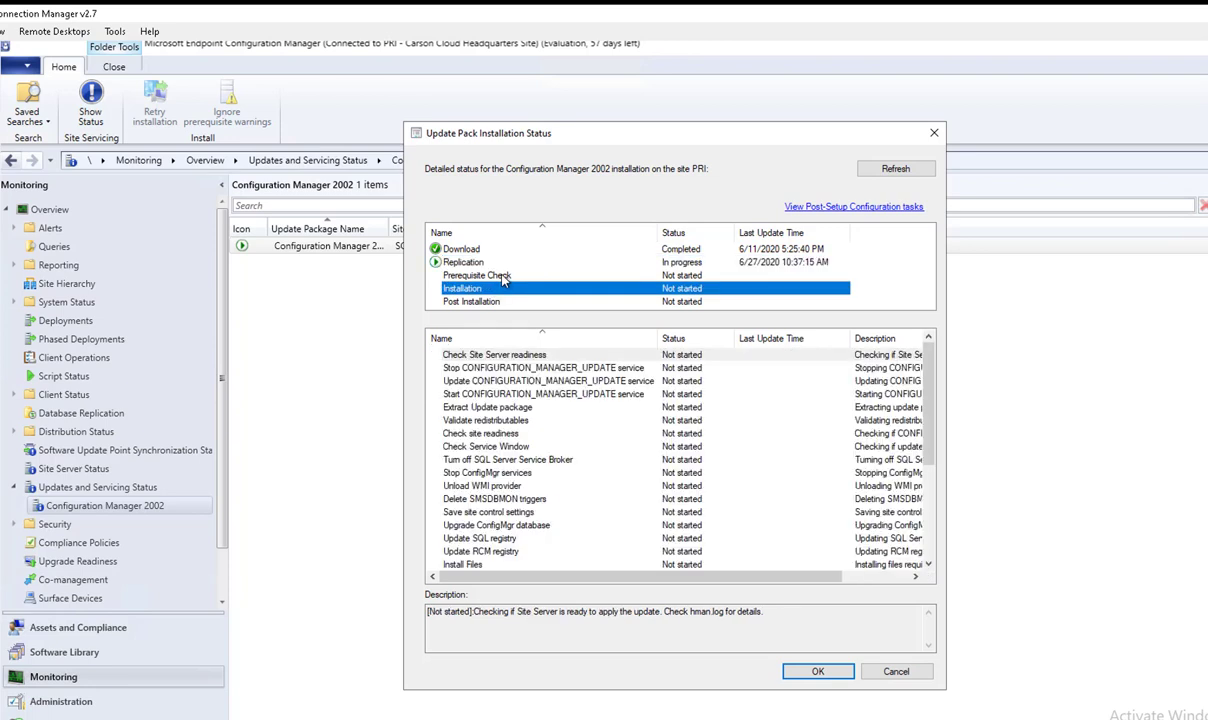
click(464, 262)
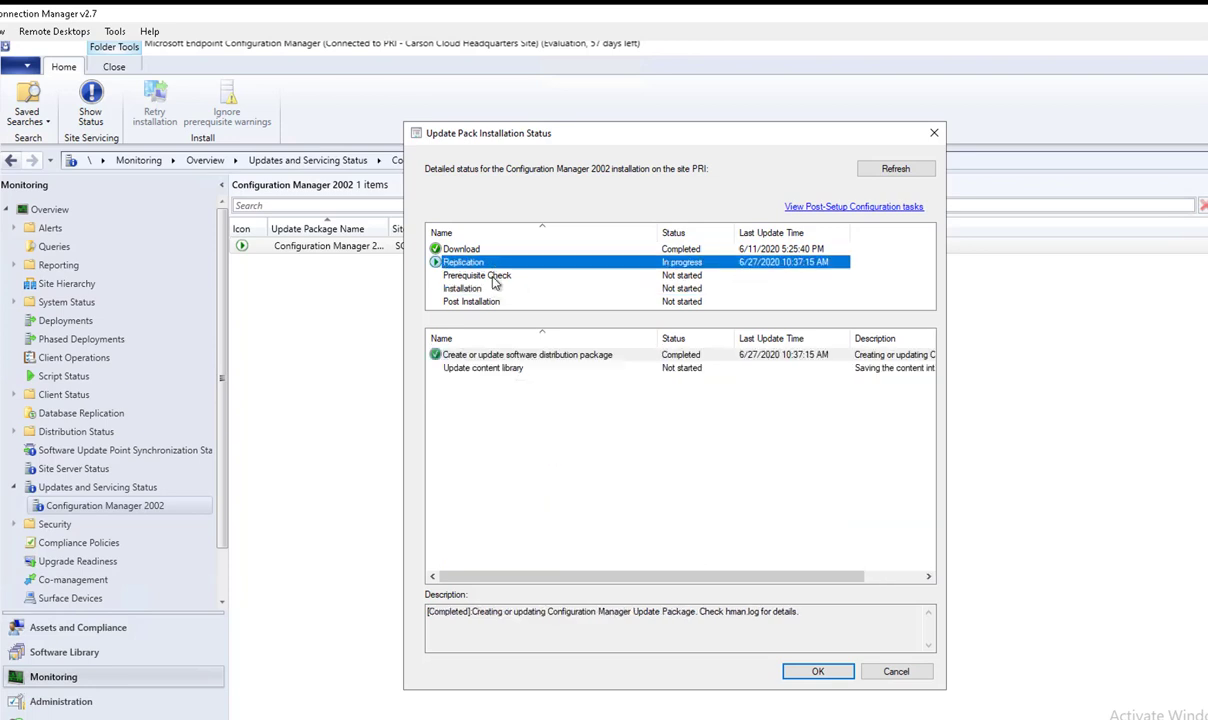
mouse_move(482, 292)
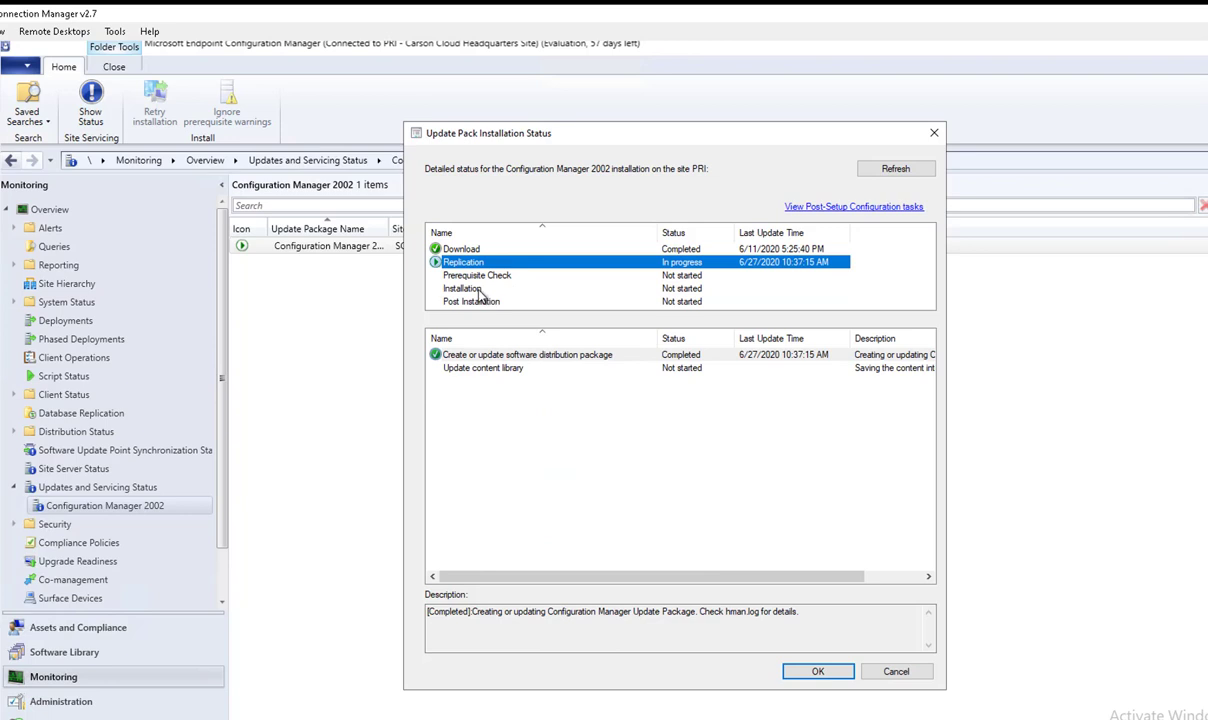
Review the Post Installation steps and return to the Replication stage, still in progress
click(472, 300)
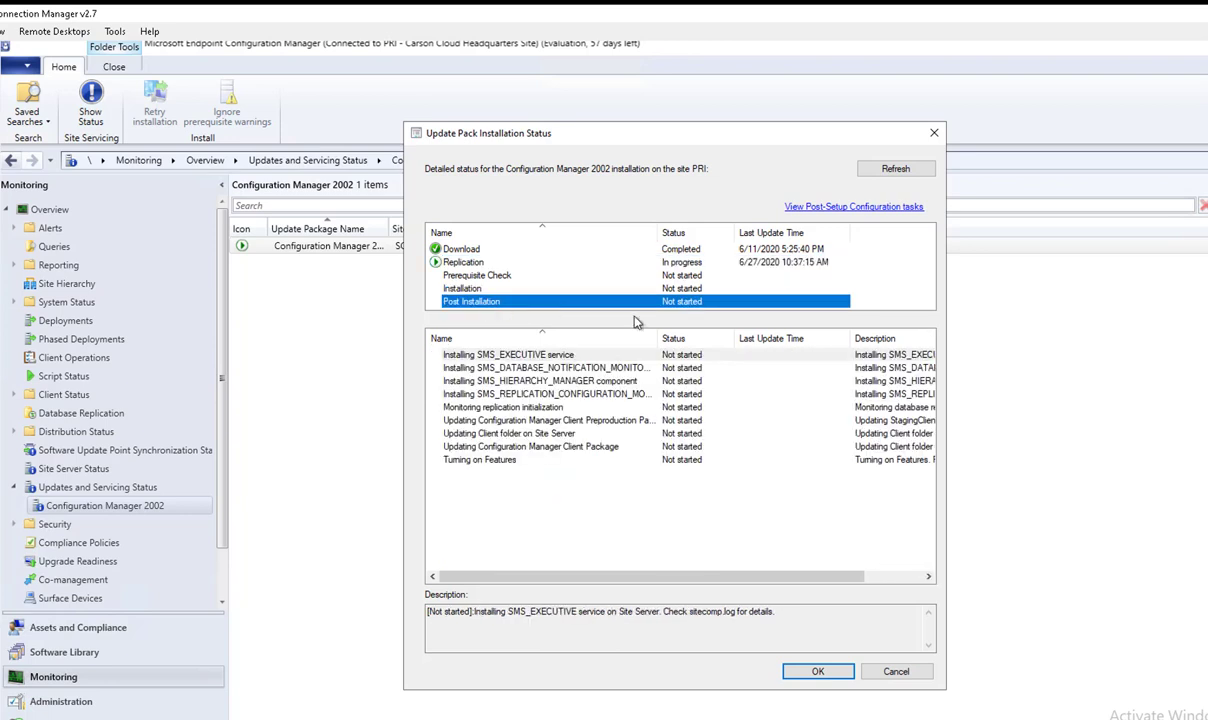
click(464, 262)
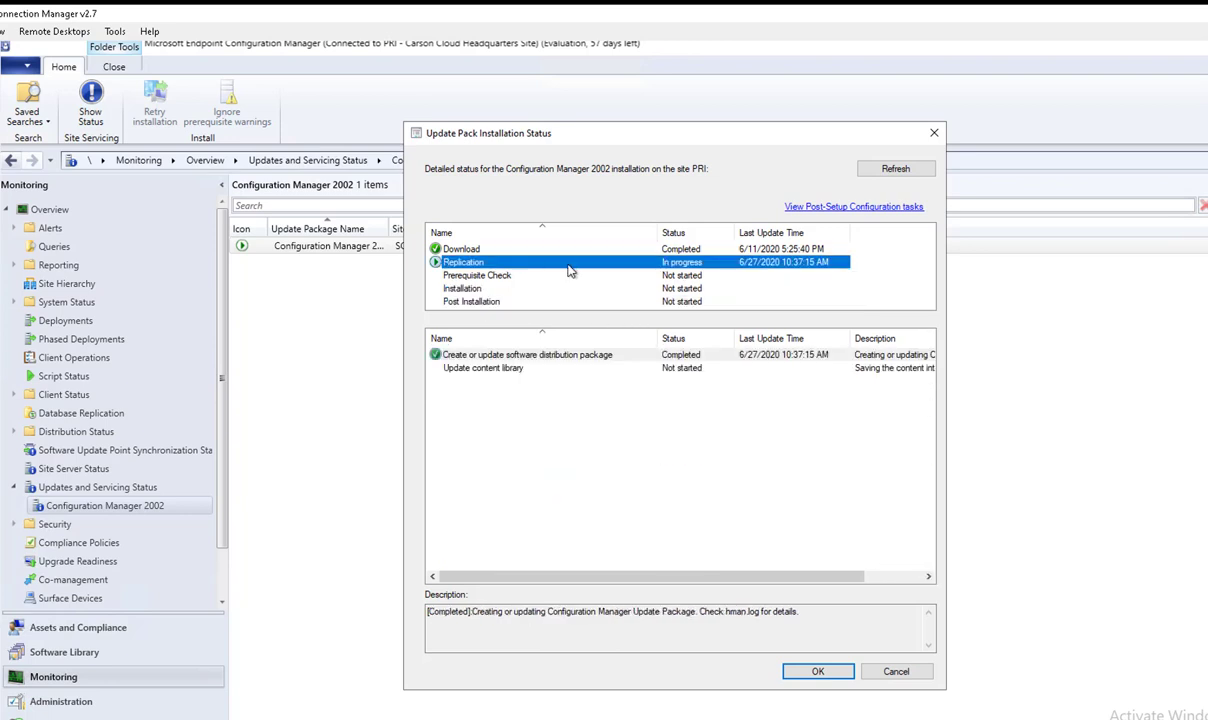
mouse_move(556, 284)
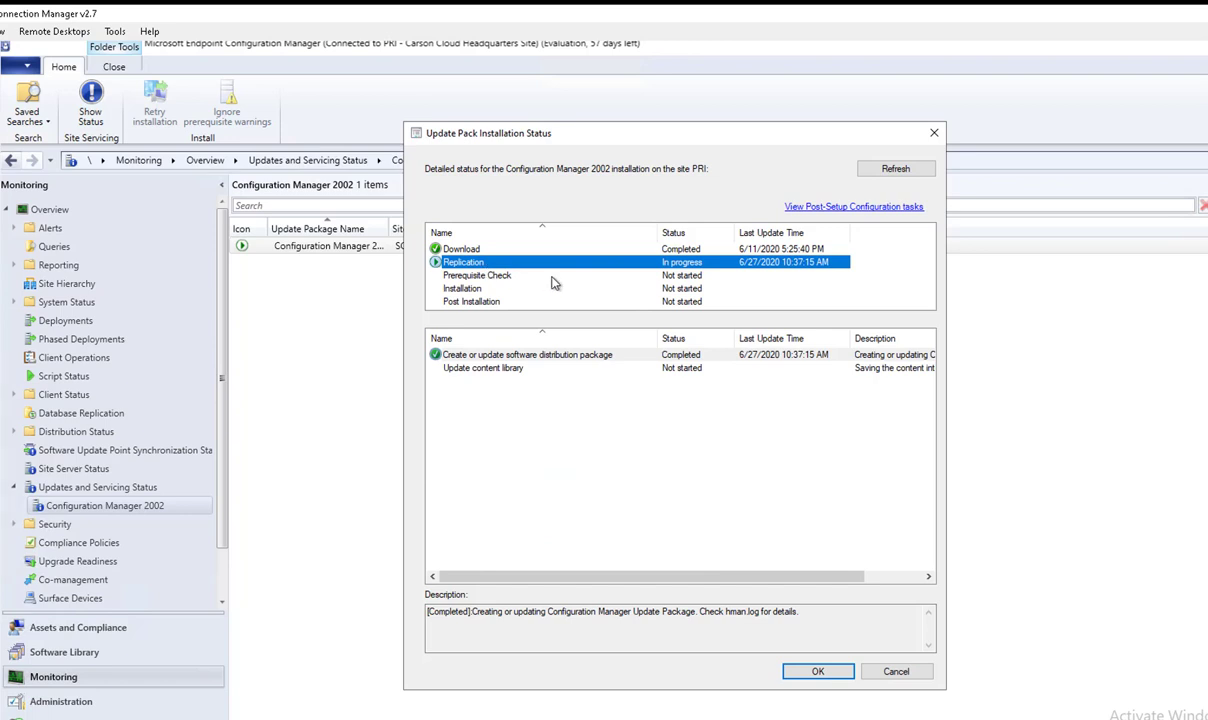
mouse_move(496, 308)
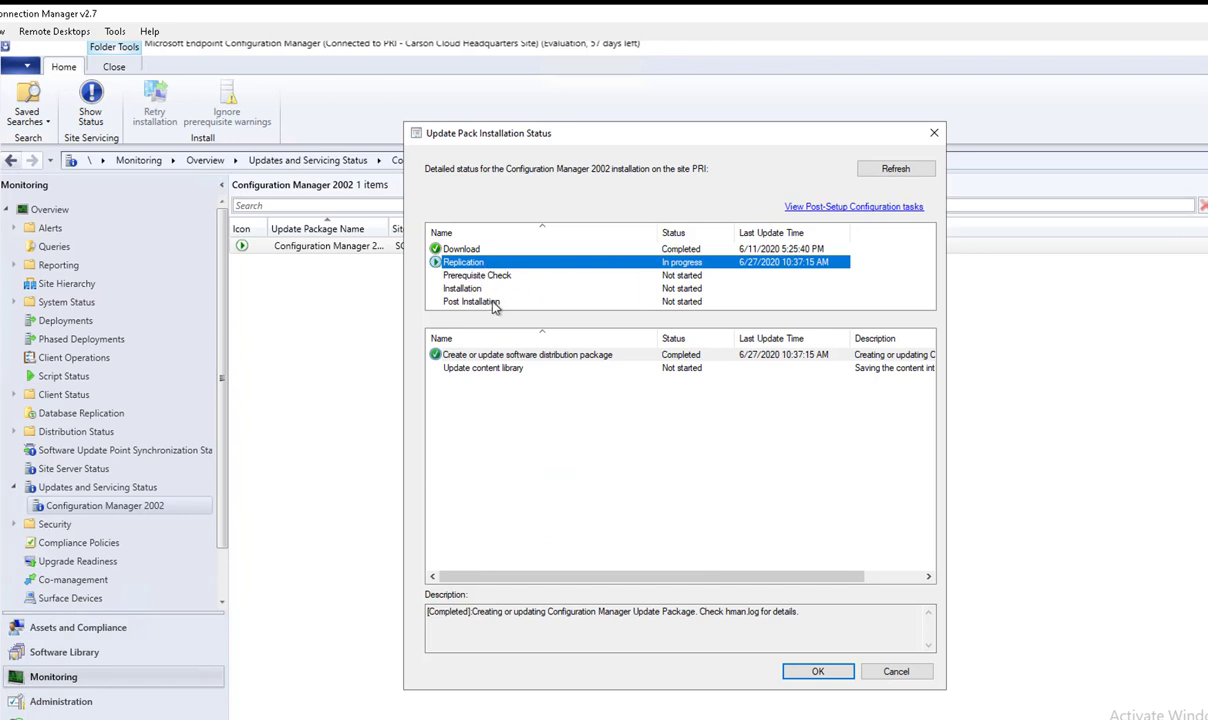
click(472, 300)
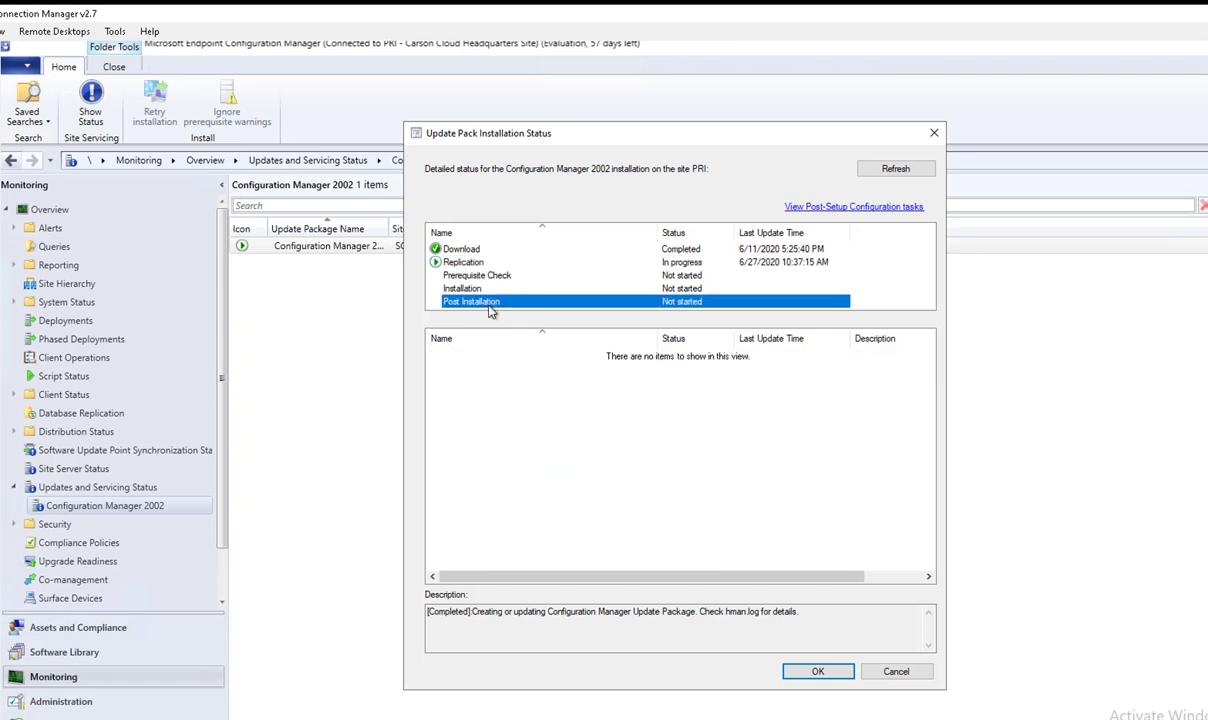
click(464, 260)
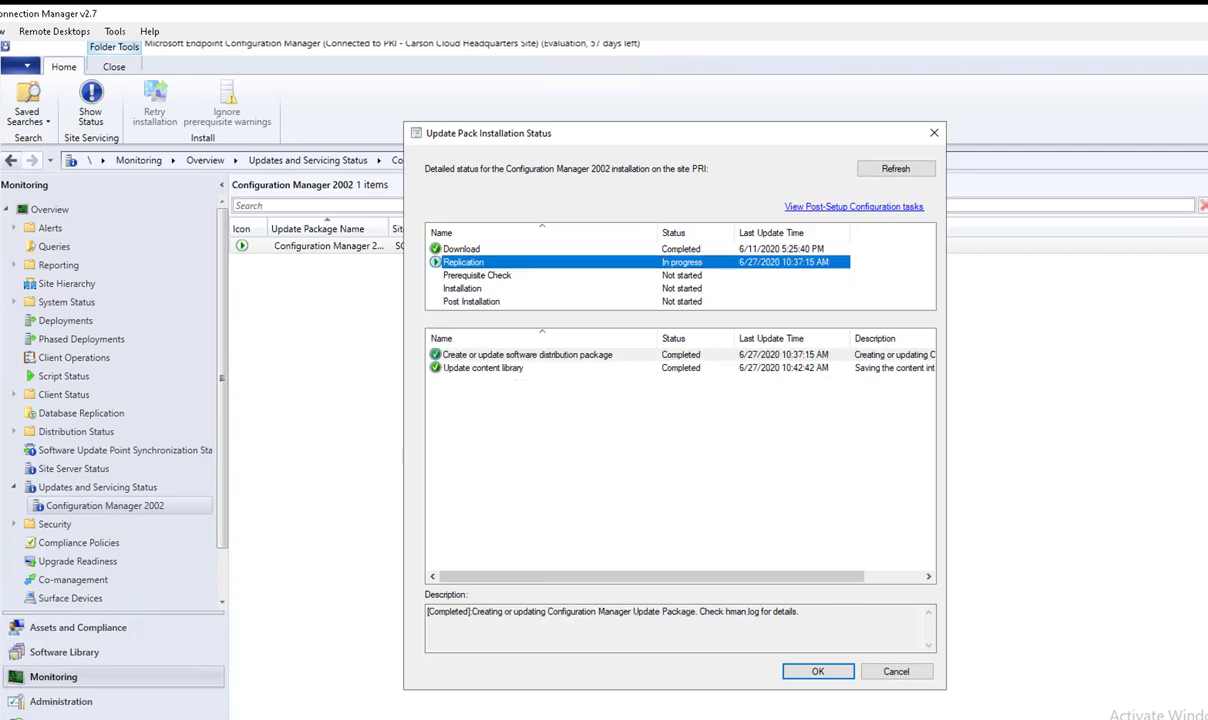
Refresh the stage statuses, review Installation, Post Installation and Turning on Features as completed, then close
click(896, 168)
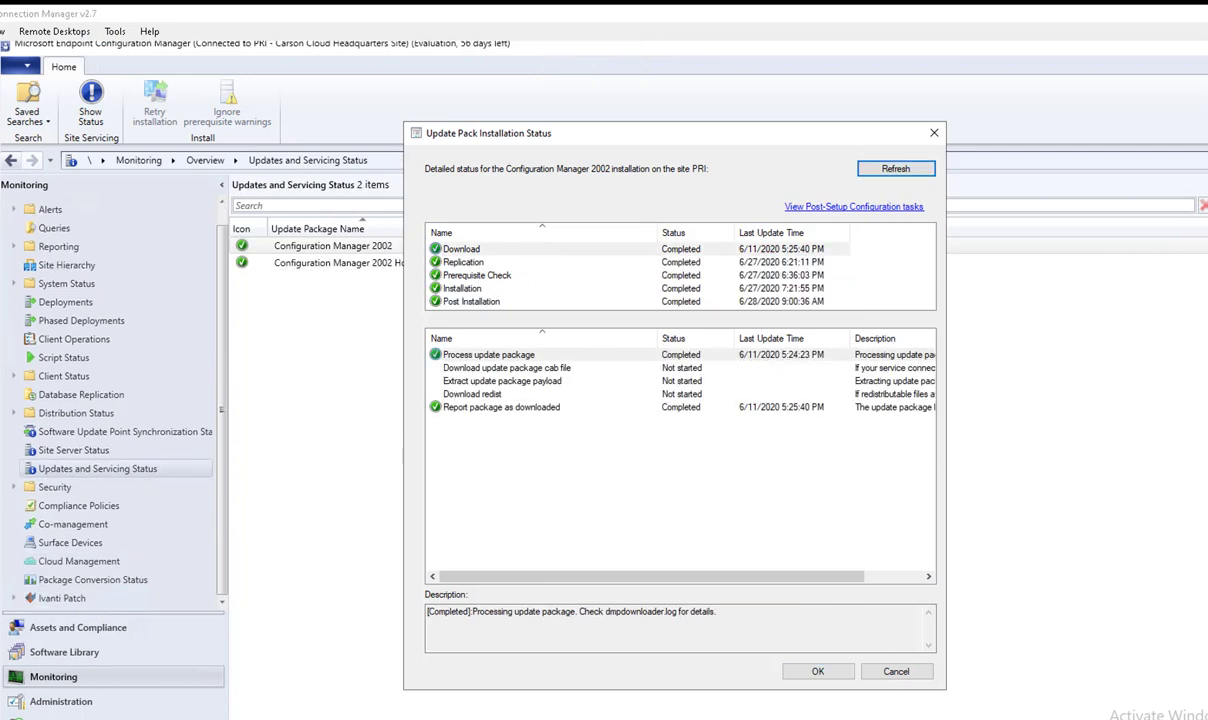
mouse_move(610, 508)
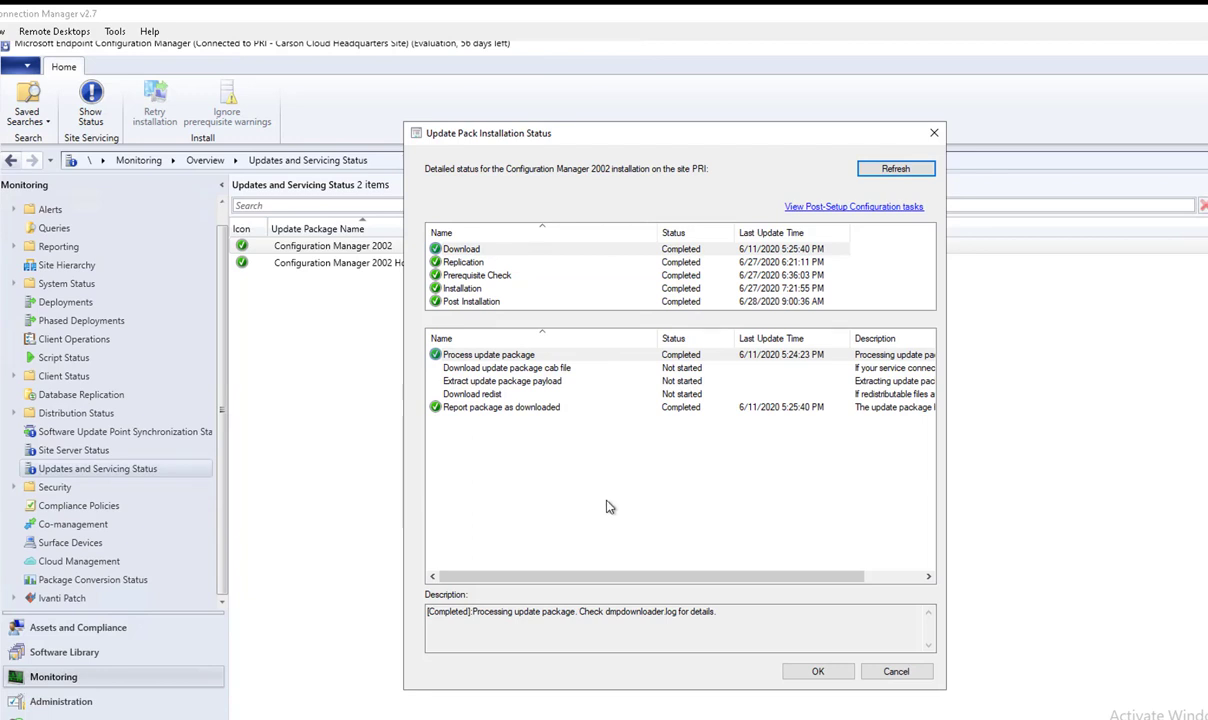
mouse_move(490, 322)
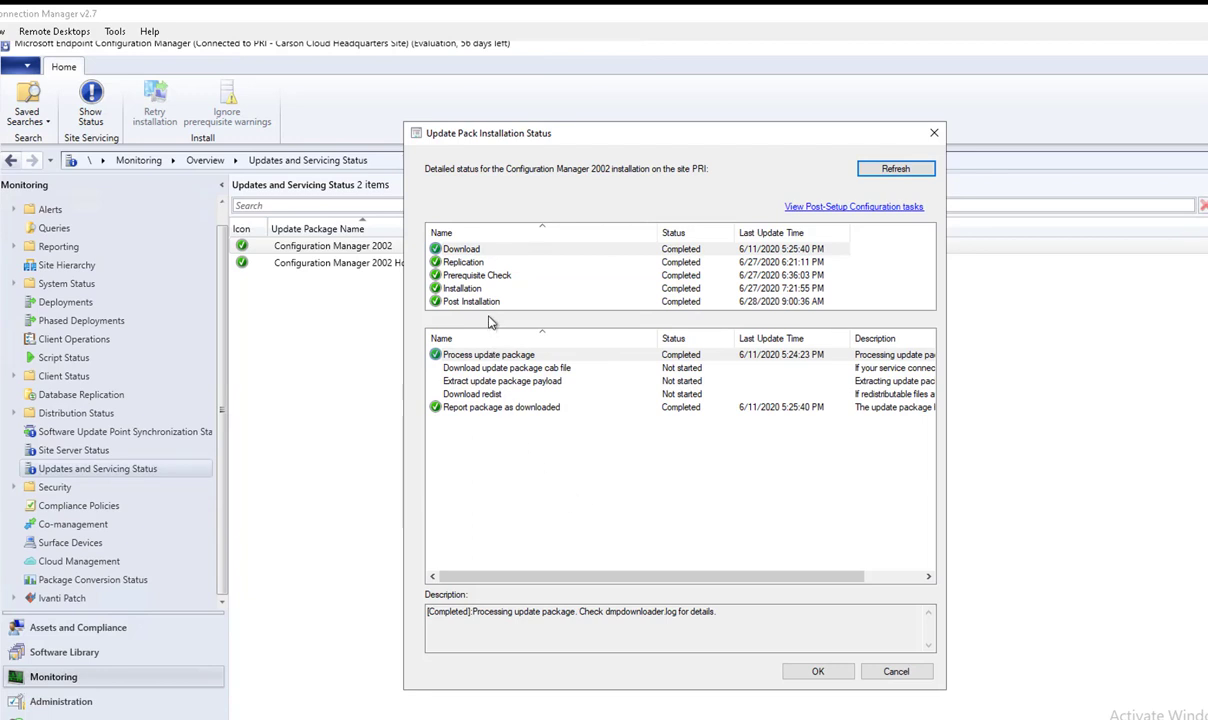
mouse_move(492, 290)
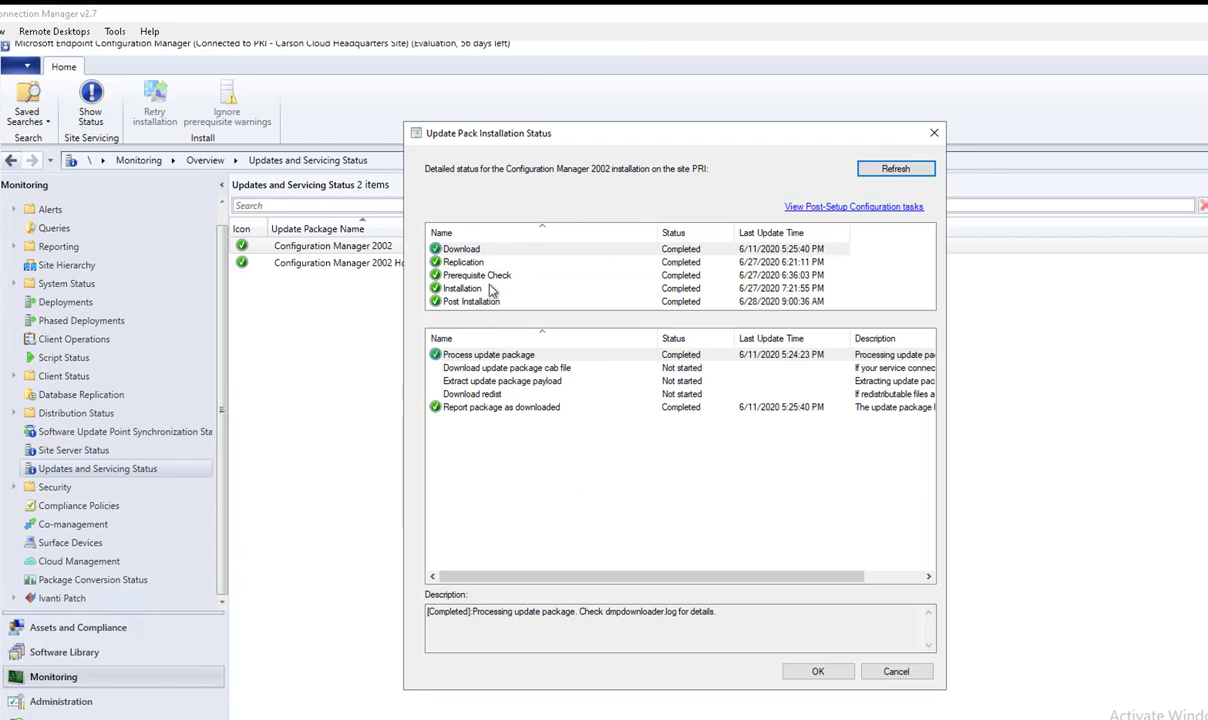
click(462, 288)
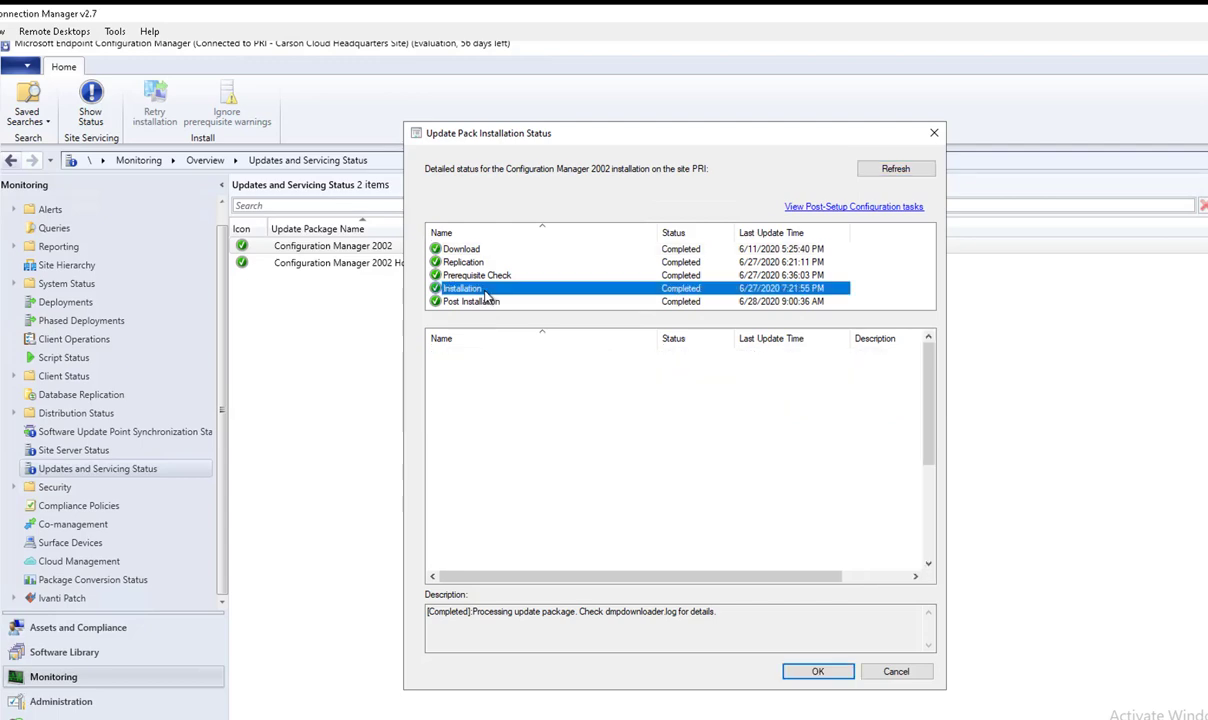
click(472, 300)
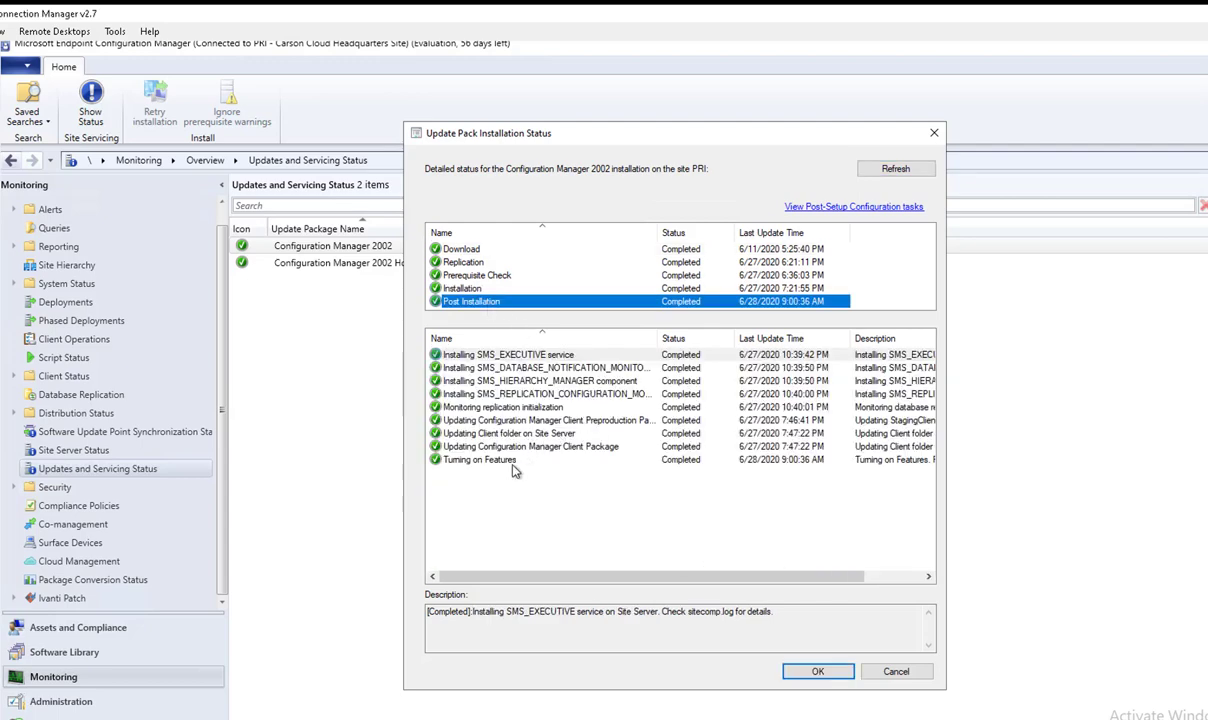
mouse_move(490, 460)
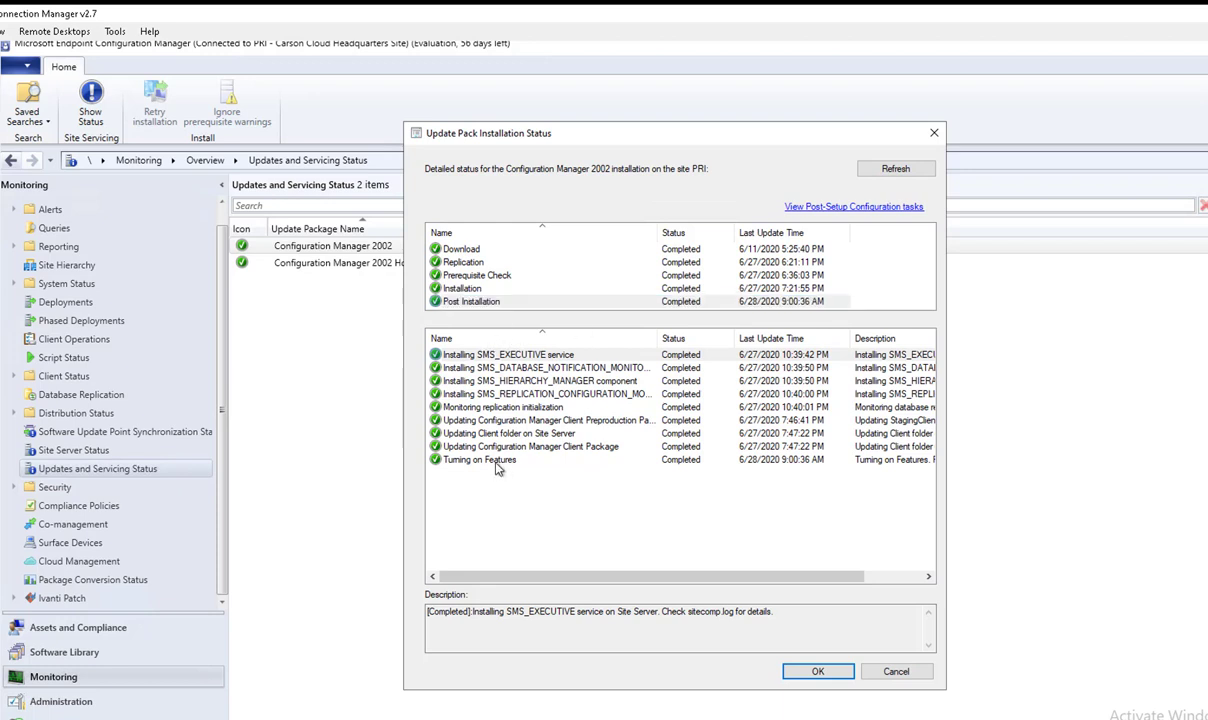
click(478, 458)
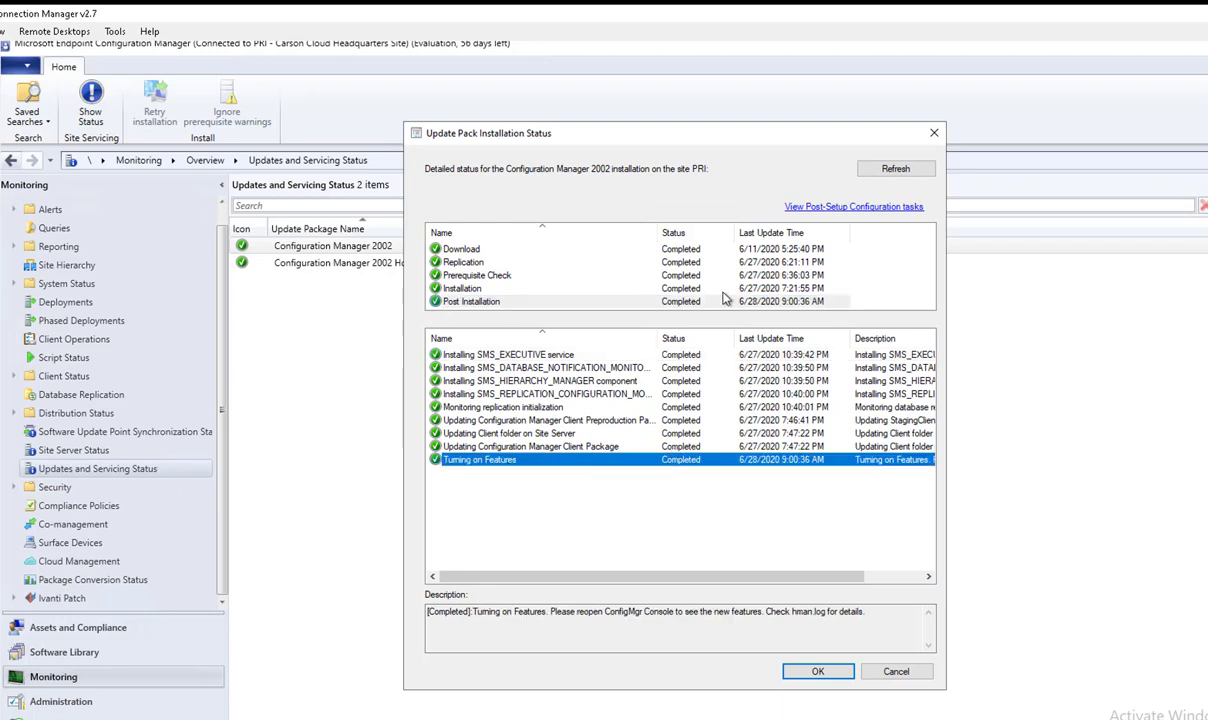
mouse_move(600, 396)
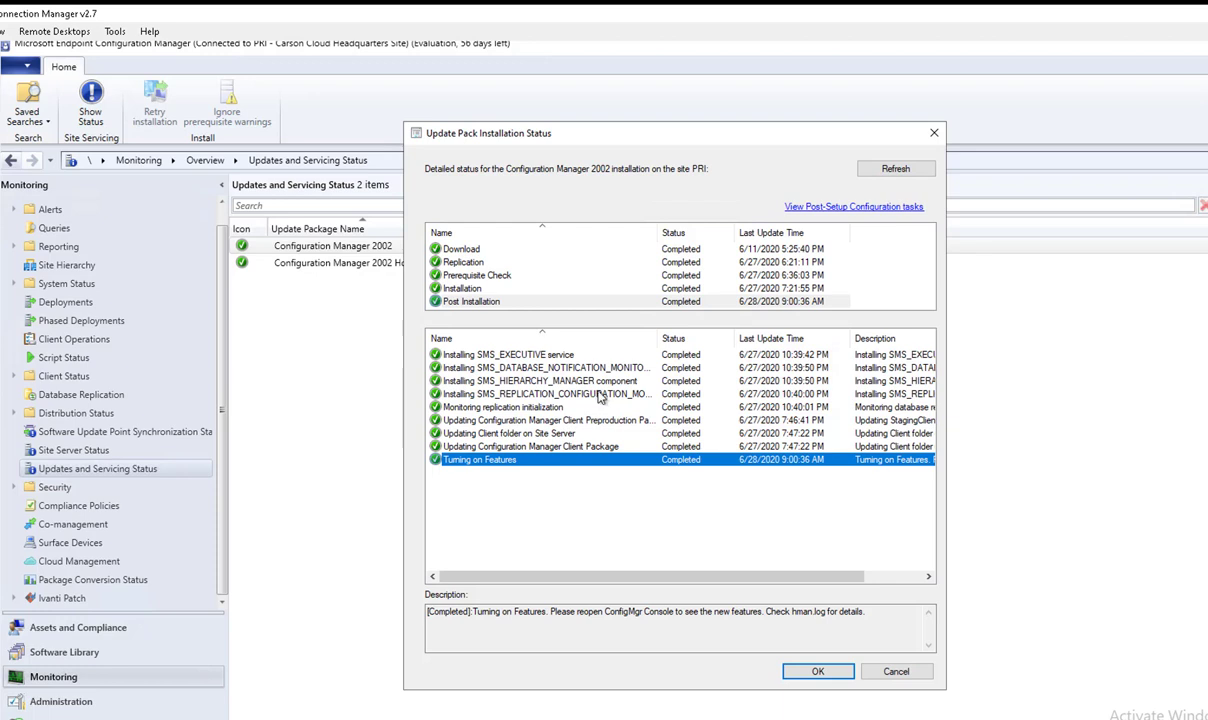
mouse_move(860, 700)
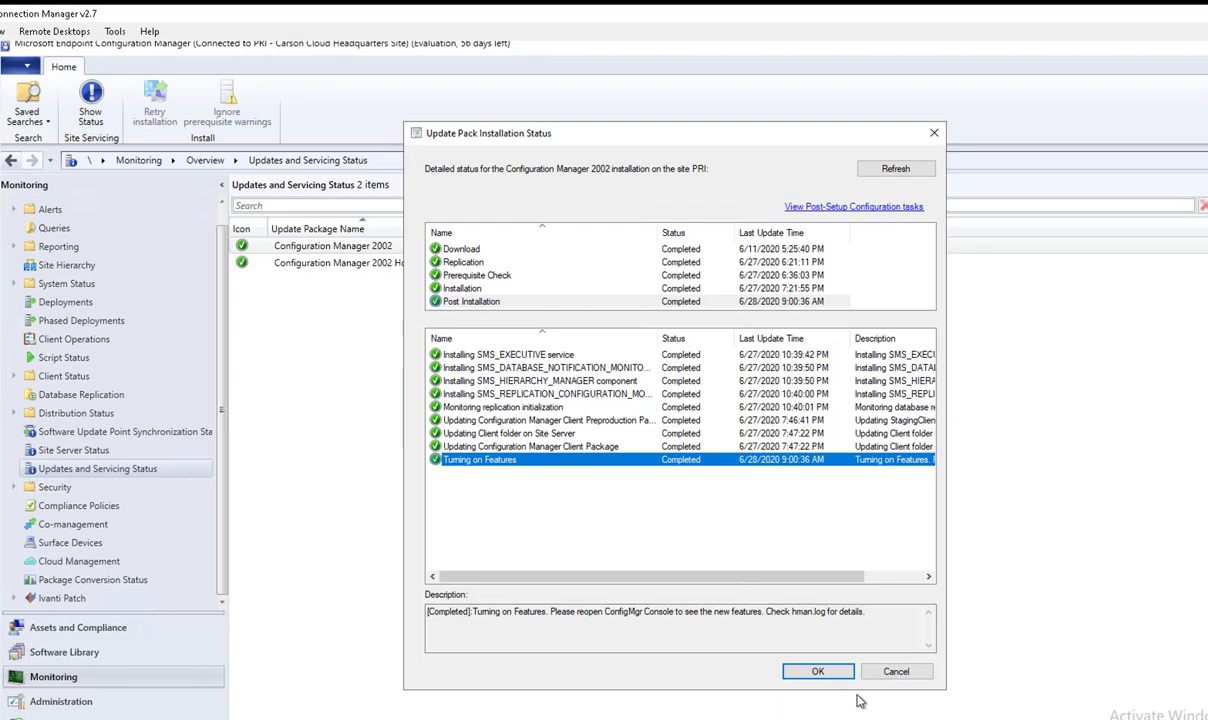
click(816, 672)
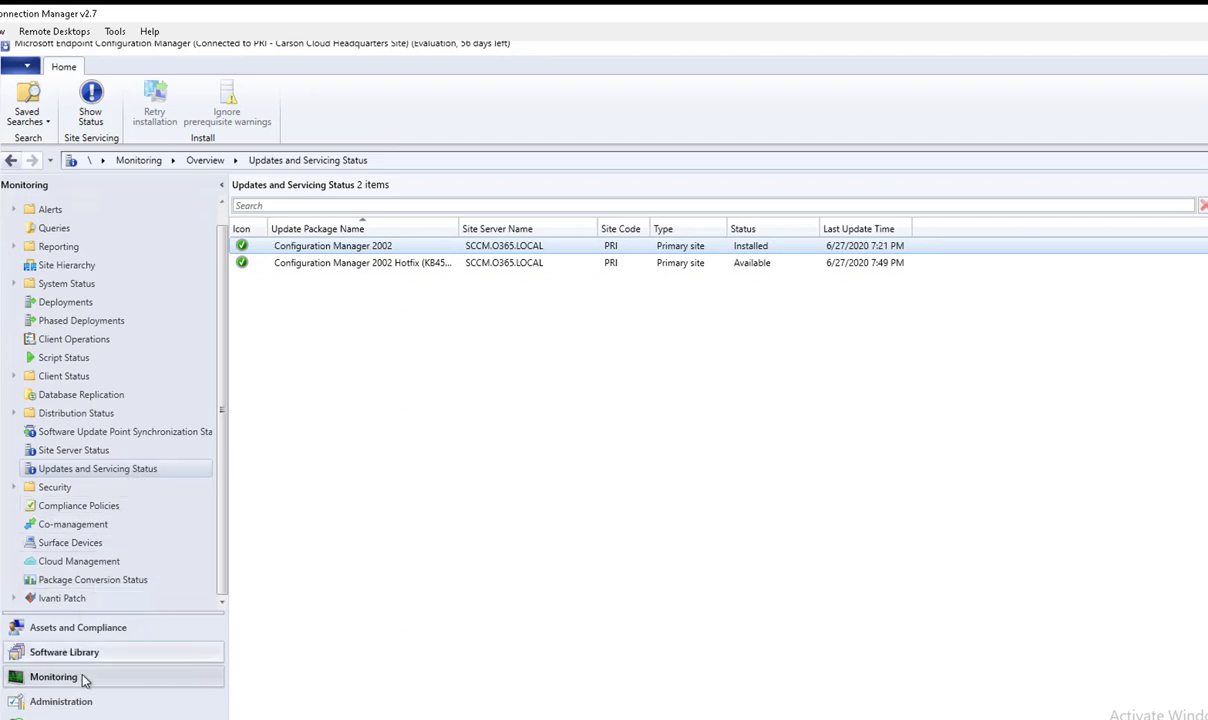
mouse_move(96, 468)
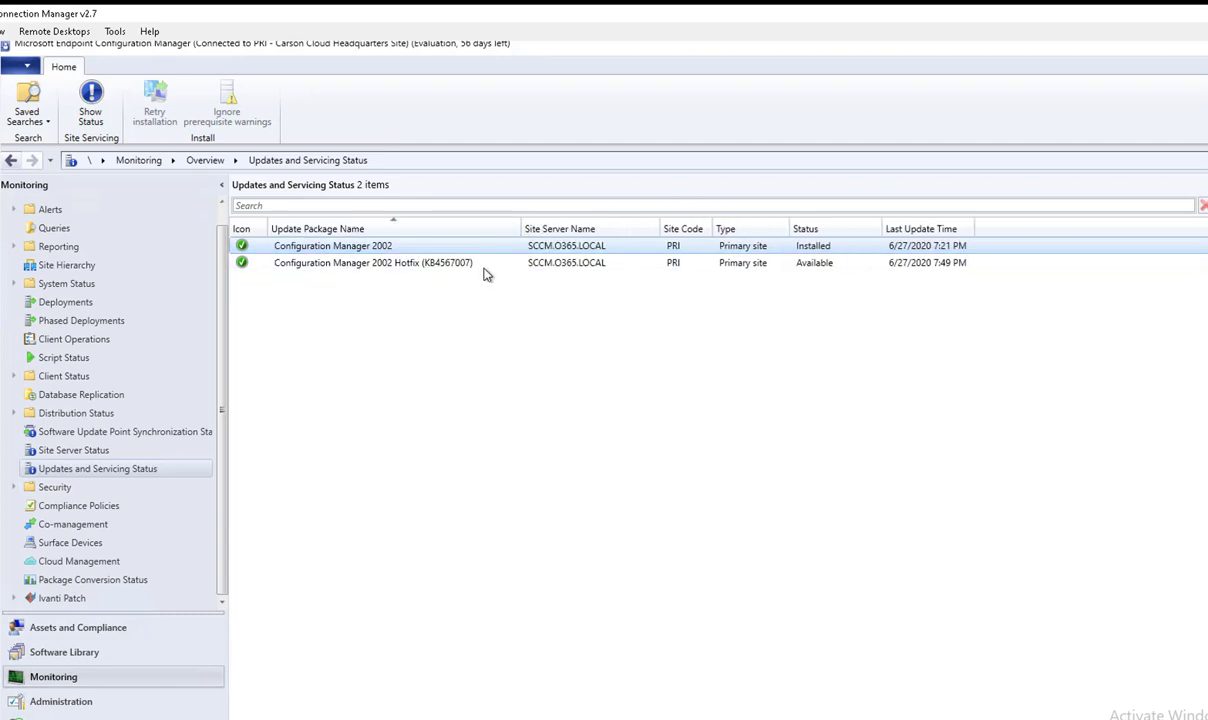
Confirm About Configuration Manager reports version 2002, console 5.2002.1083.2000, and dismiss it
click(400, 262)
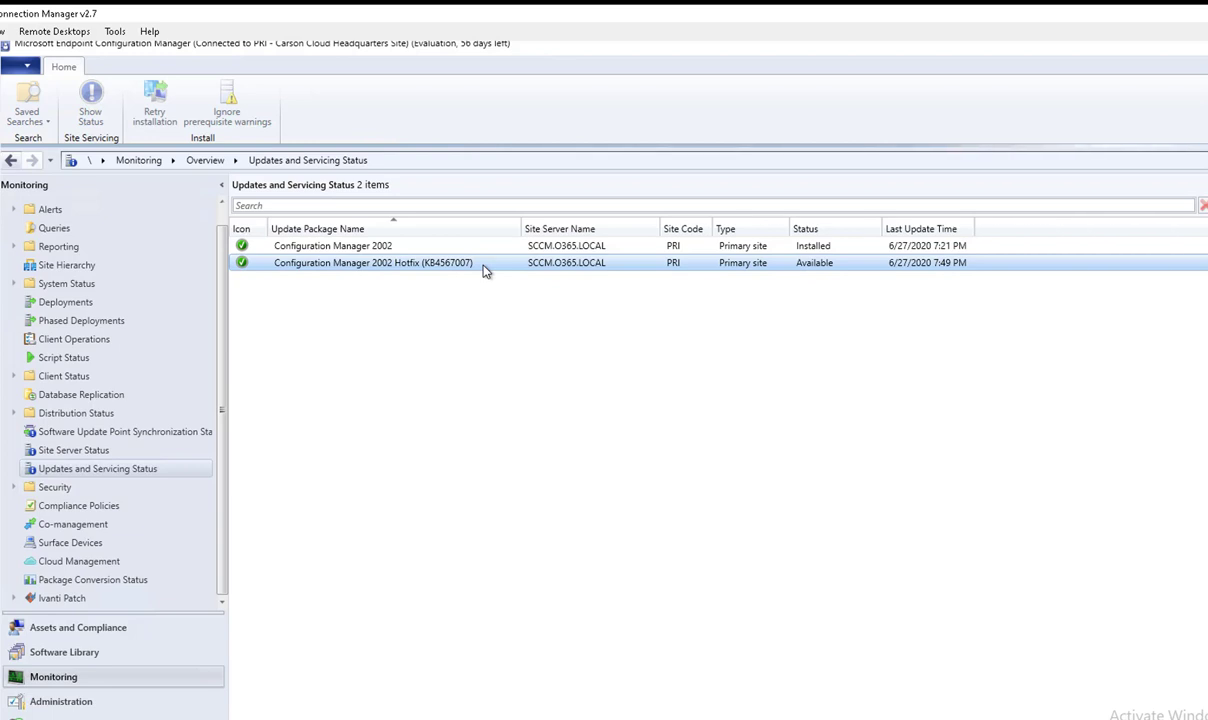
mouse_move(420, 276)
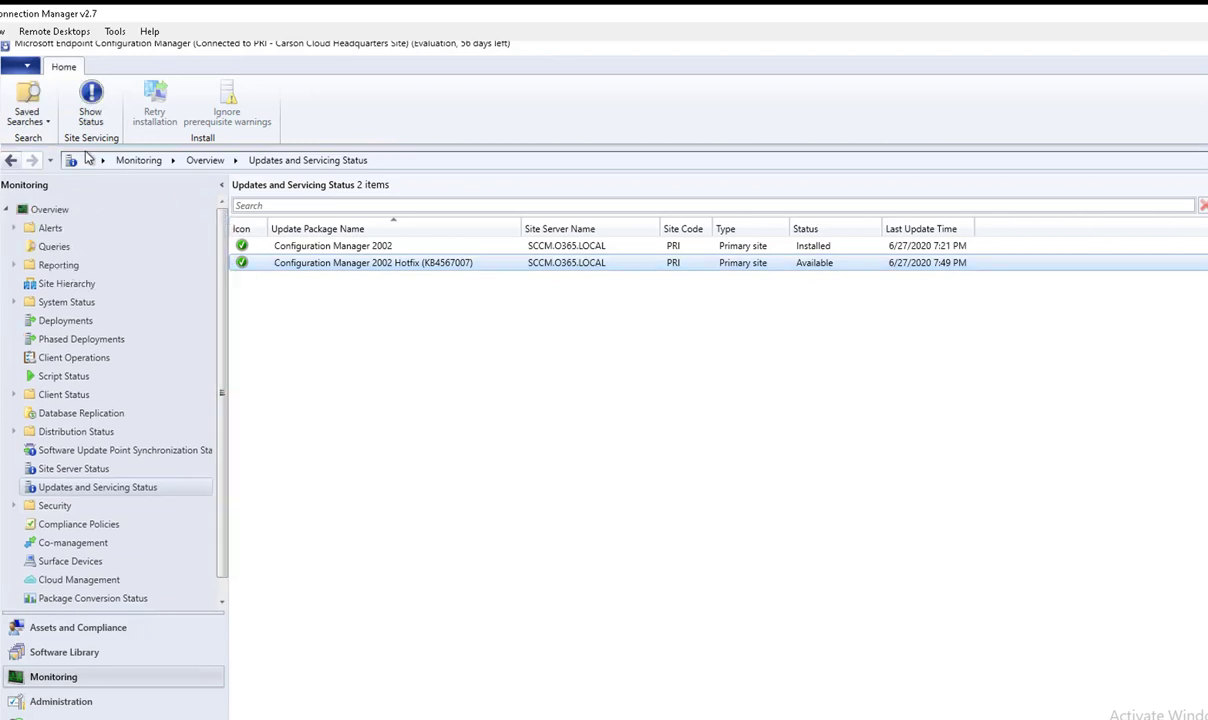
click(20, 66)
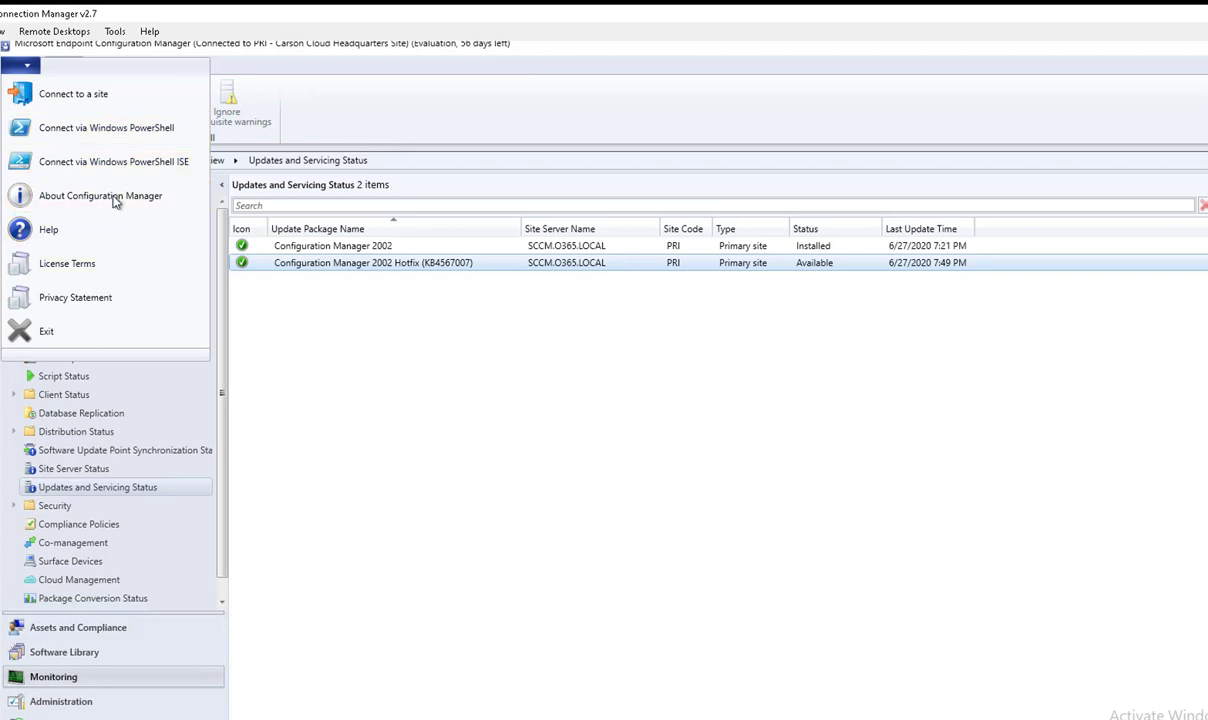
click(100, 196)
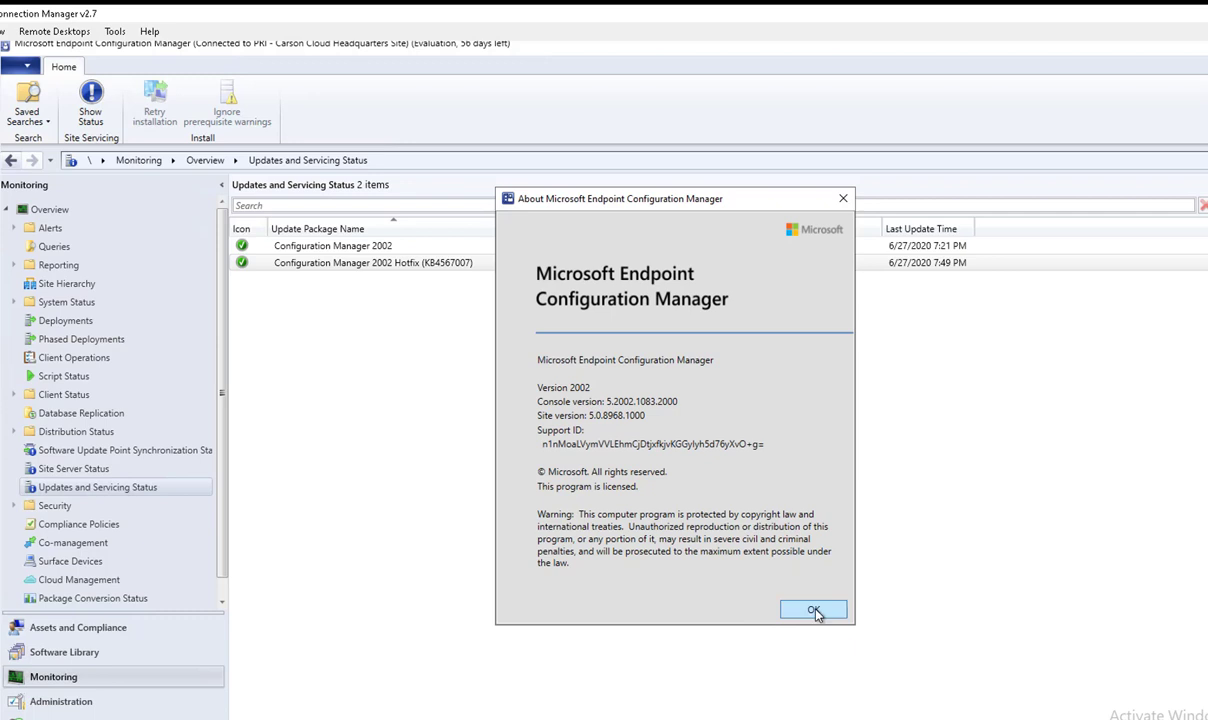
click(812, 612)
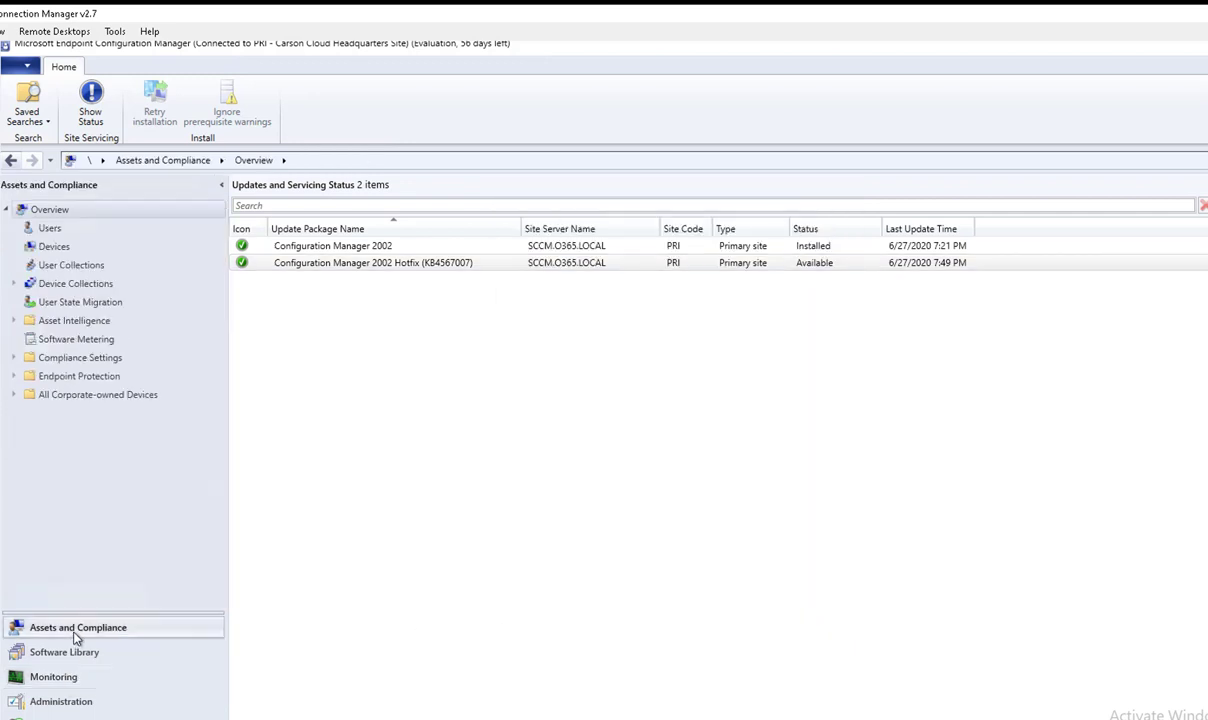
Show the Device Collections list in Assets and Compliance and bring up its column choices
click(50, 210)
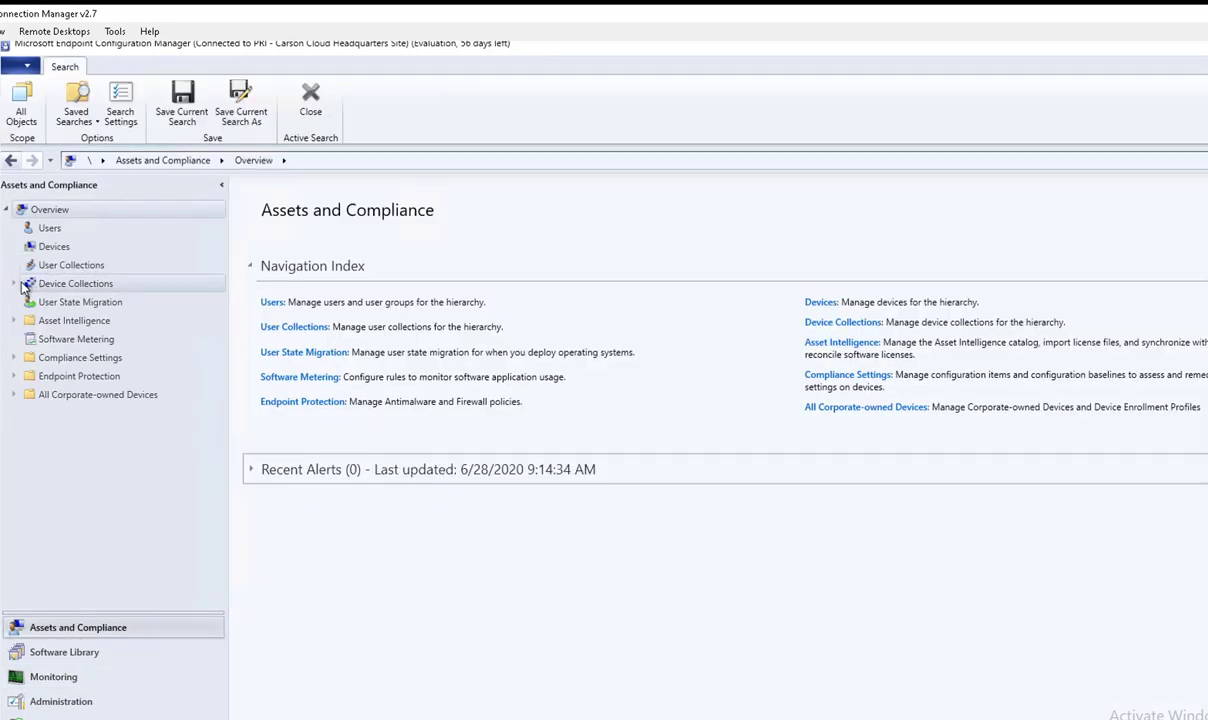
click(14, 284)
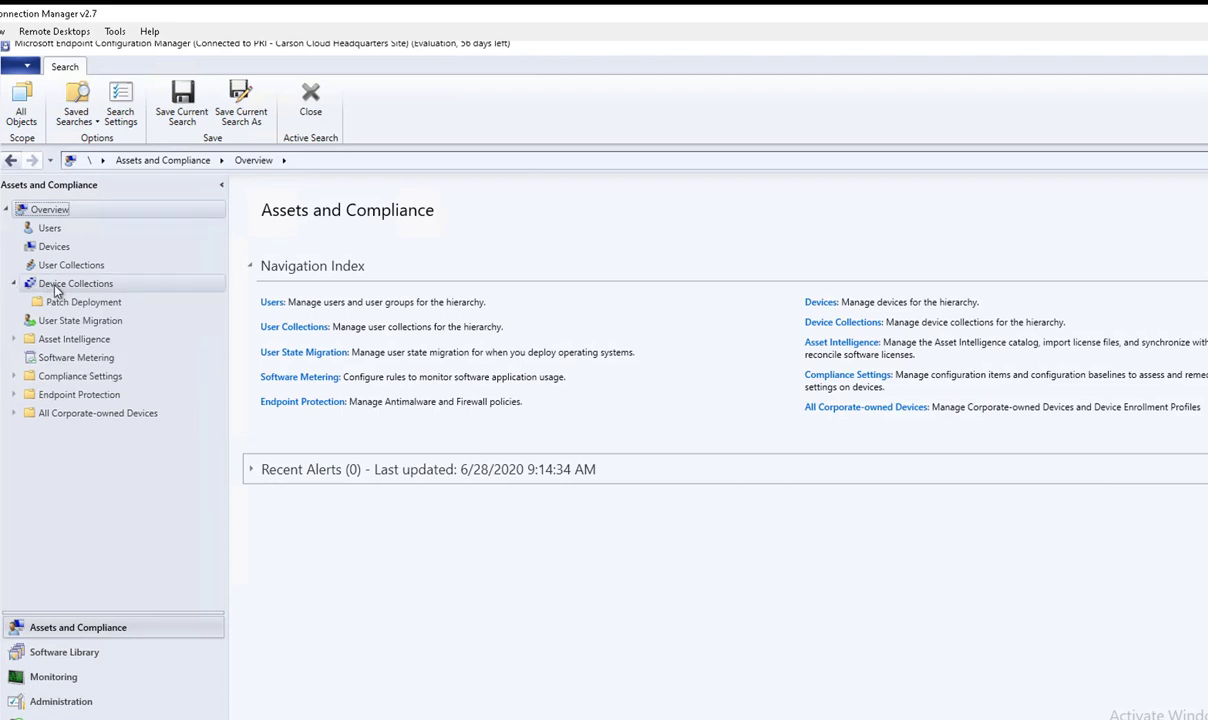
click(76, 284)
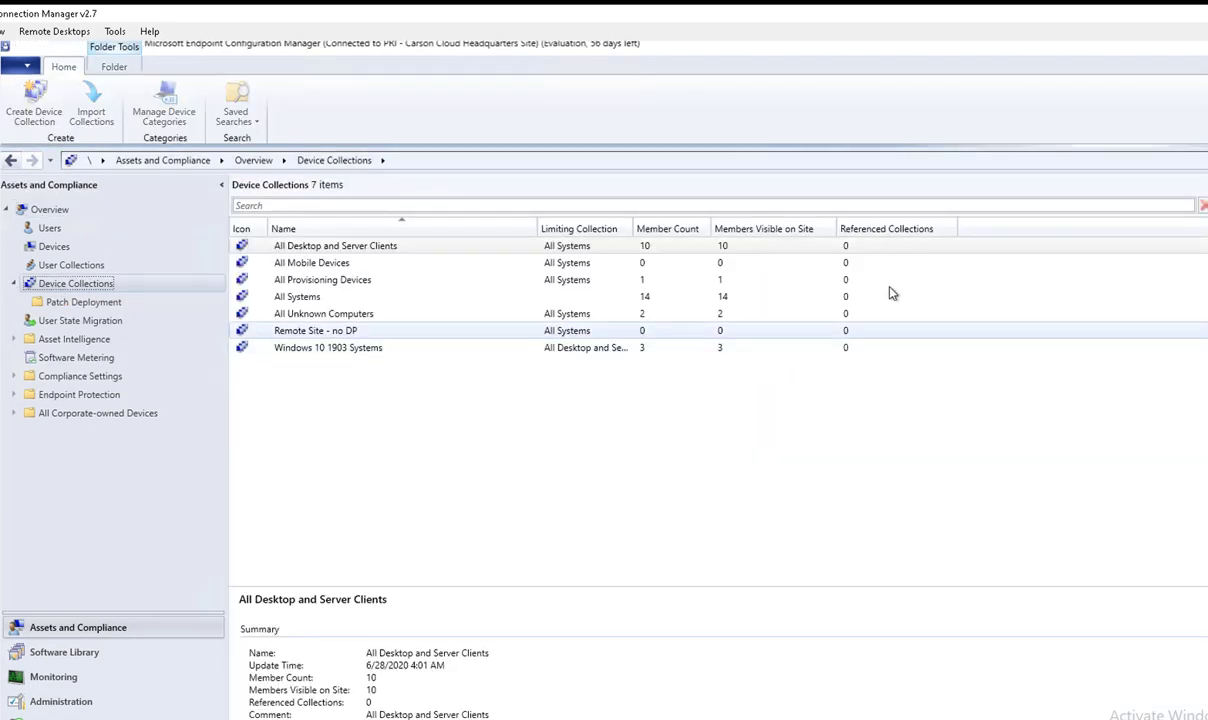
right_click(1044, 228)
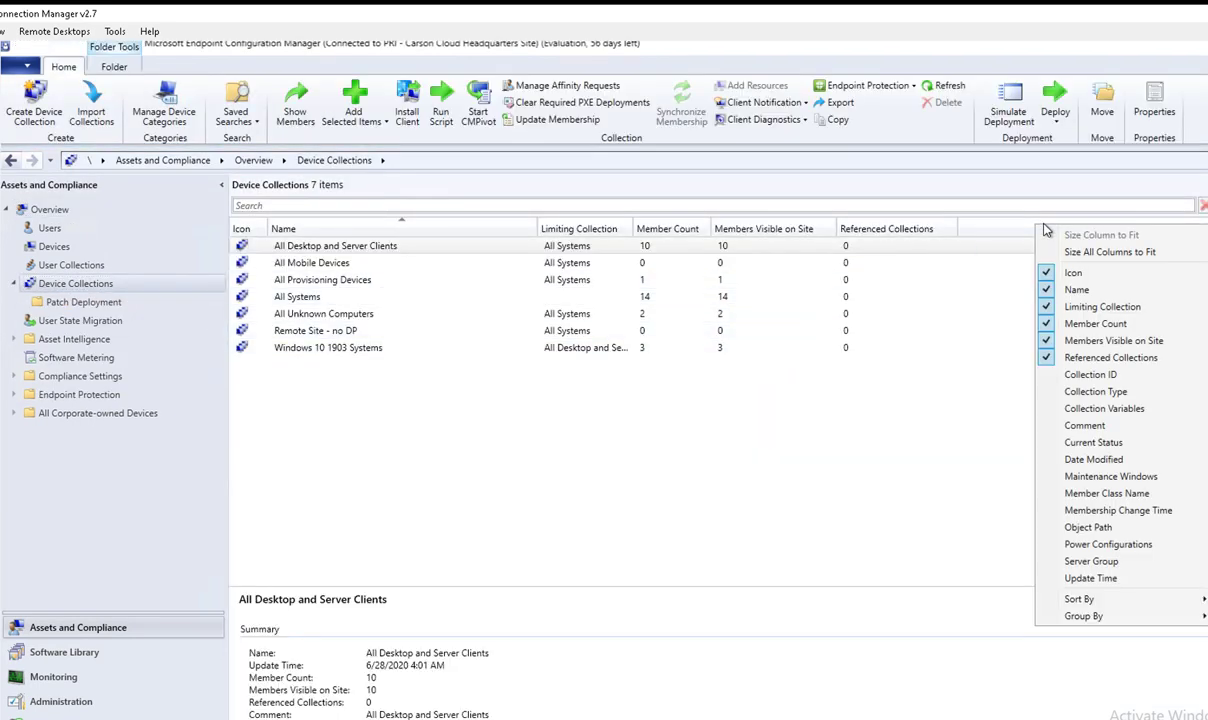
mouse_move(1108, 544)
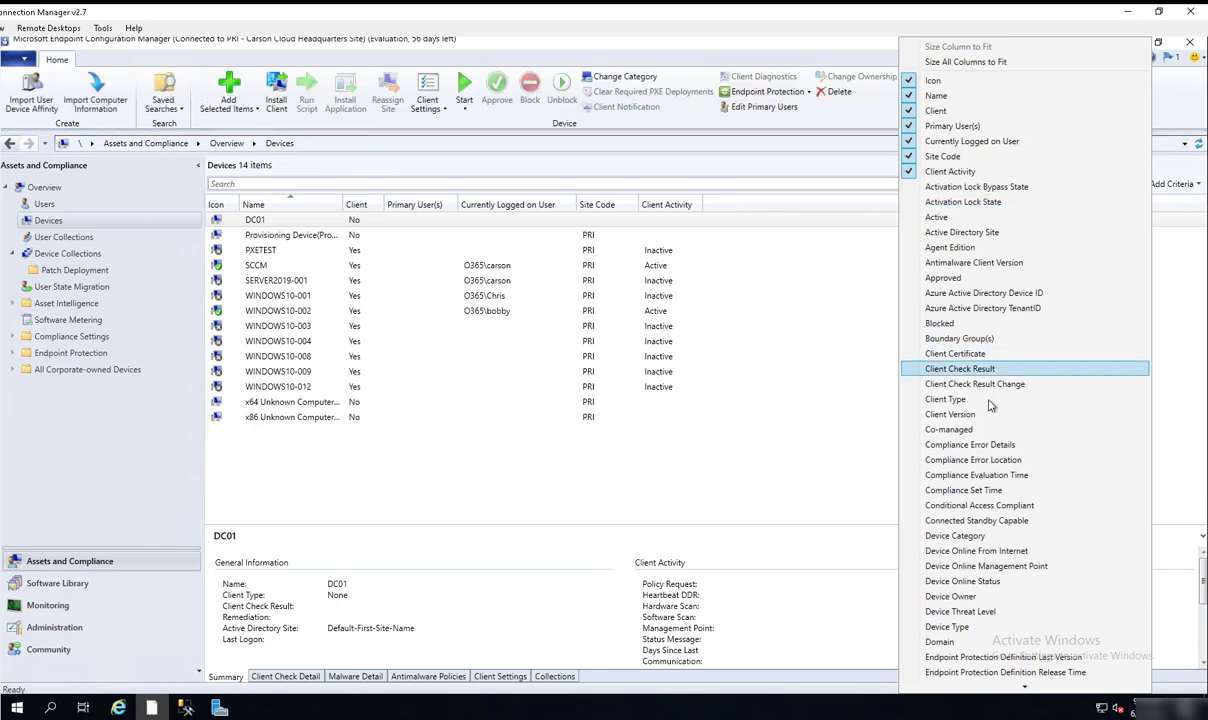
Add the Client Version column, then inspect WINDOWS10-003 and the SCCM server (5.00.8968.1021) client check details
click(950, 414)
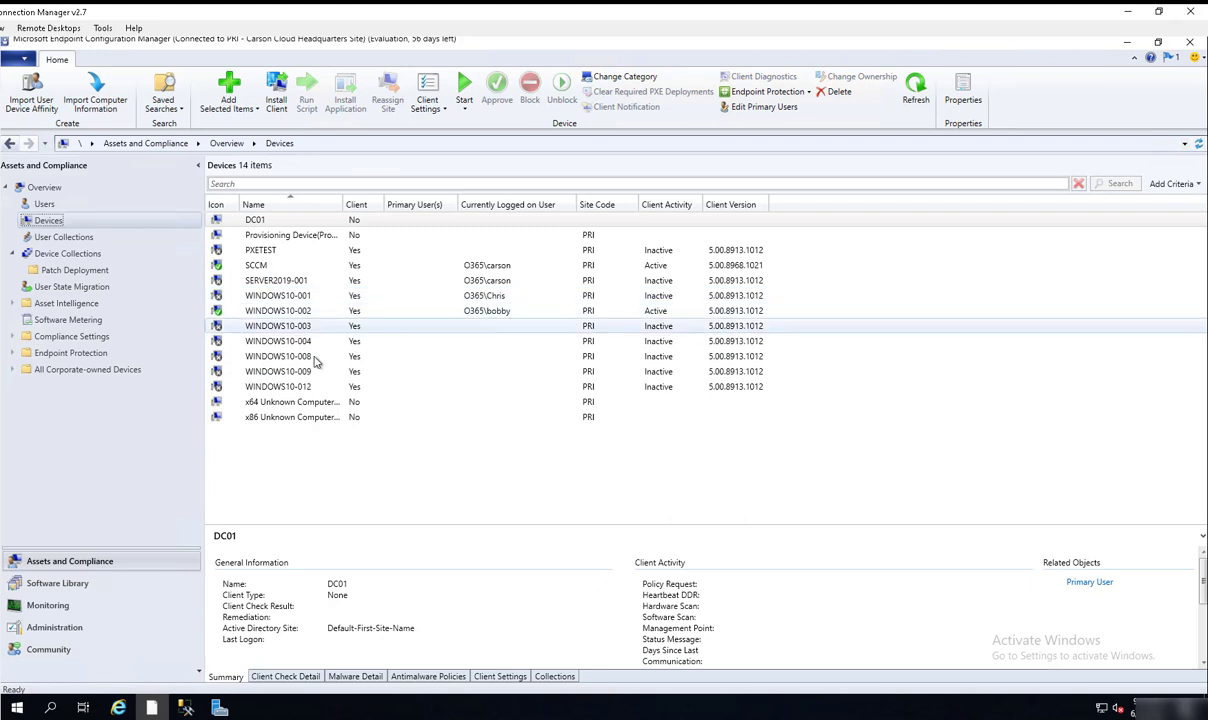
click(278, 310)
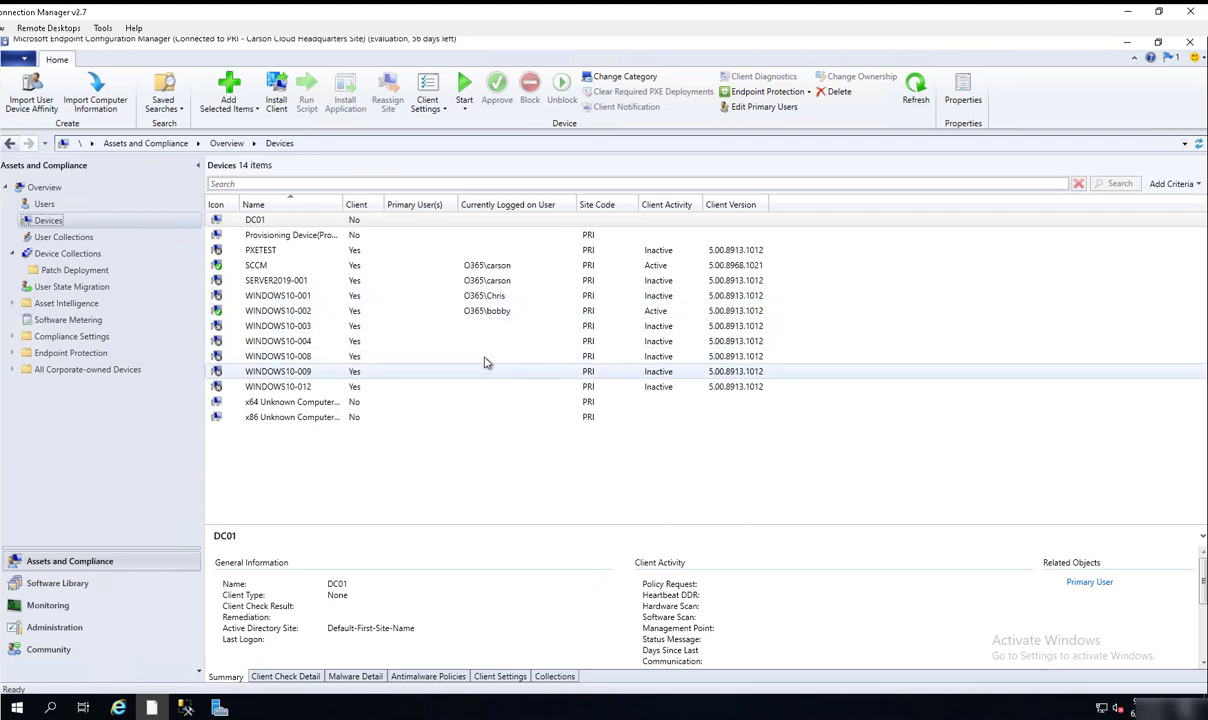
click(278, 326)
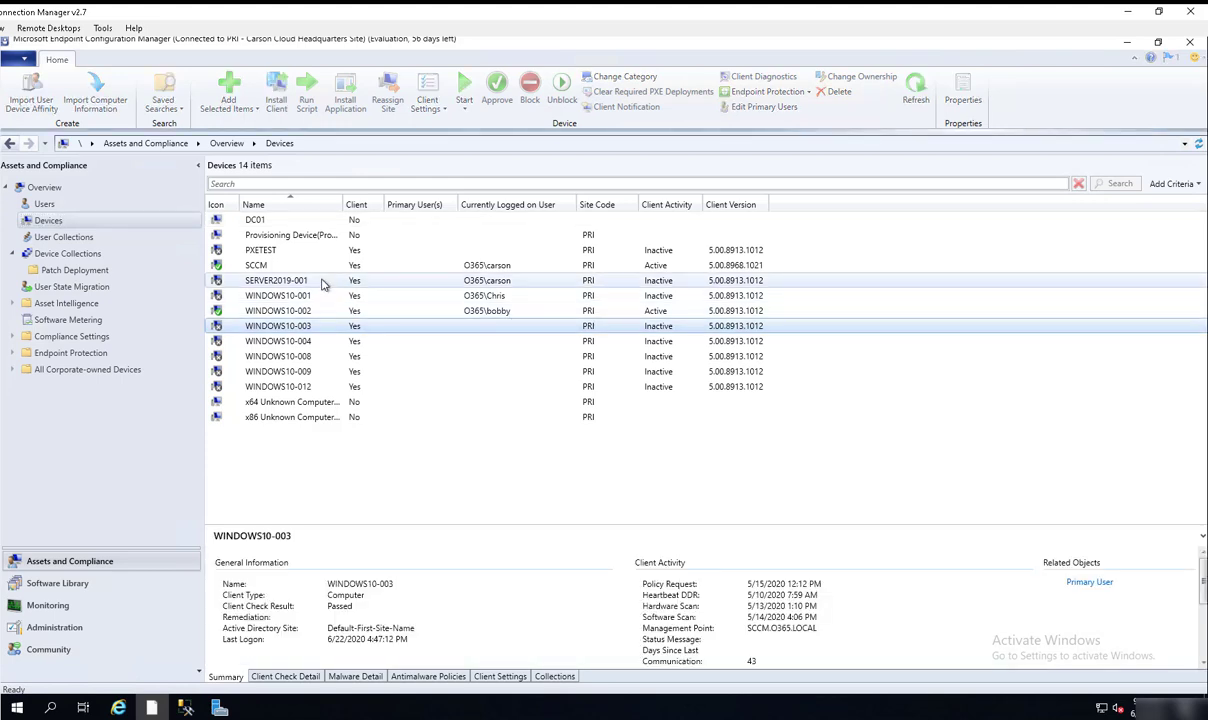
click(256, 264)
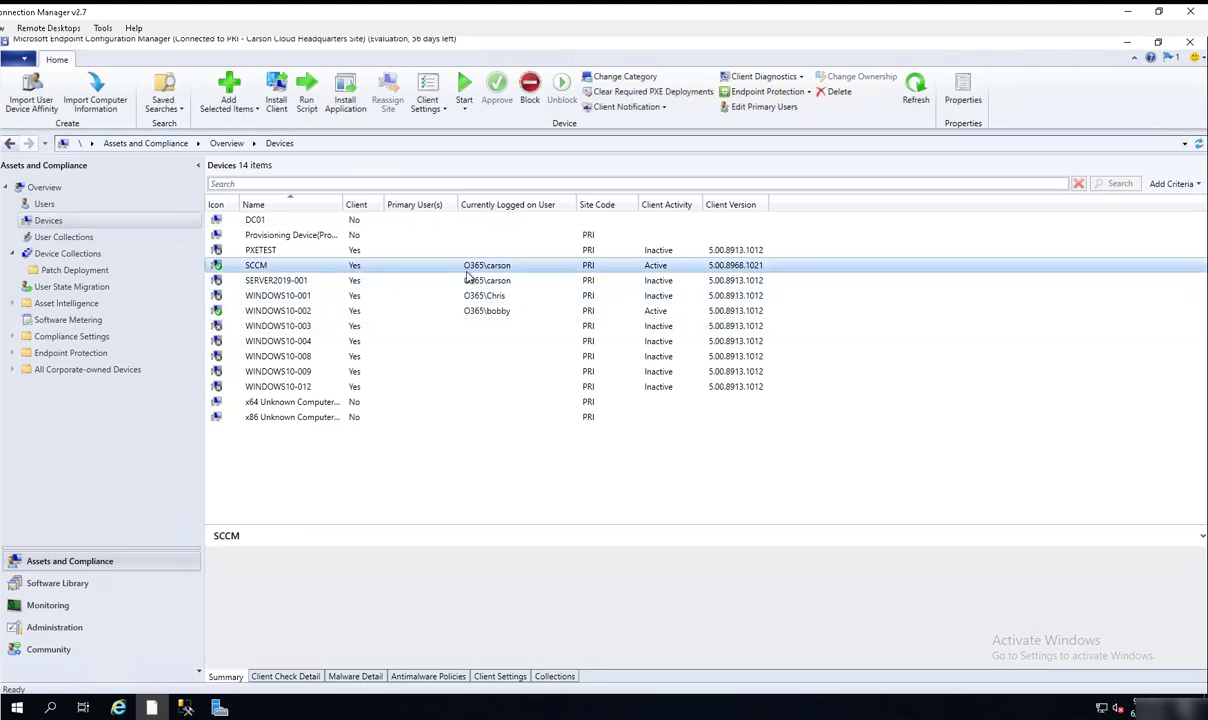
click(224, 676)
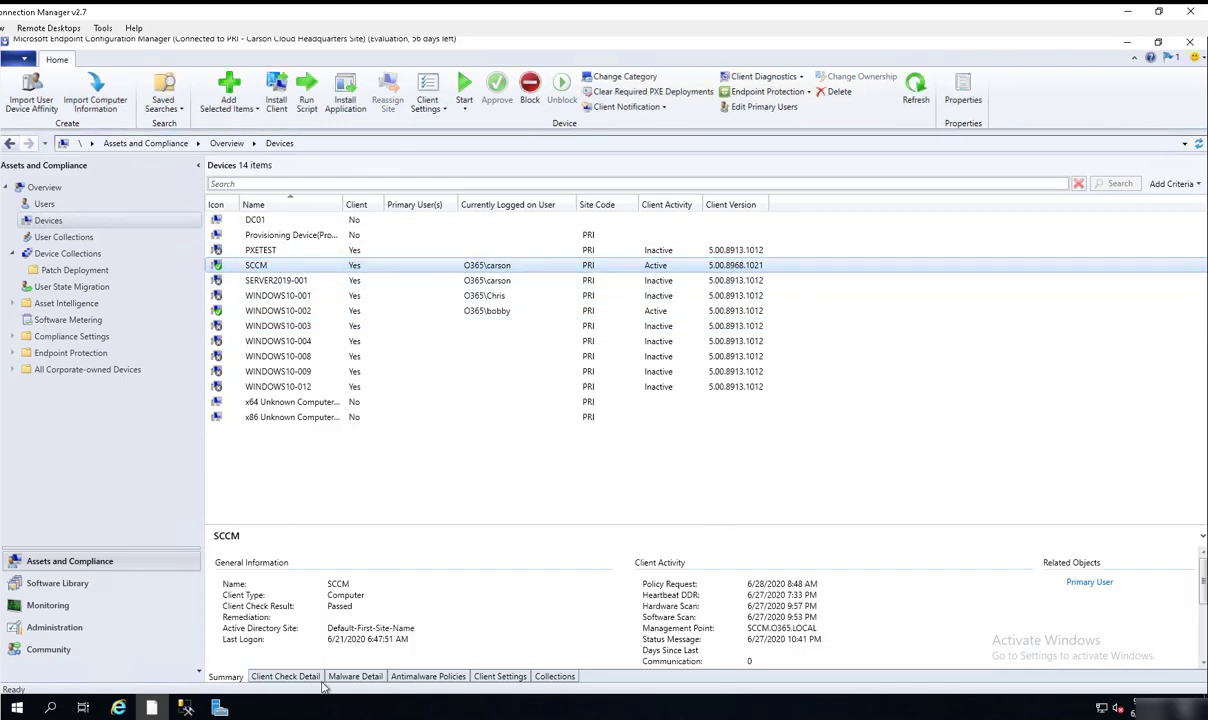